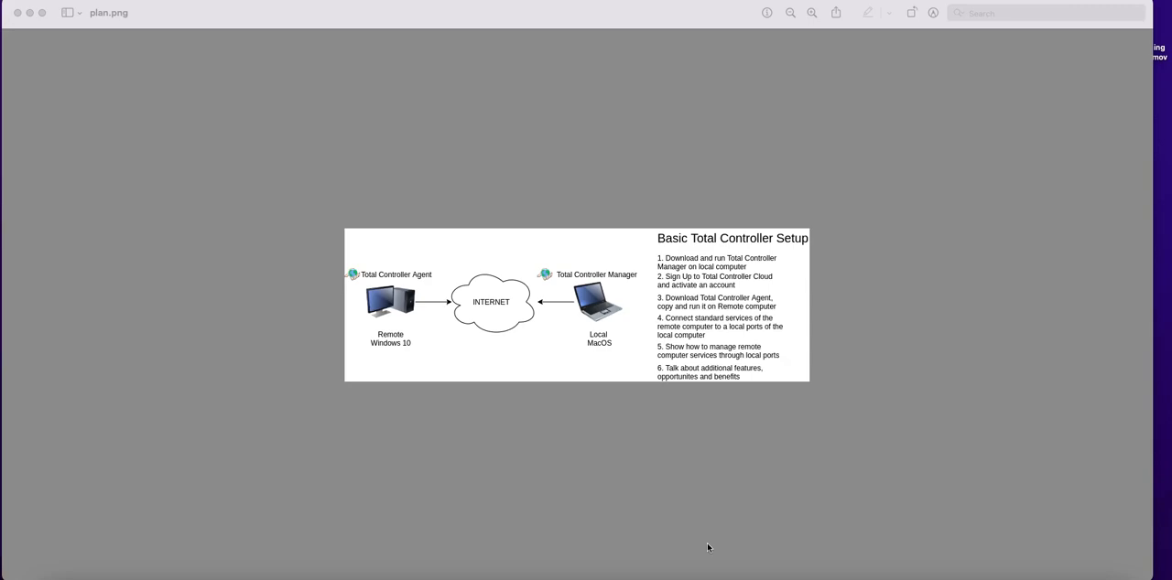
pyautogui.moveTo(575, 334)
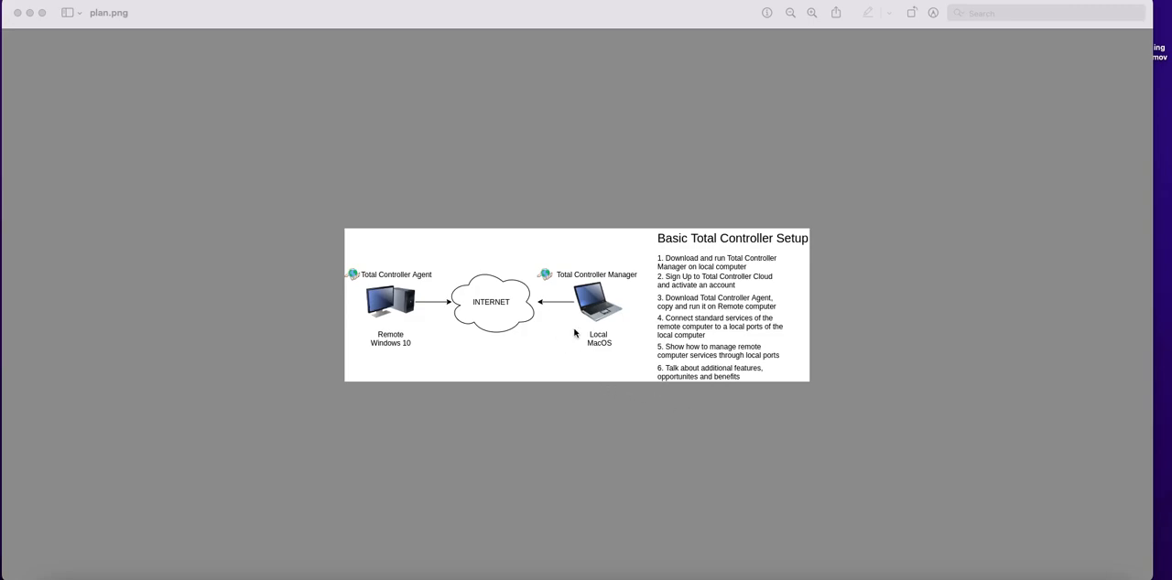
pyautogui.moveTo(634, 329)
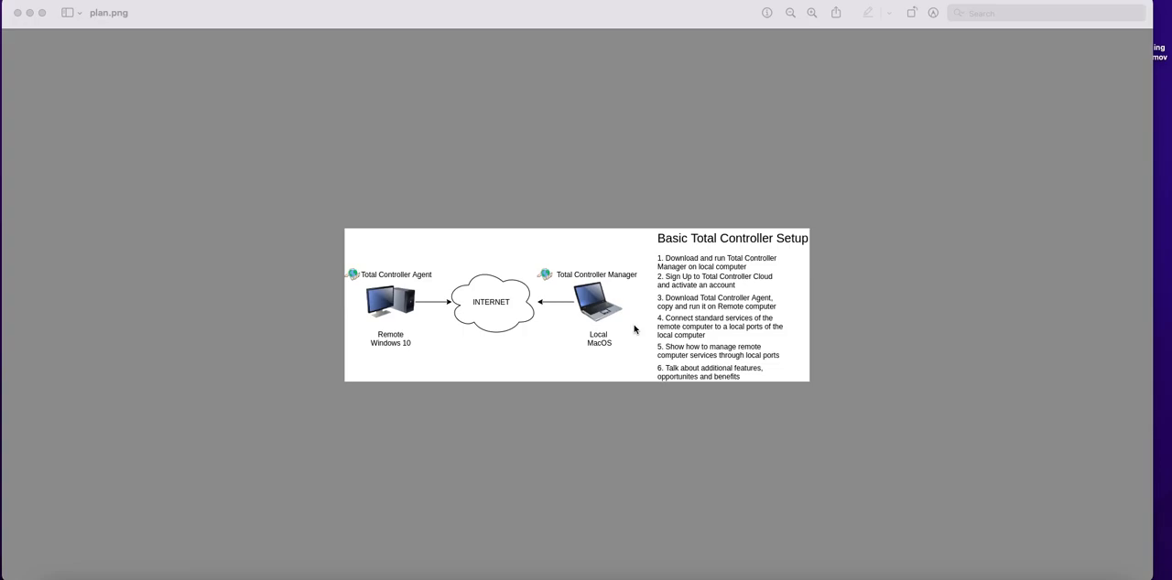
pyautogui.moveTo(375, 332)
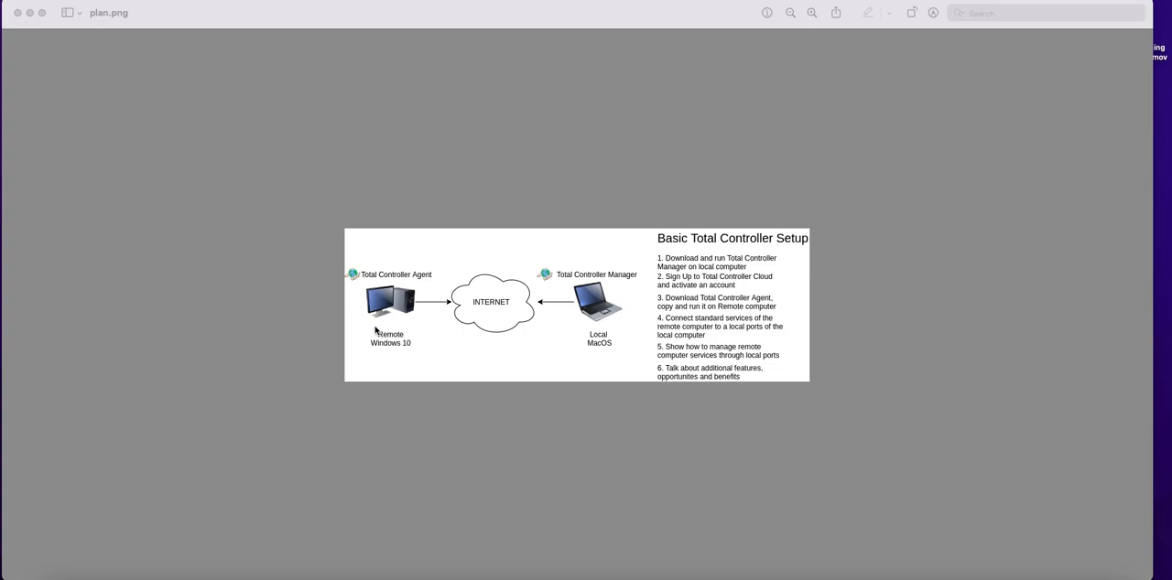
pyautogui.moveTo(412, 331)
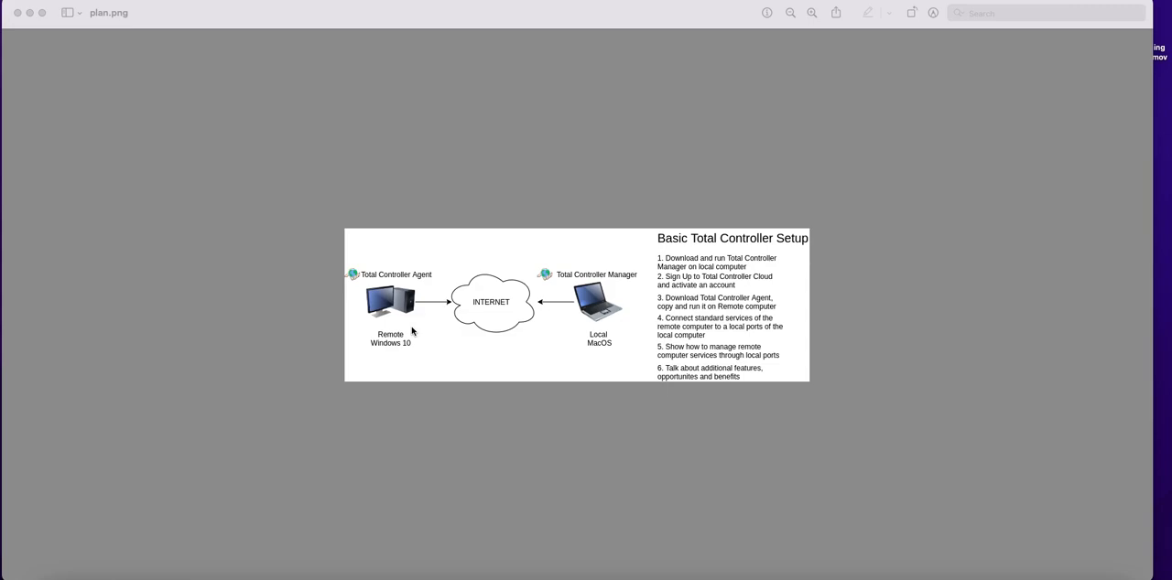
pyautogui.moveTo(539, 344)
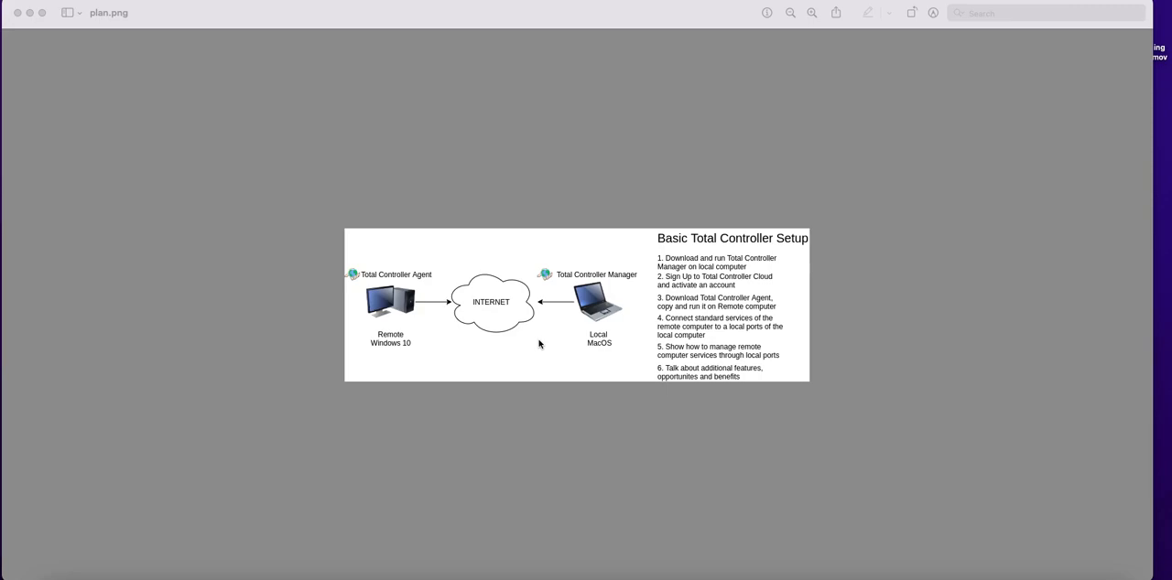
pyautogui.moveTo(536, 228)
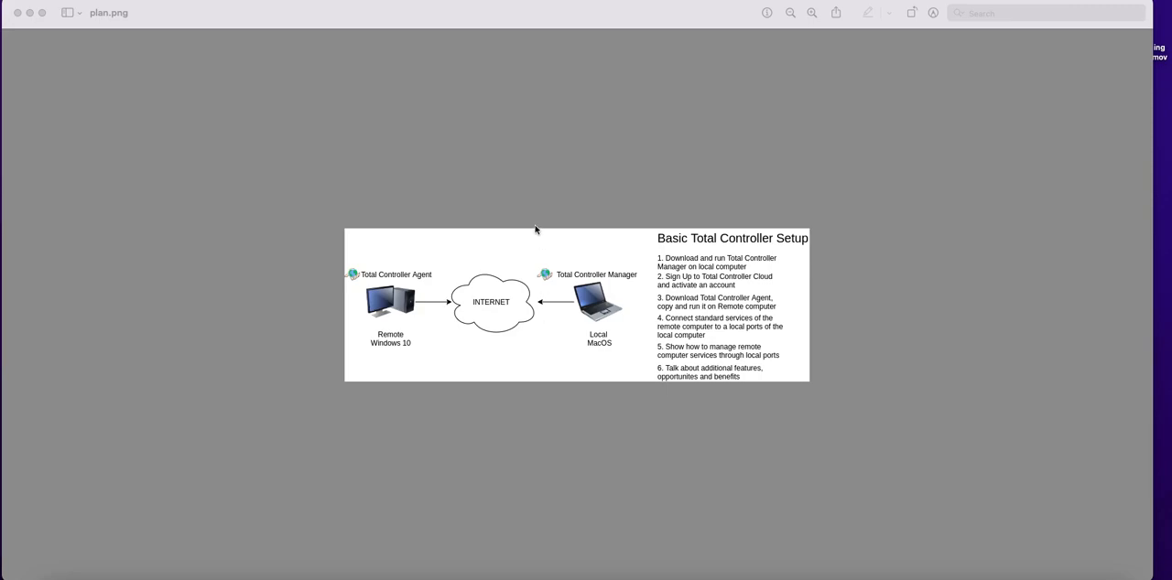
pyautogui.moveTo(540, 302)
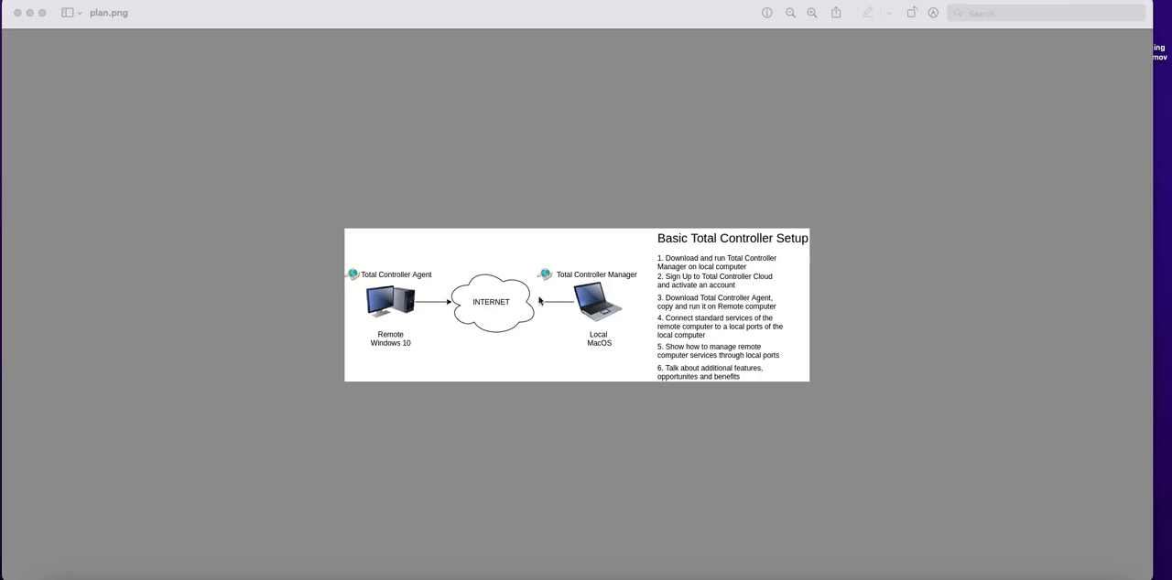
pyautogui.moveTo(393, 215)
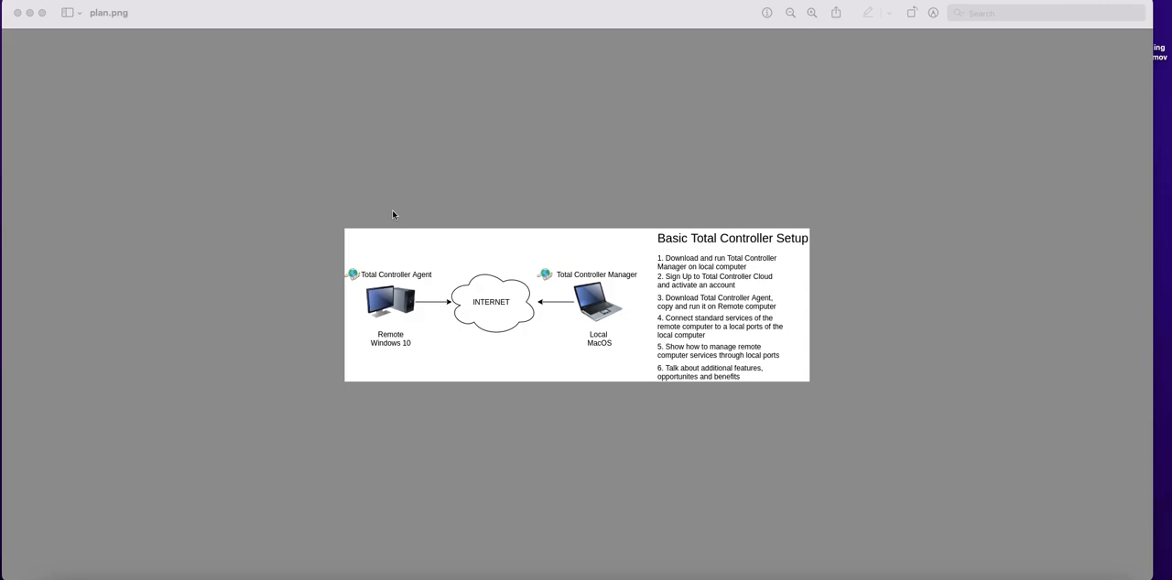
pyautogui.moveTo(717, 197)
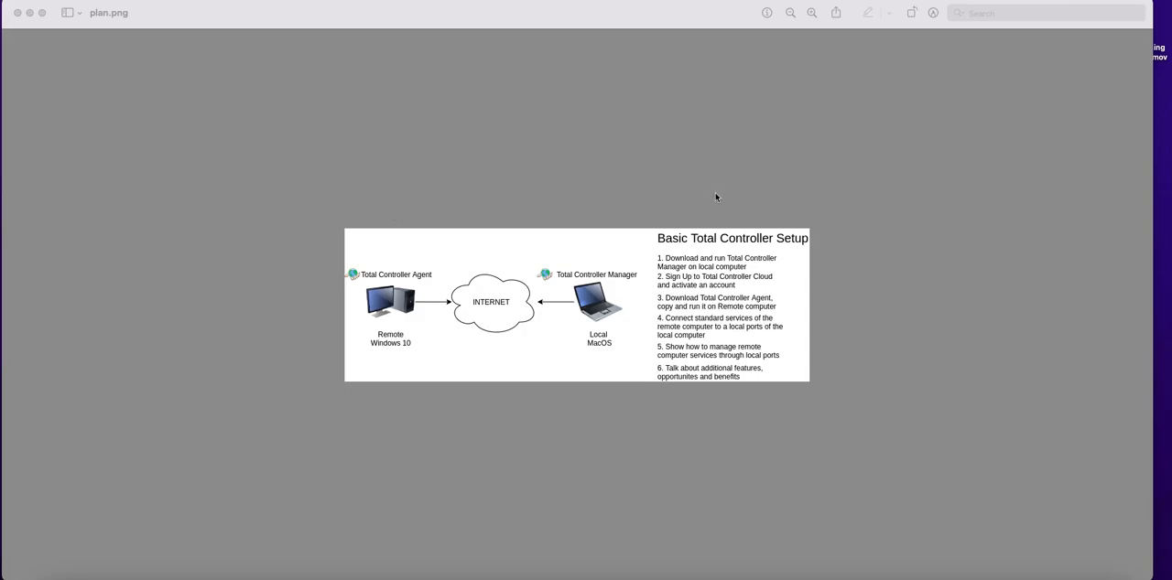
pyautogui.moveTo(660, 373)
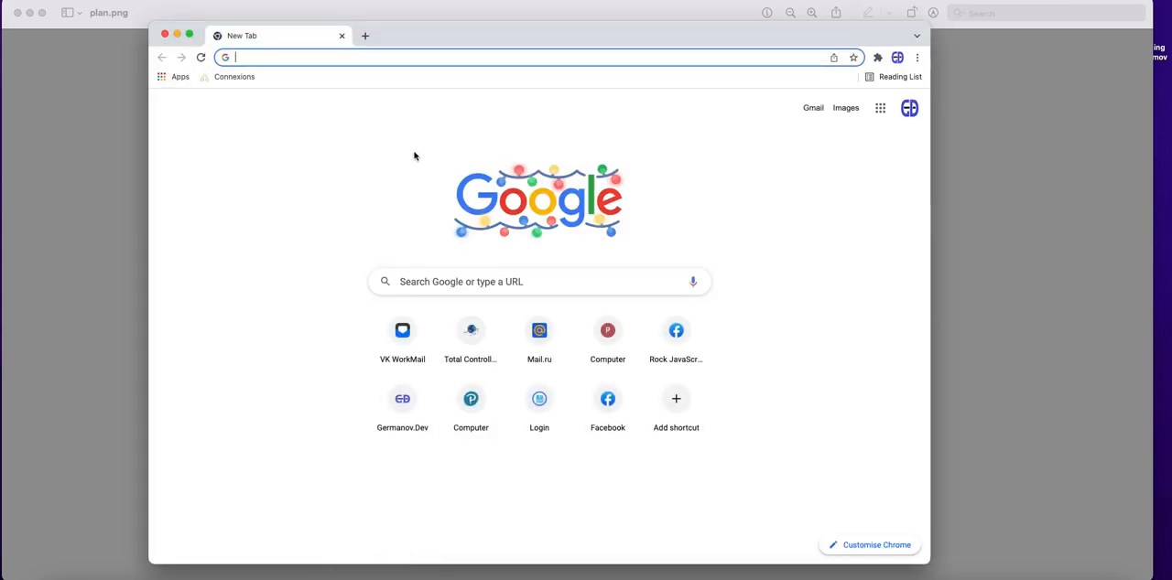
pyautogui.moveTo(414, 187)
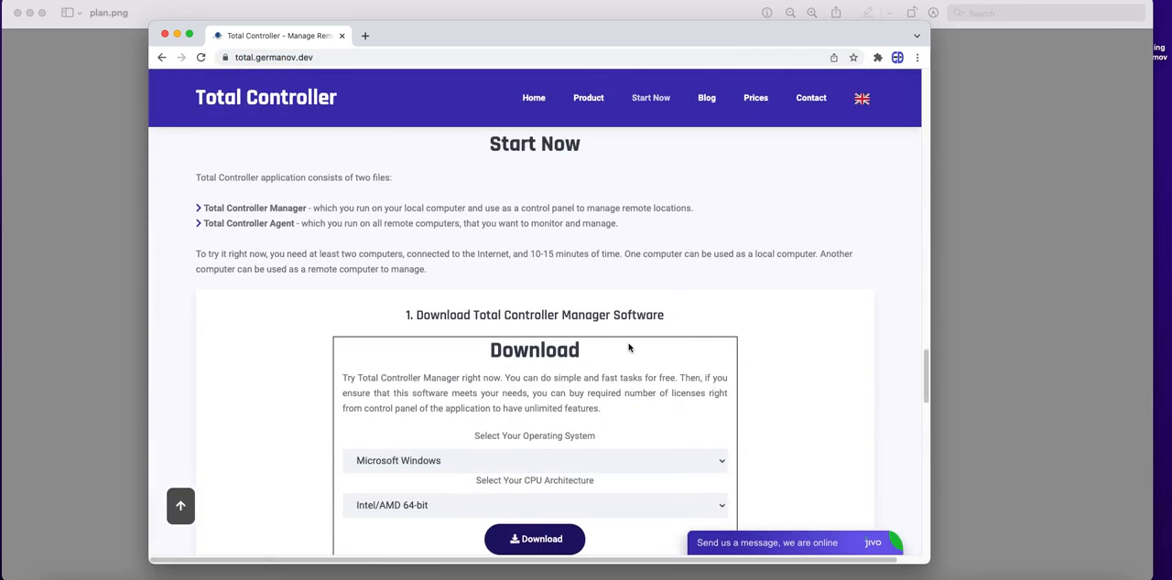
pyautogui.moveTo(482, 466)
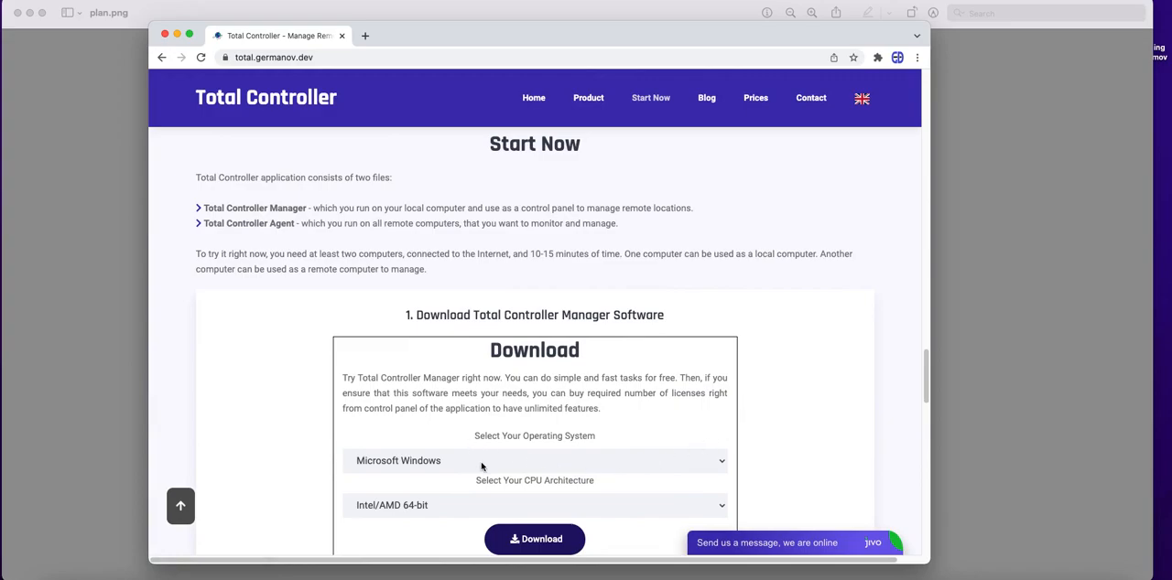
# - Choose Apple MacOS as the operating system and download the Manager zip package
pyautogui.click(534, 460)
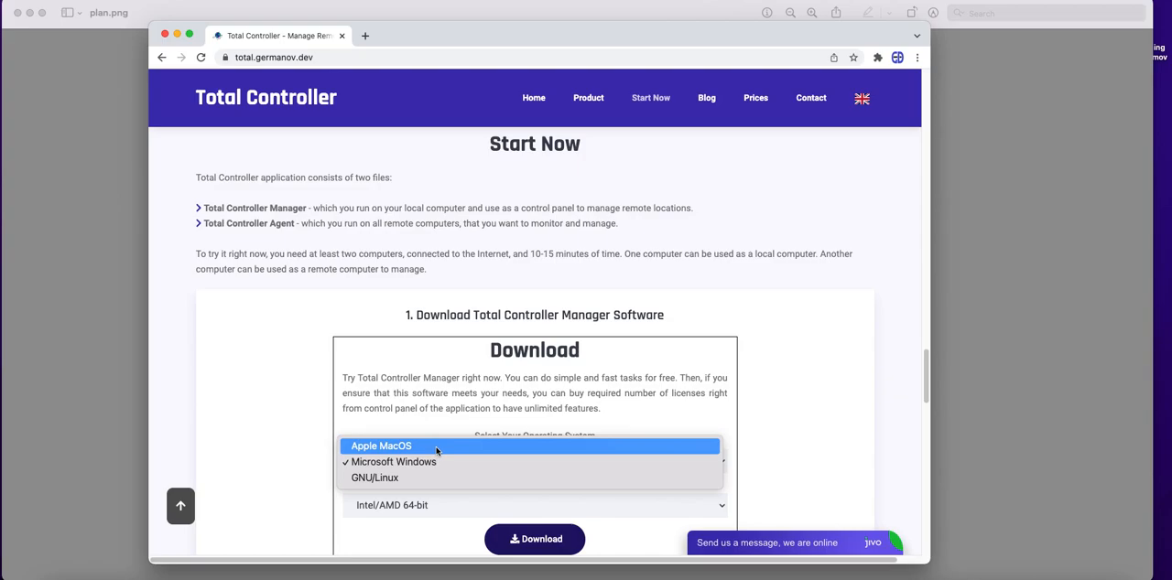
pyautogui.click(380, 446)
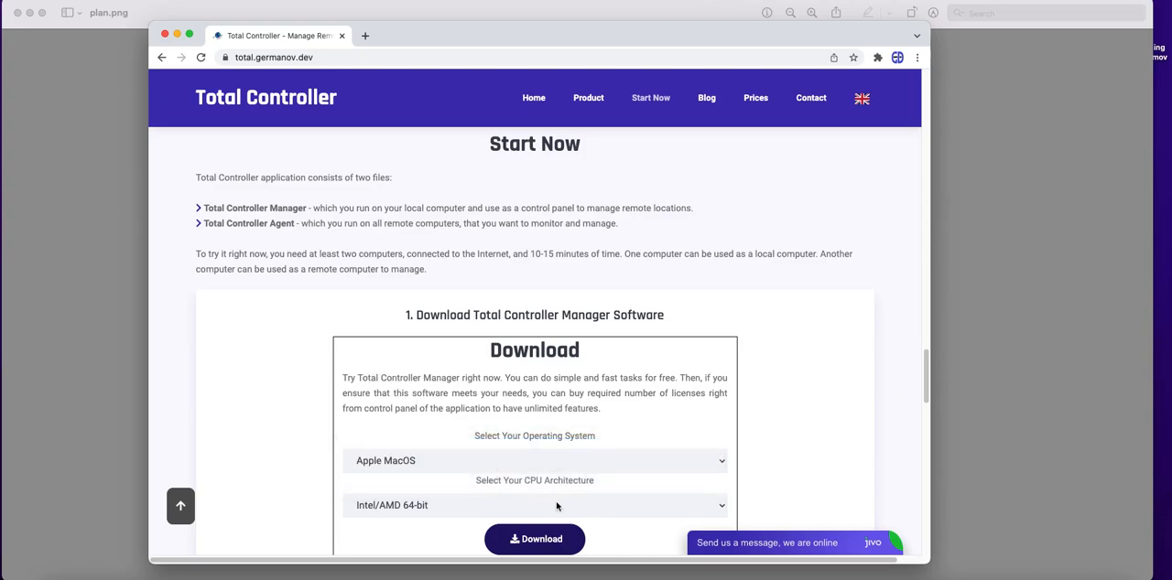
pyautogui.click(535, 539)
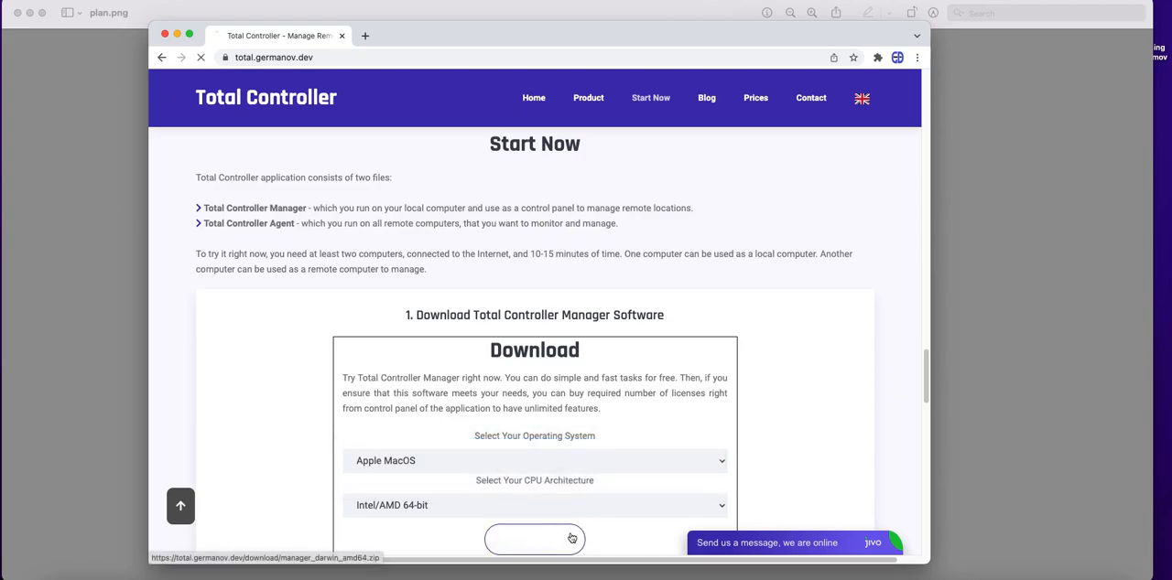
pyautogui.click(533, 539)
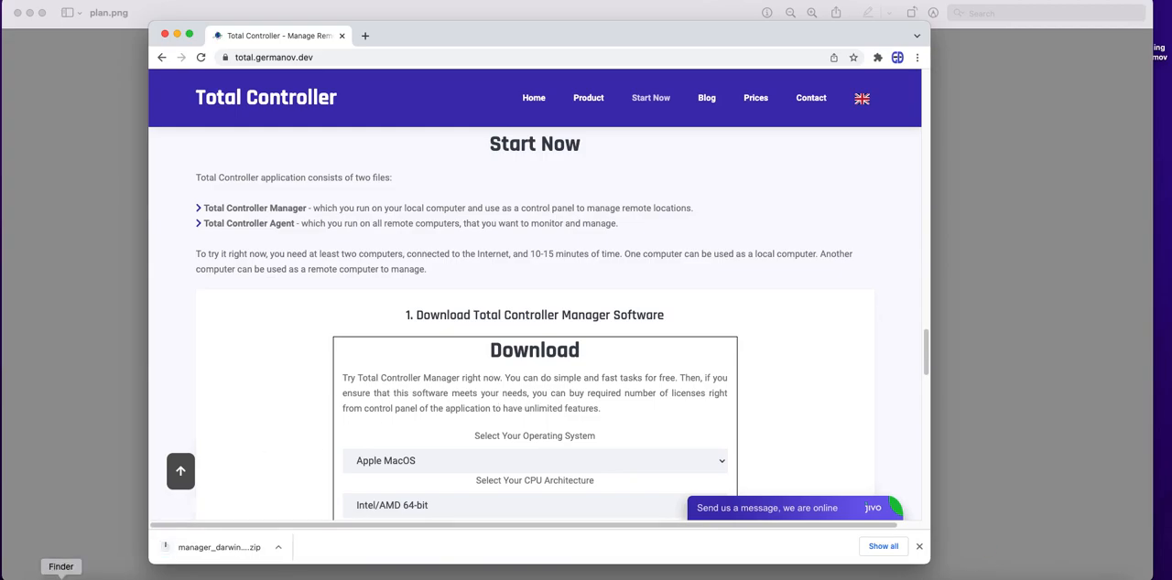
# - Extract manager_darwin_amd64.zip in Downloads and launch the manager binary with Terminal
pyautogui.click(61, 566)
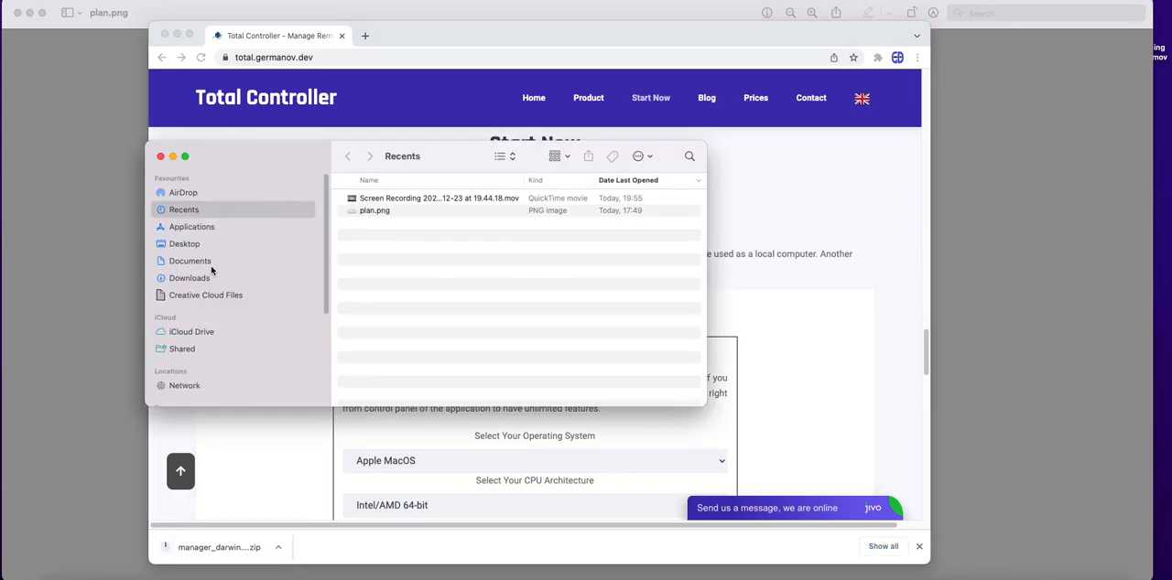
pyautogui.click(189, 279)
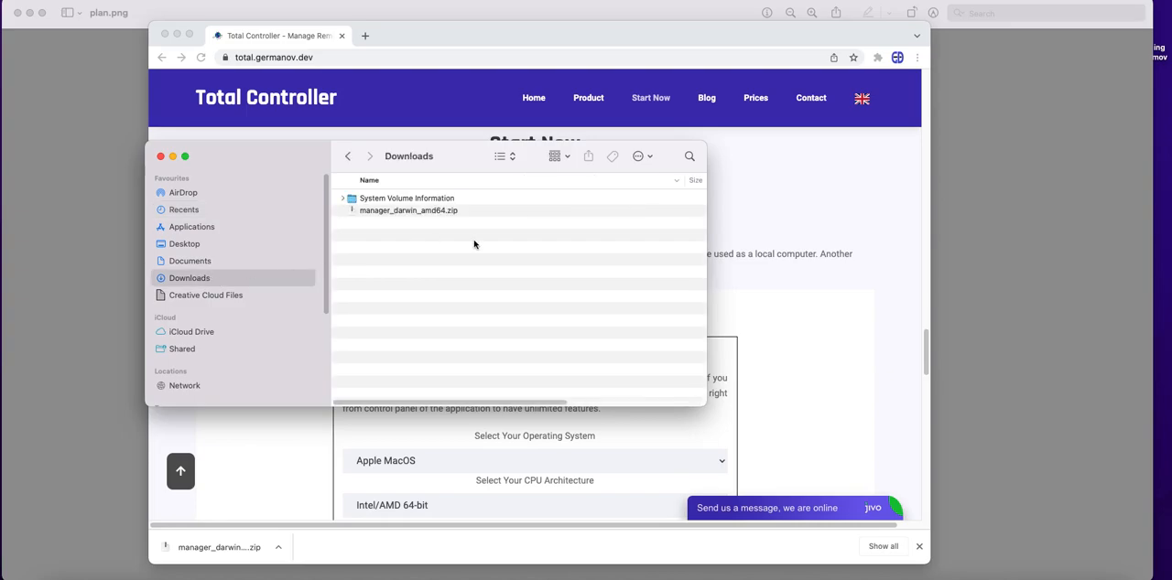
pyautogui.click(408, 210)
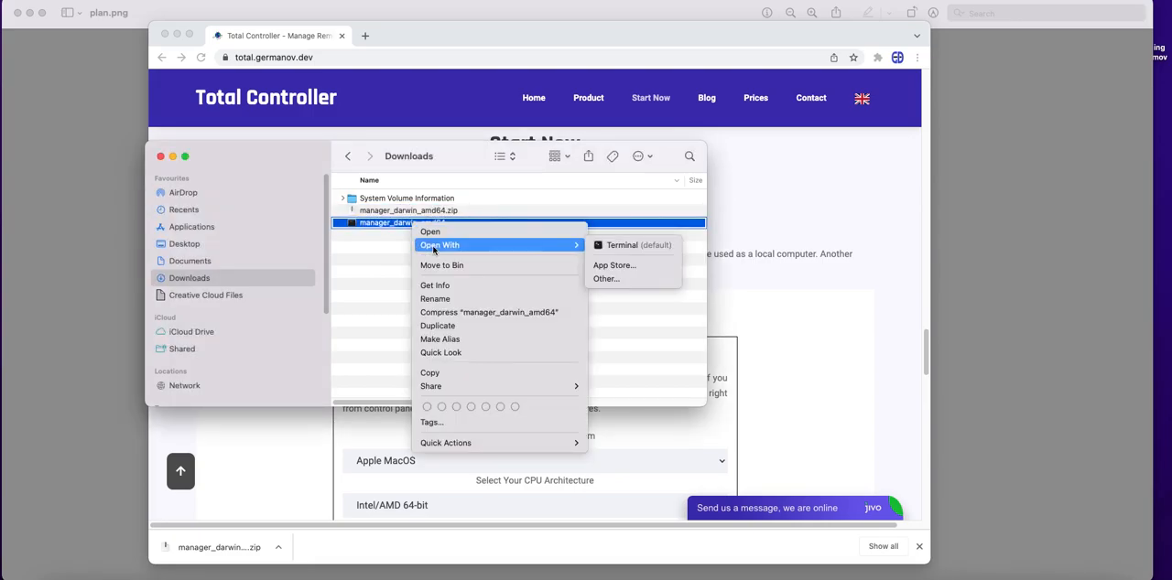
pyautogui.click(631, 250)
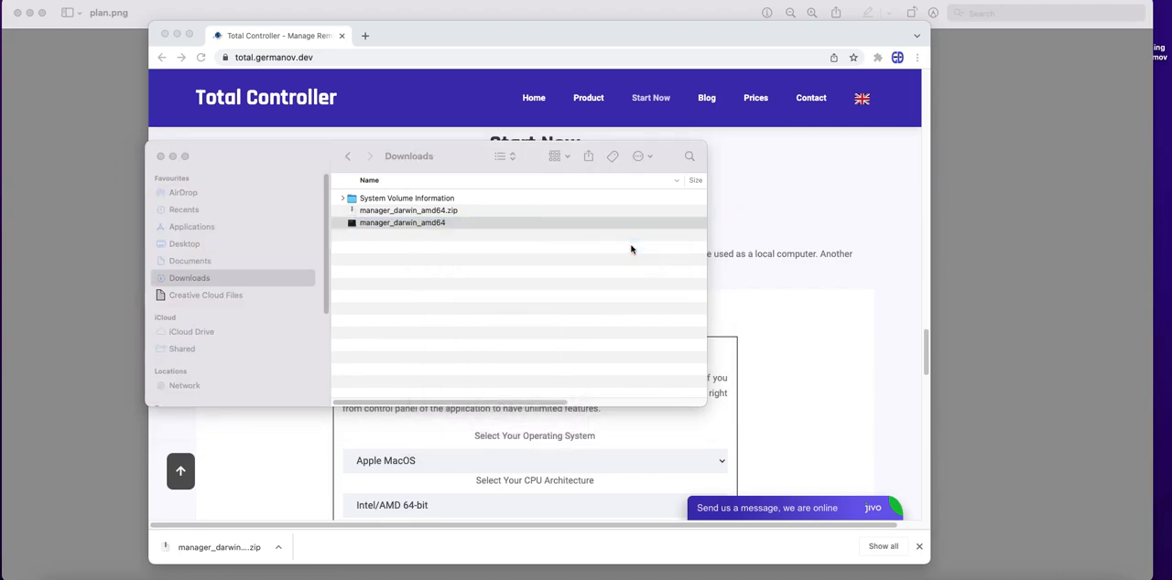
pyautogui.doubleClick(403, 222)
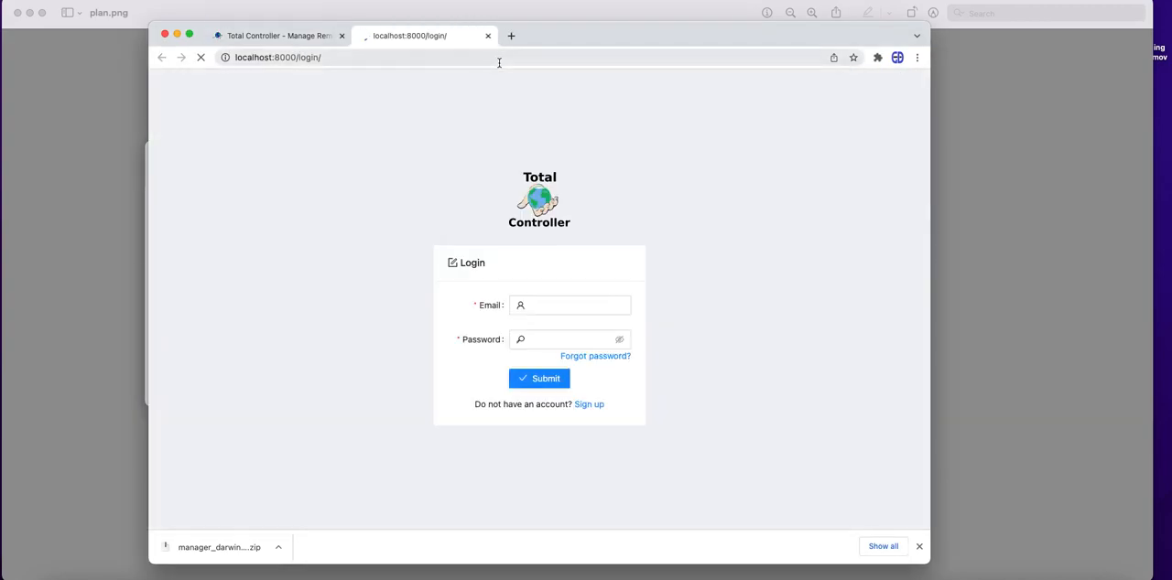
# - Sign up with an email and password, accept the User License Agreement, and submit
pyautogui.click(567, 305)
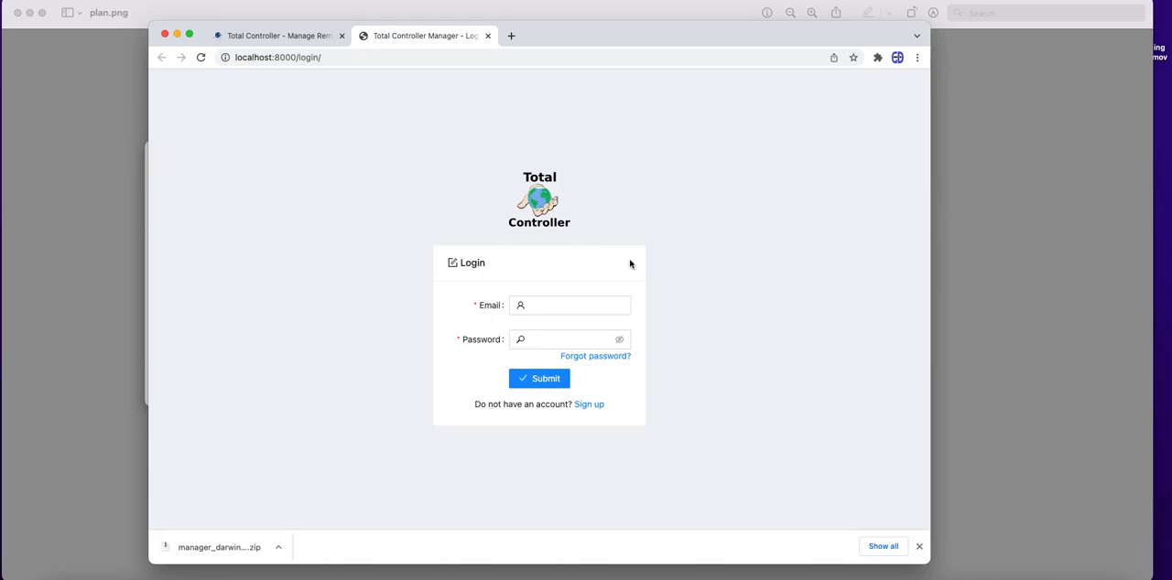
pyautogui.moveTo(682, 417)
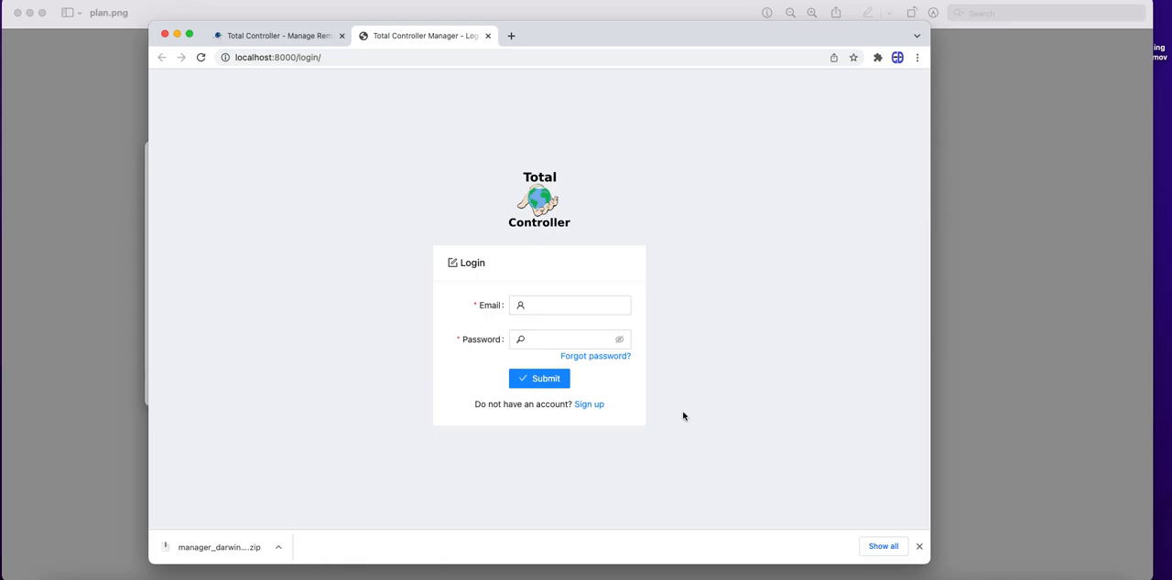
pyautogui.moveTo(589, 405)
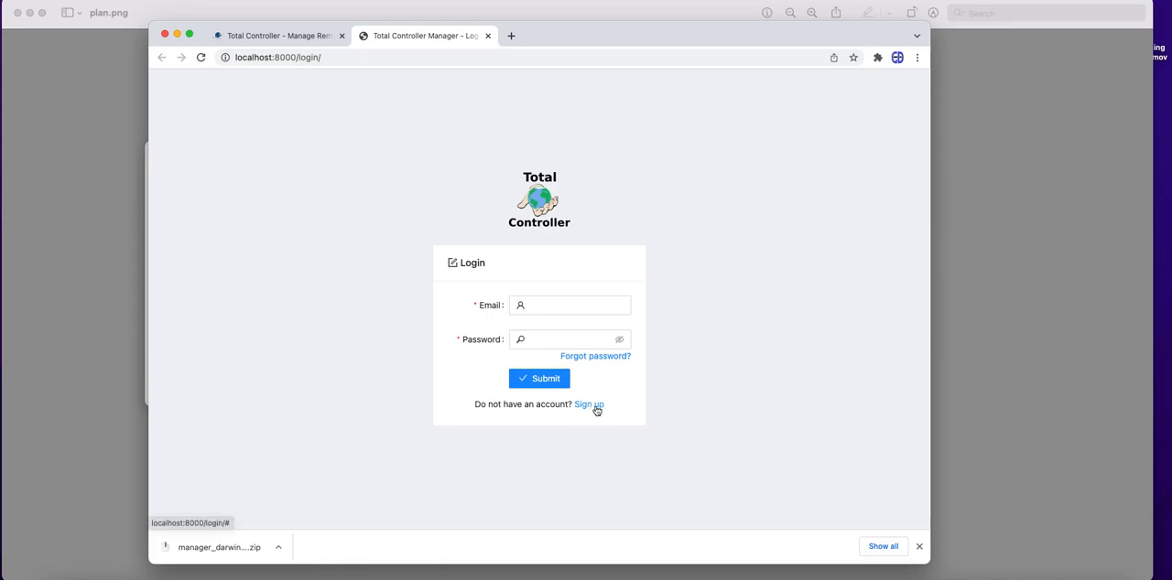
pyautogui.click(589, 405)
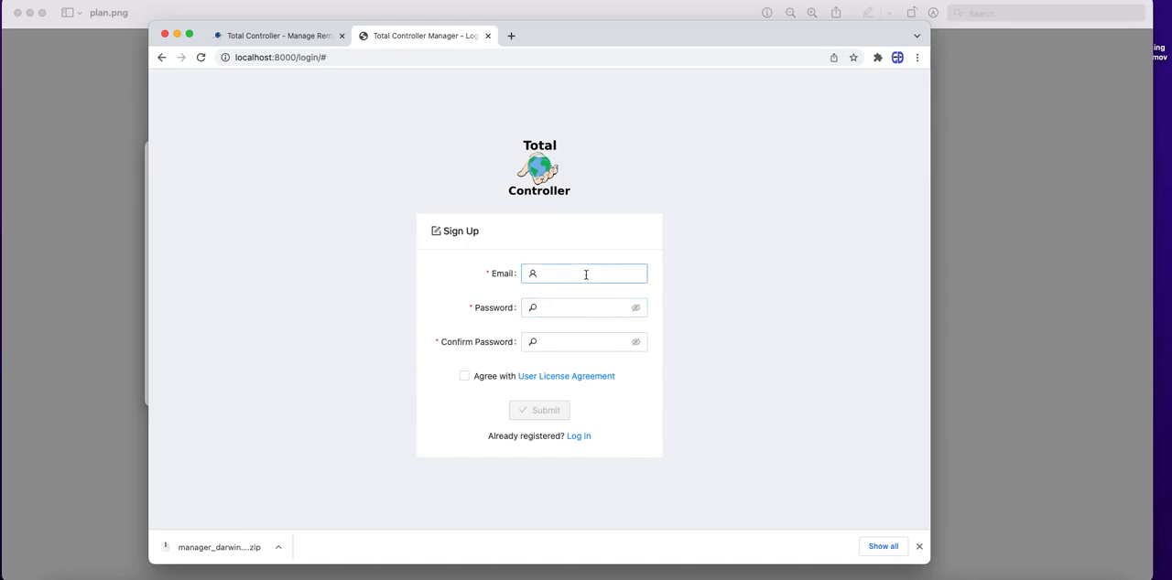
pyautogui.click(584, 272)
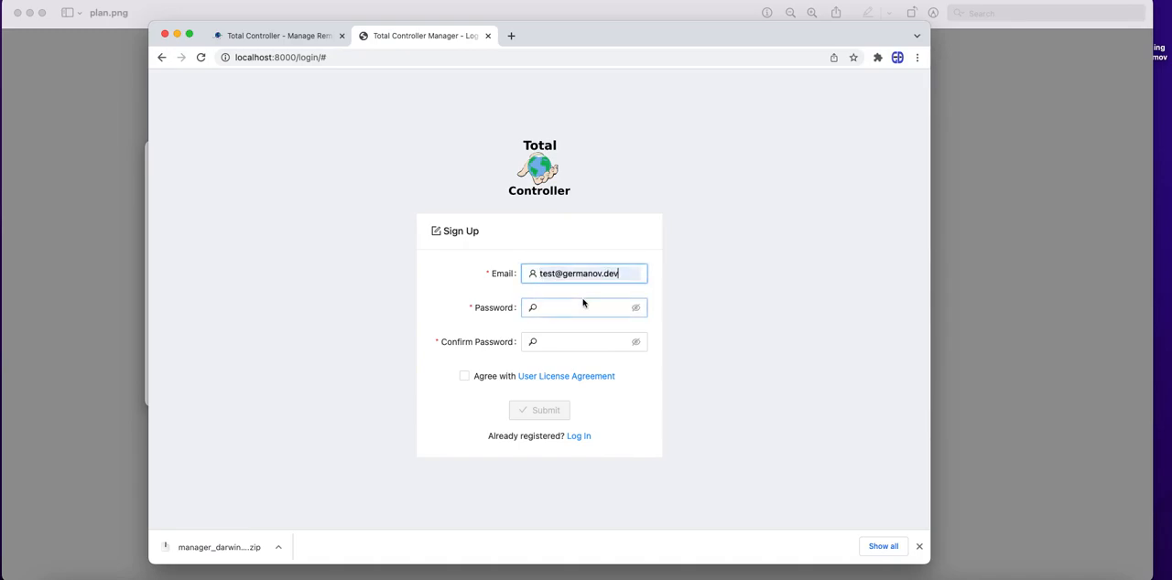
pyautogui.write('•')
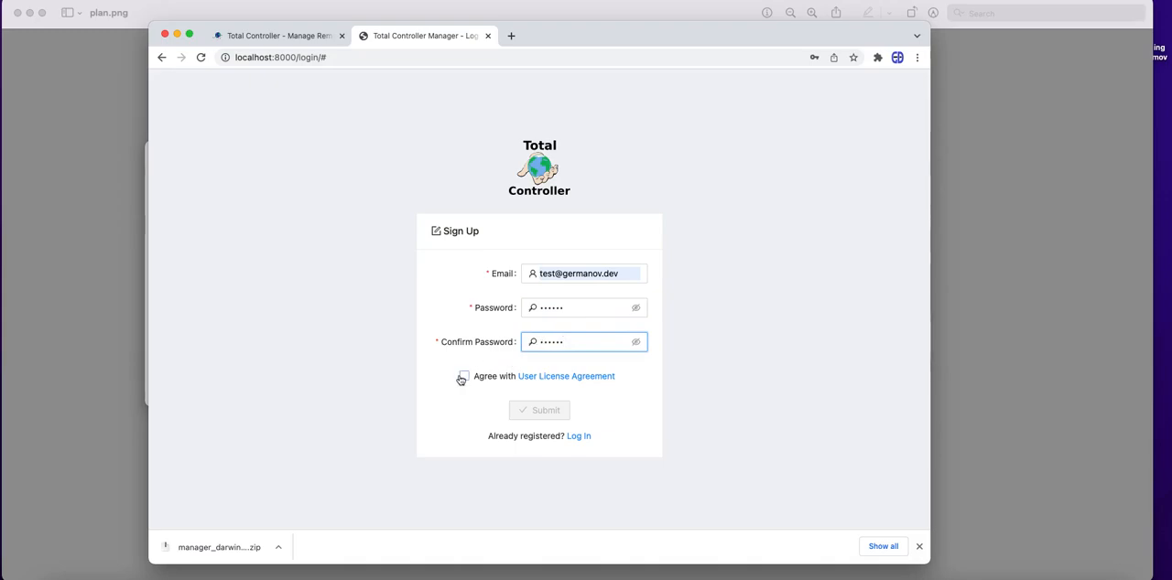
pyautogui.click(464, 376)
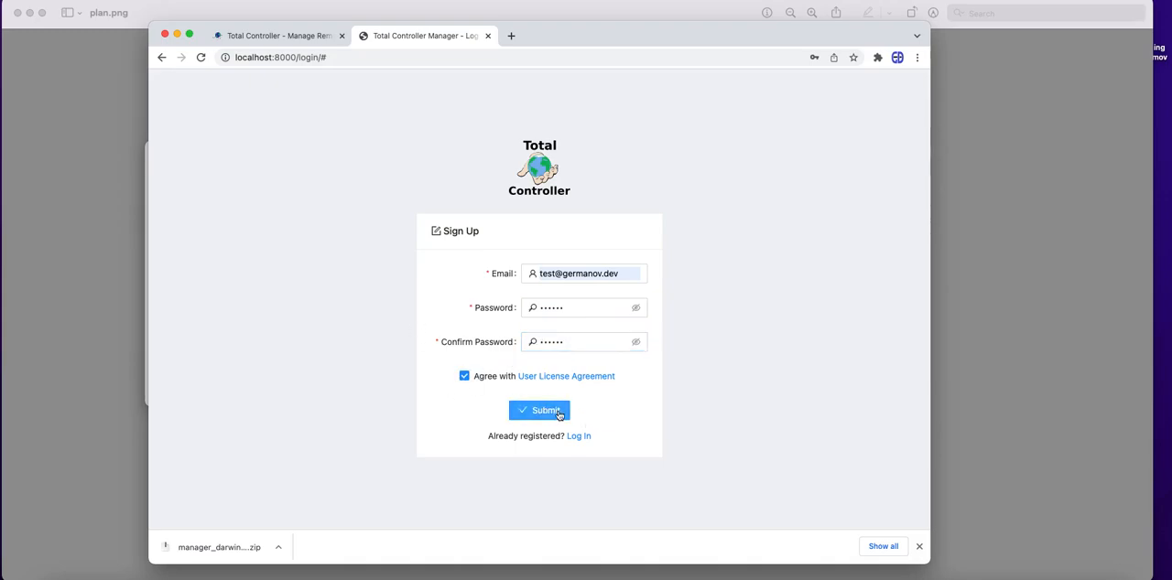
pyautogui.click(539, 410)
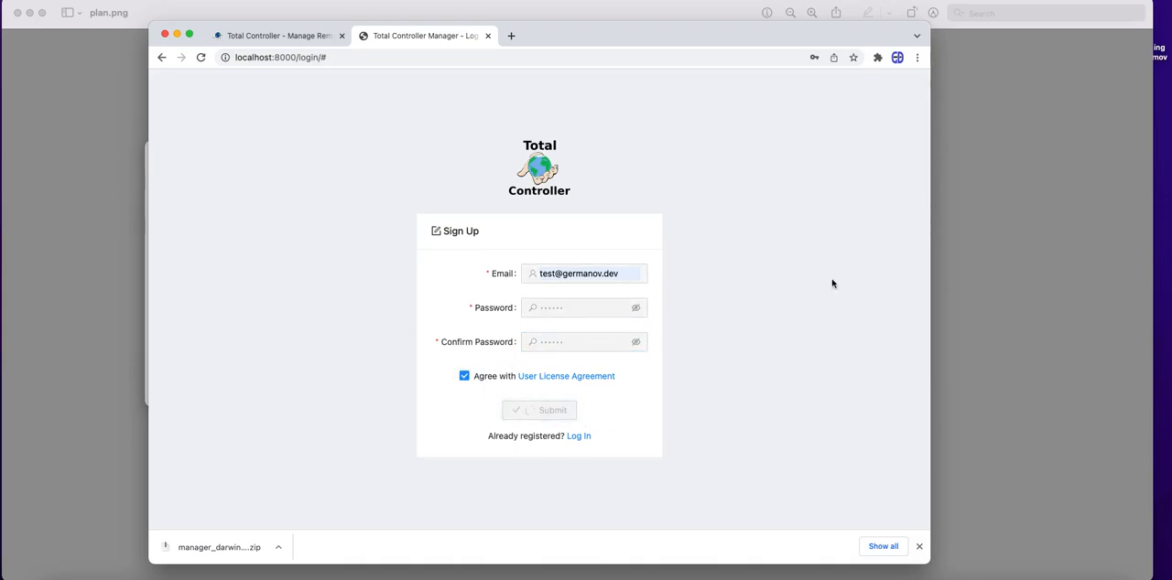
pyautogui.click(539, 410)
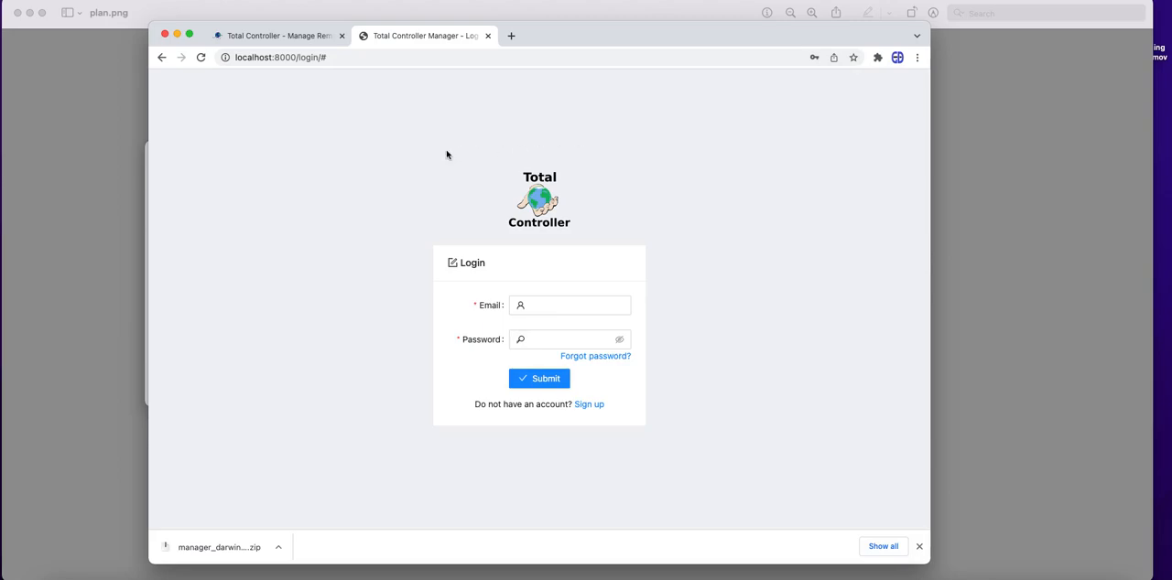
pyautogui.moveTo(412, 174)
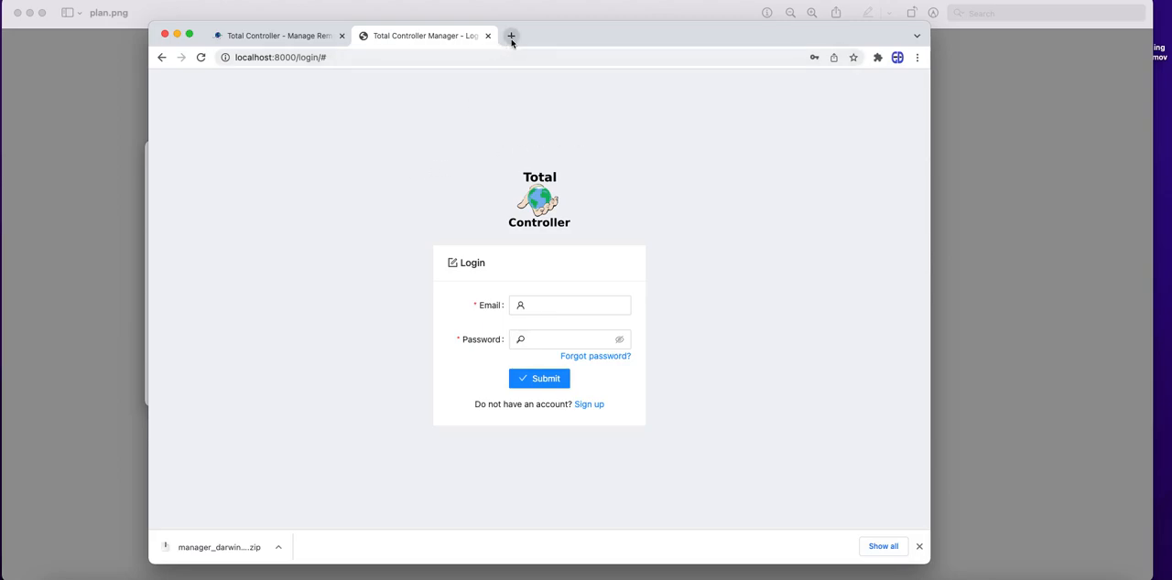
pyautogui.moveTo(511, 36)
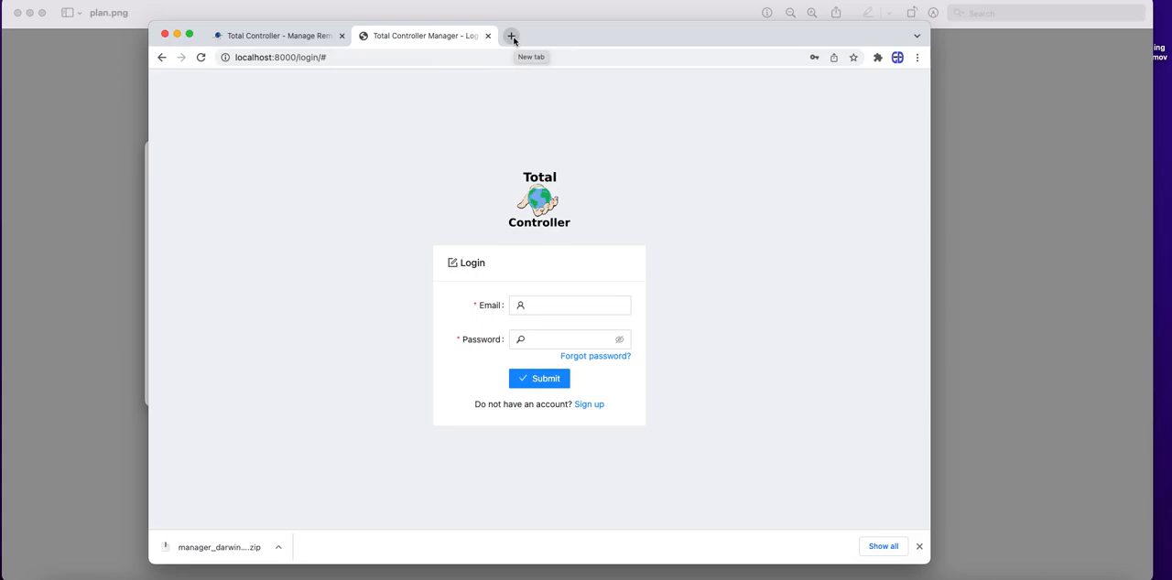
# - Follow the link in the 'Total Controller Account Activation' email, then close the confirmation tab
pyautogui.click(512, 36)
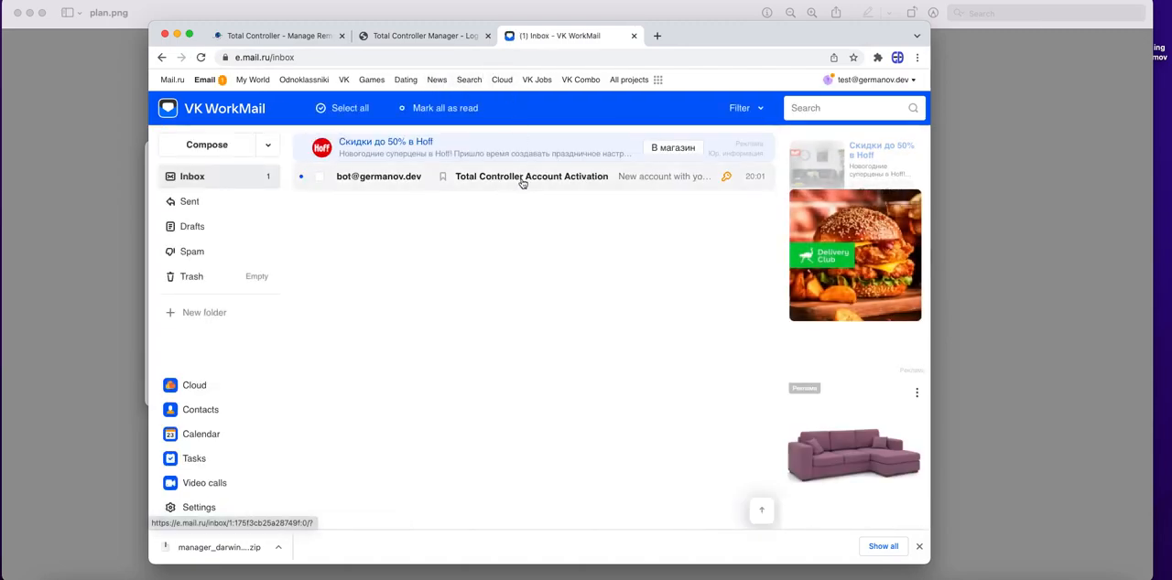
pyautogui.click(531, 176)
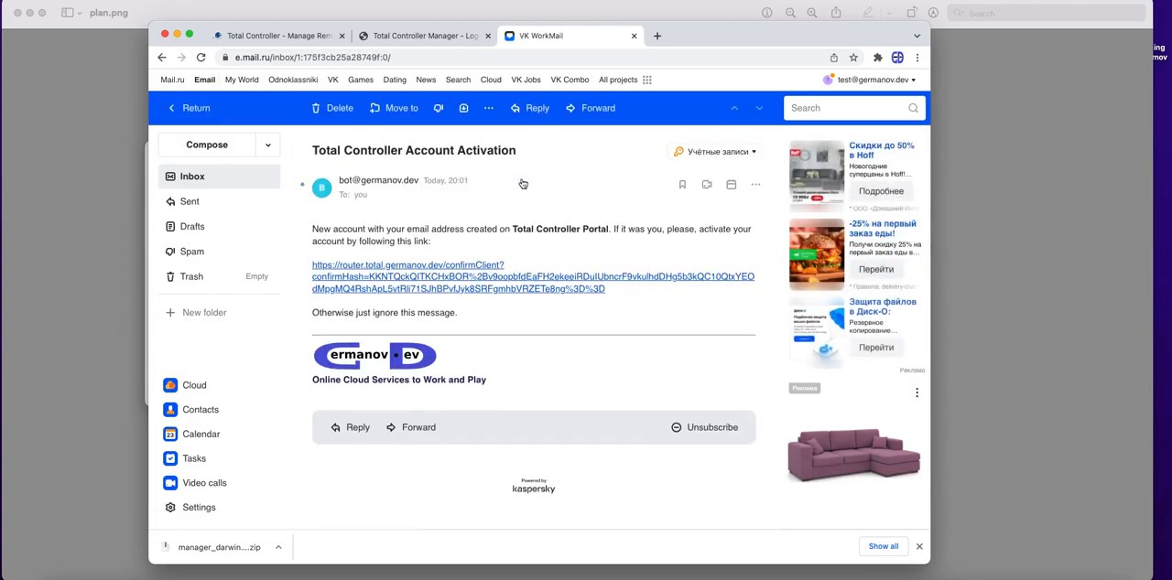
pyautogui.moveTo(476, 216)
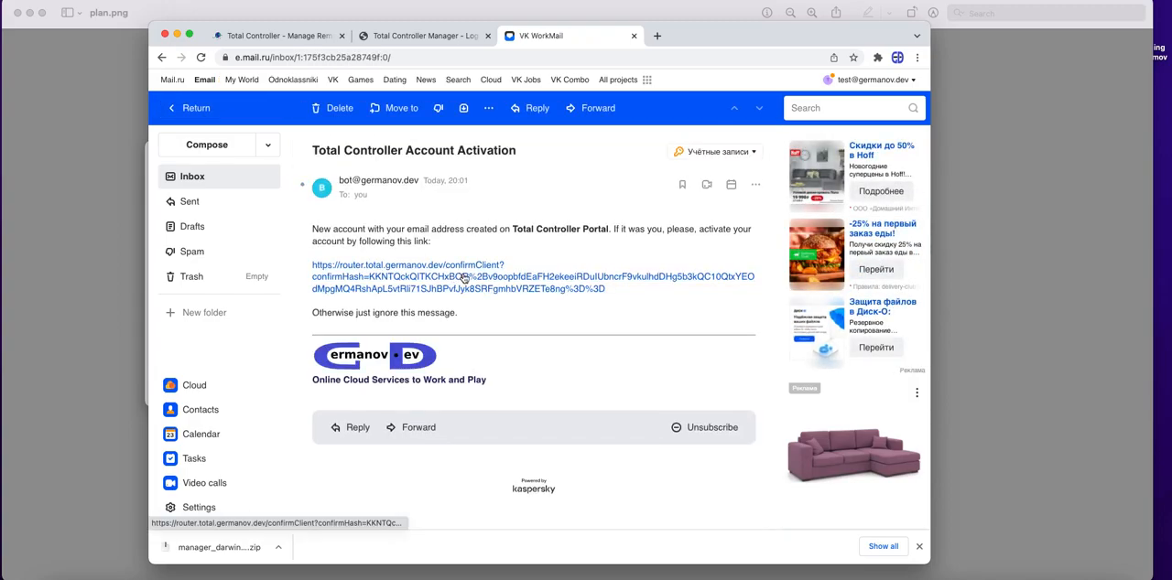
pyautogui.click(463, 276)
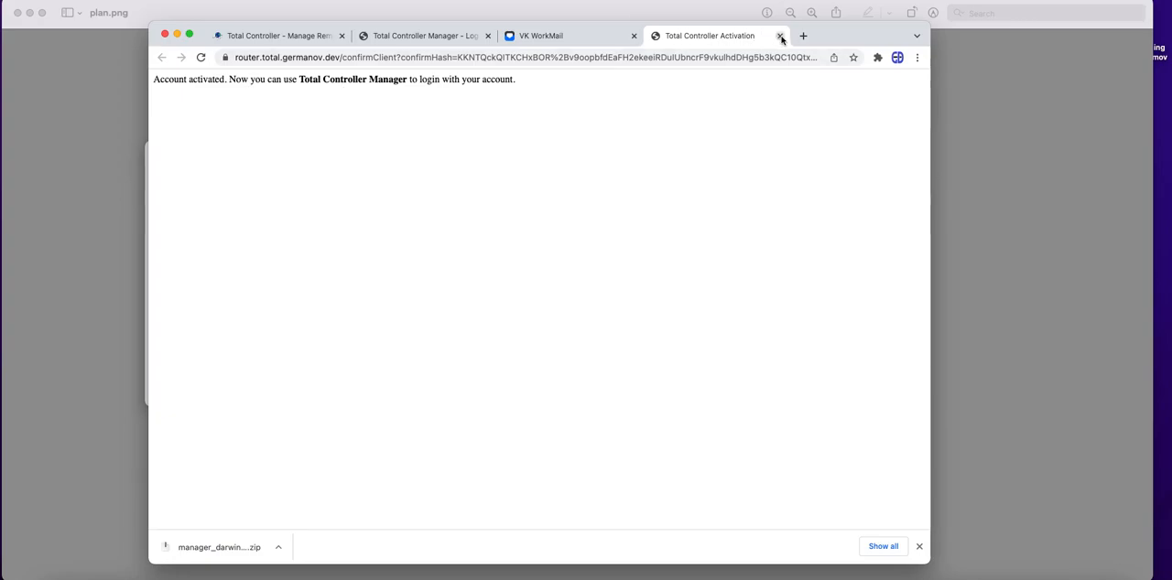
pyautogui.click(780, 35)
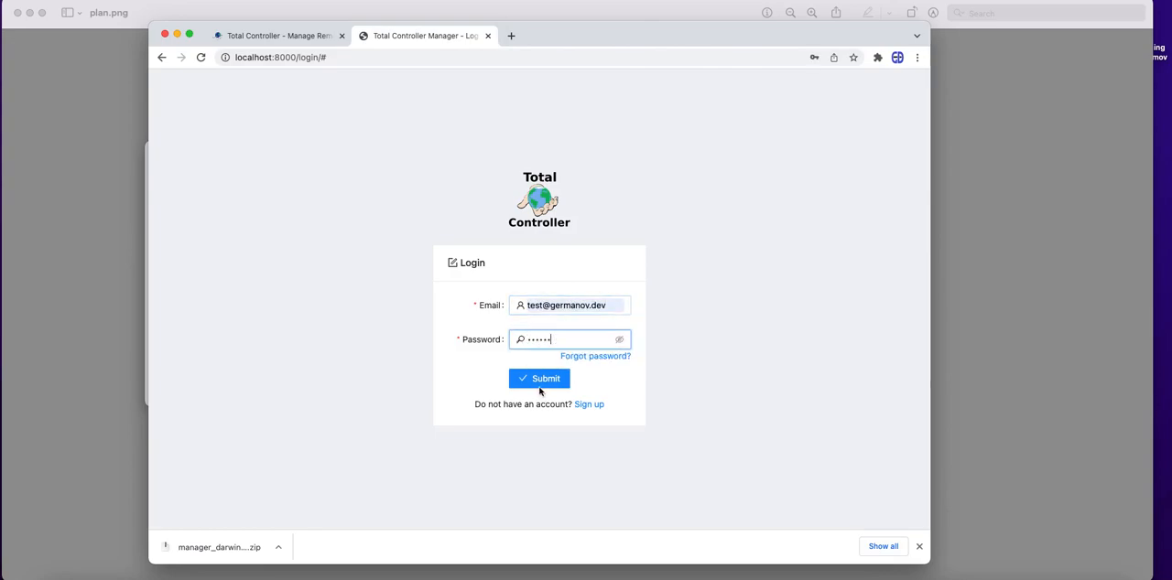
# - Submit the login form, dismiss the password breach warning, and go to the Download page
pyautogui.click(539, 378)
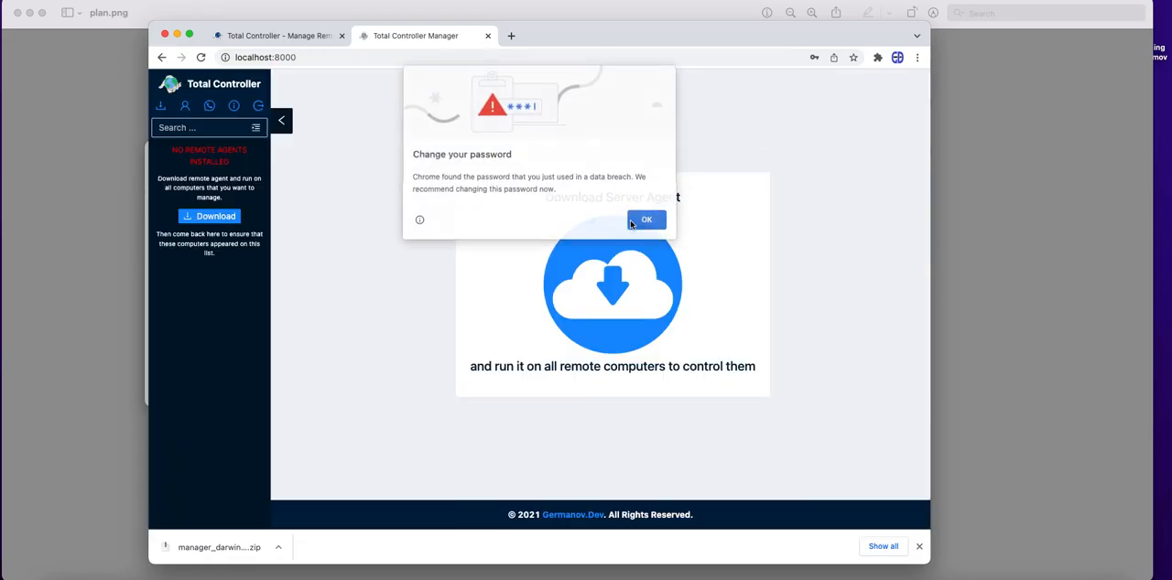
pyautogui.click(646, 219)
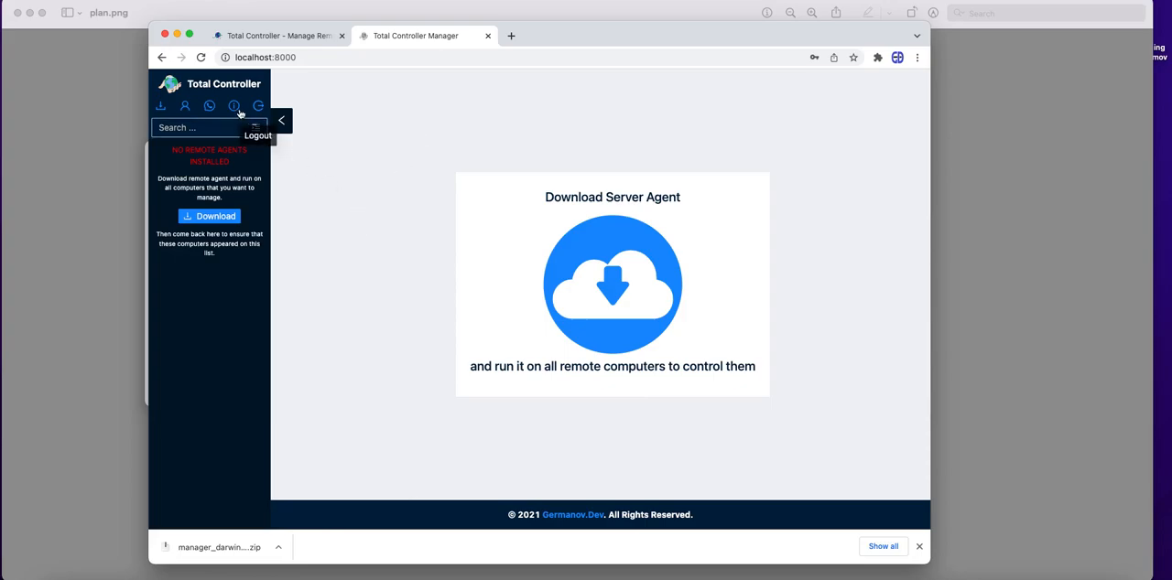
pyautogui.moveTo(212, 280)
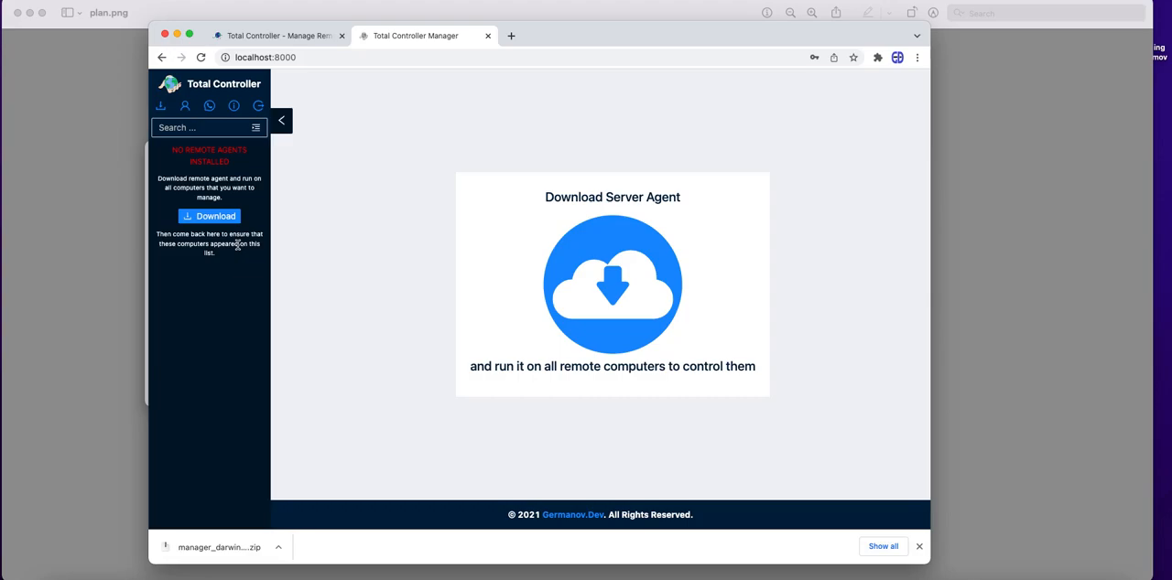
pyautogui.click(209, 216)
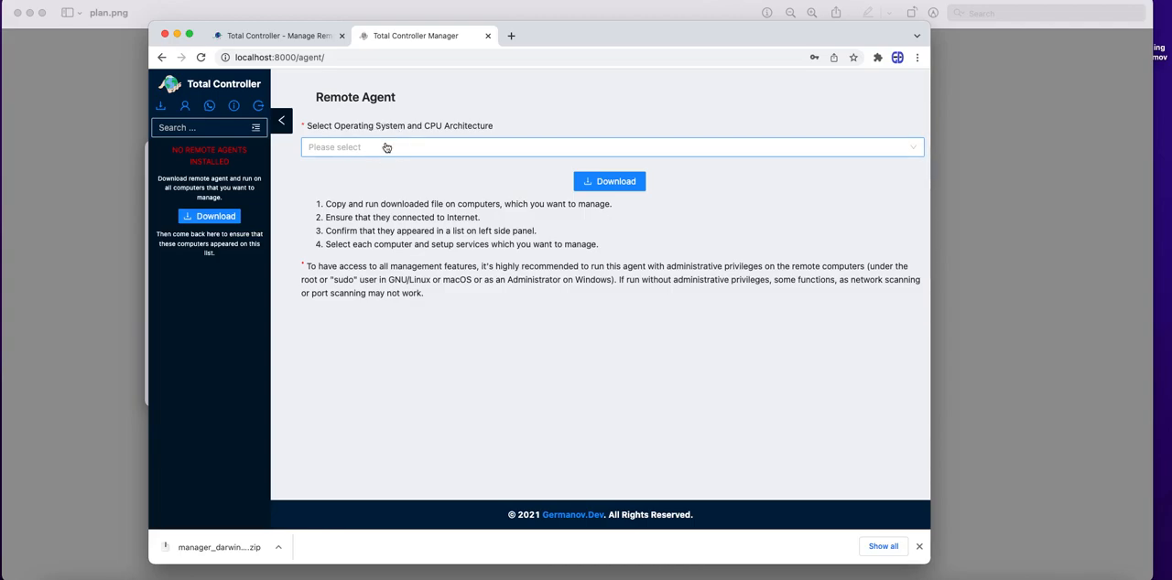
# - Choose Microsoft Windows on Intel/AMD 64-bit and download the agent archive
pyautogui.click(608, 146)
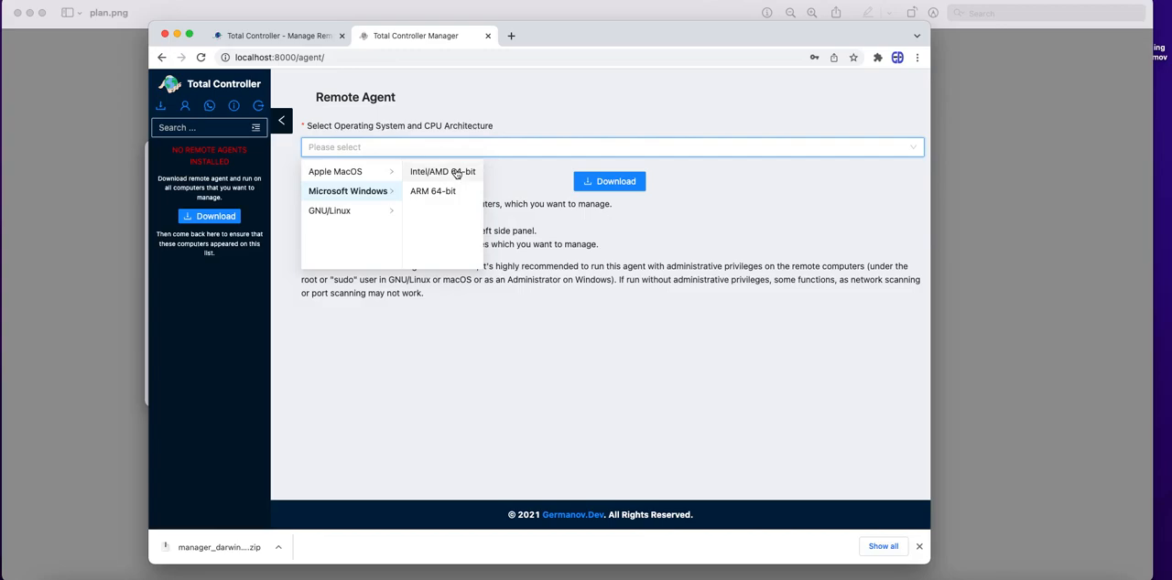
pyautogui.click(442, 171)
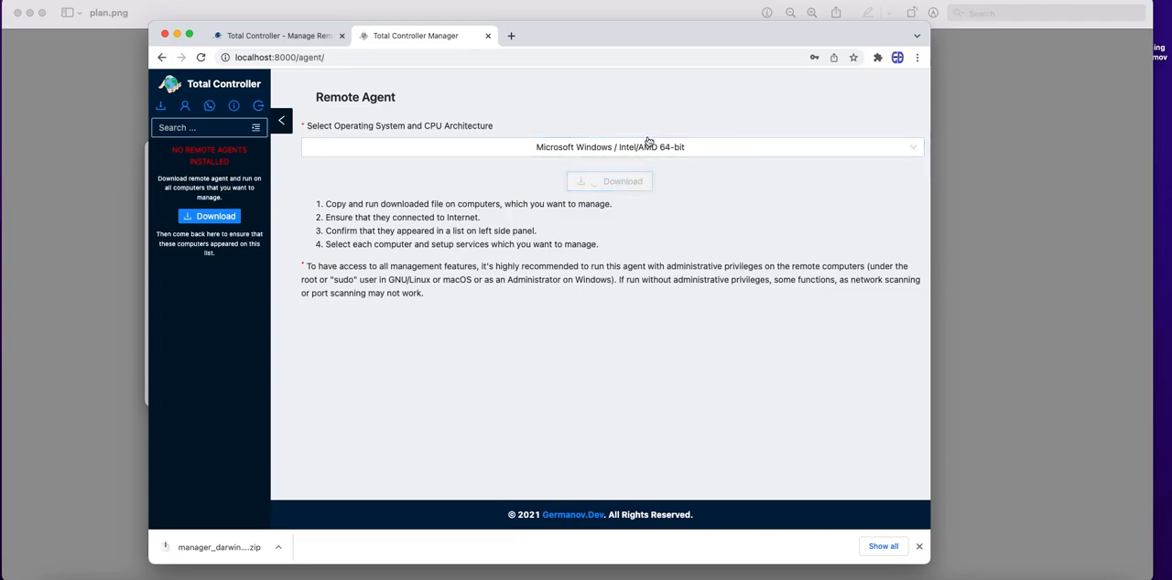
pyautogui.moveTo(653, 124)
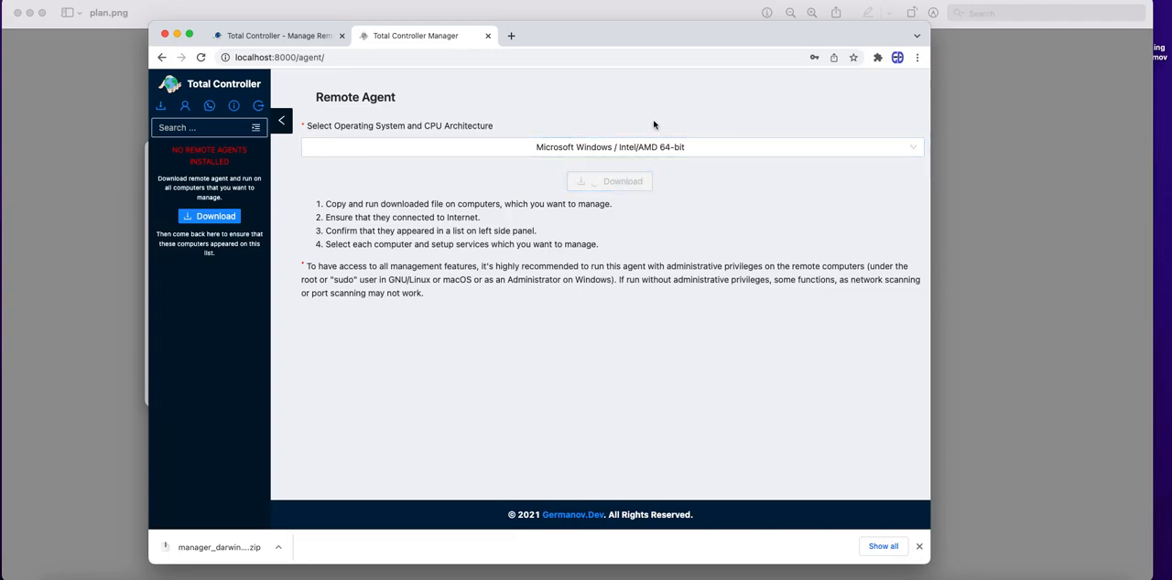
pyautogui.moveTo(644, 257)
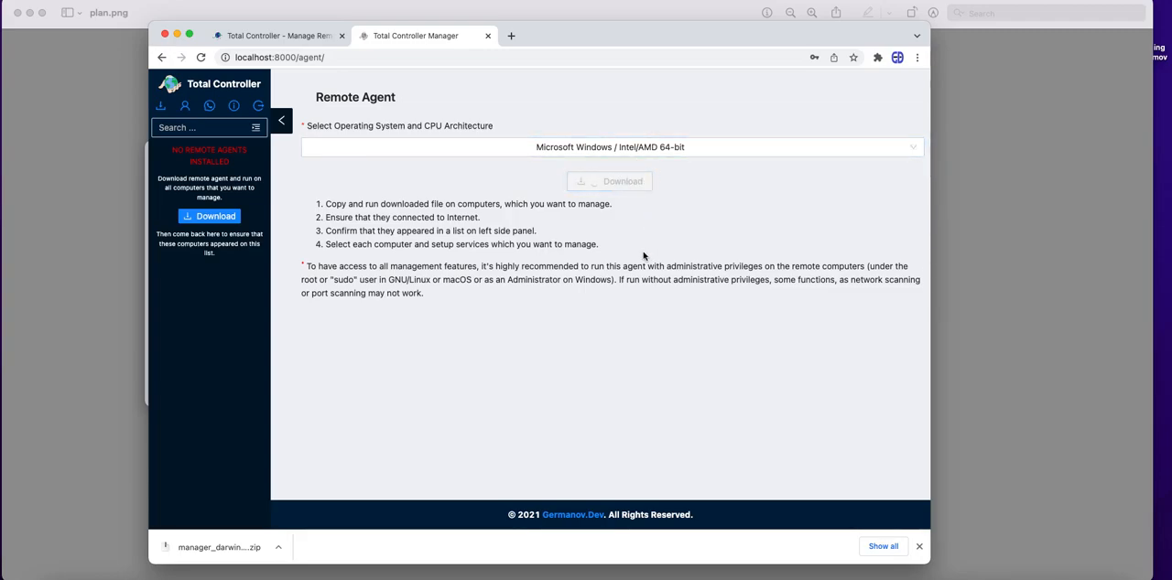
pyautogui.moveTo(706, 227)
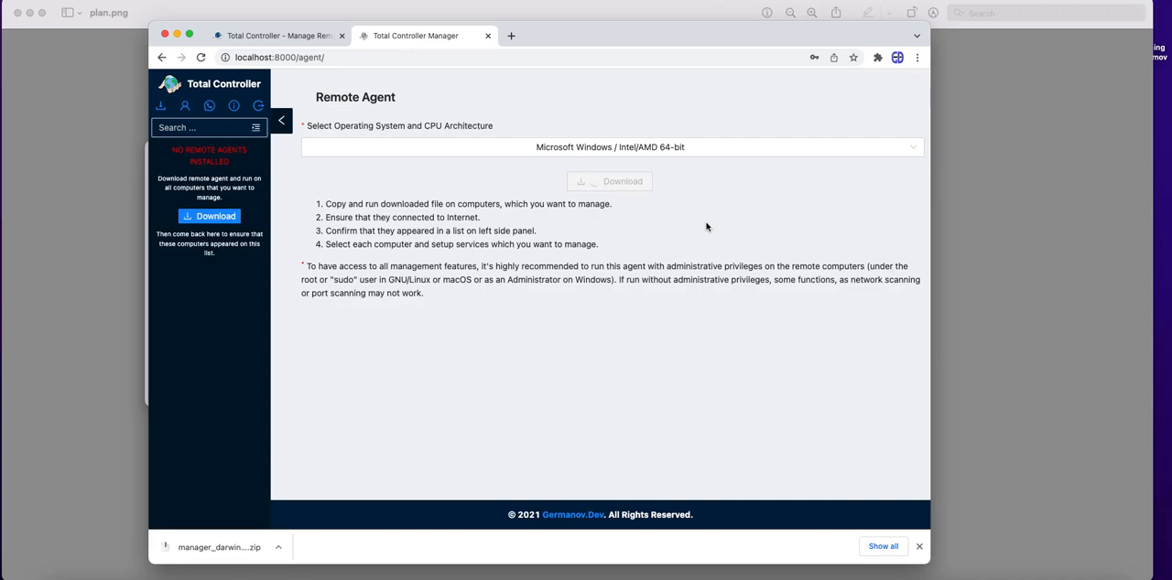
pyautogui.moveTo(732, 195)
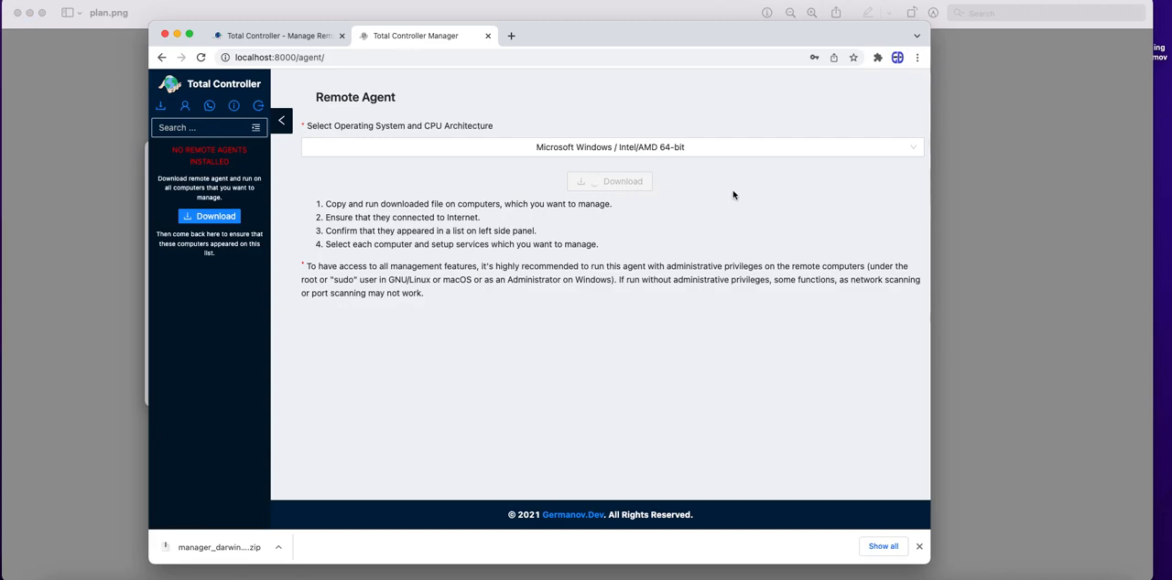
pyautogui.moveTo(715, 189)
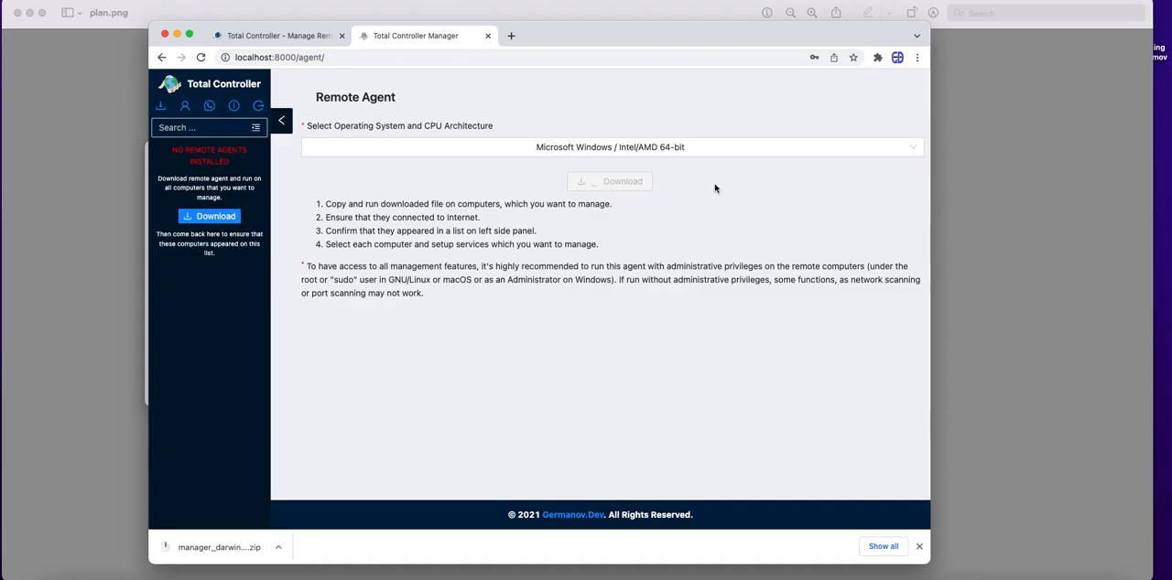
pyautogui.click(610, 180)
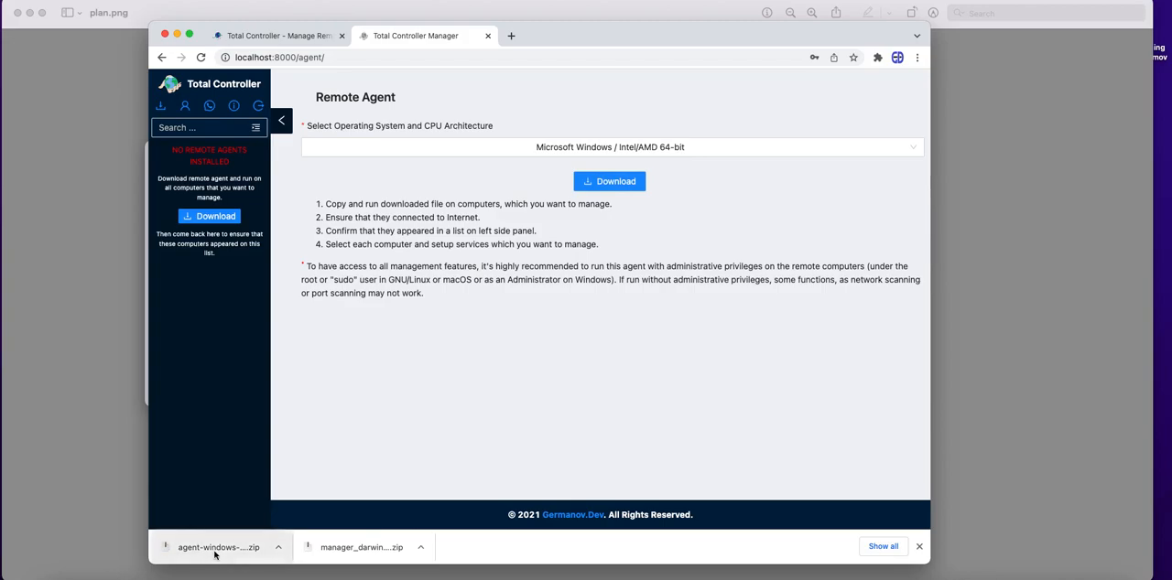
pyautogui.moveTo(217, 557)
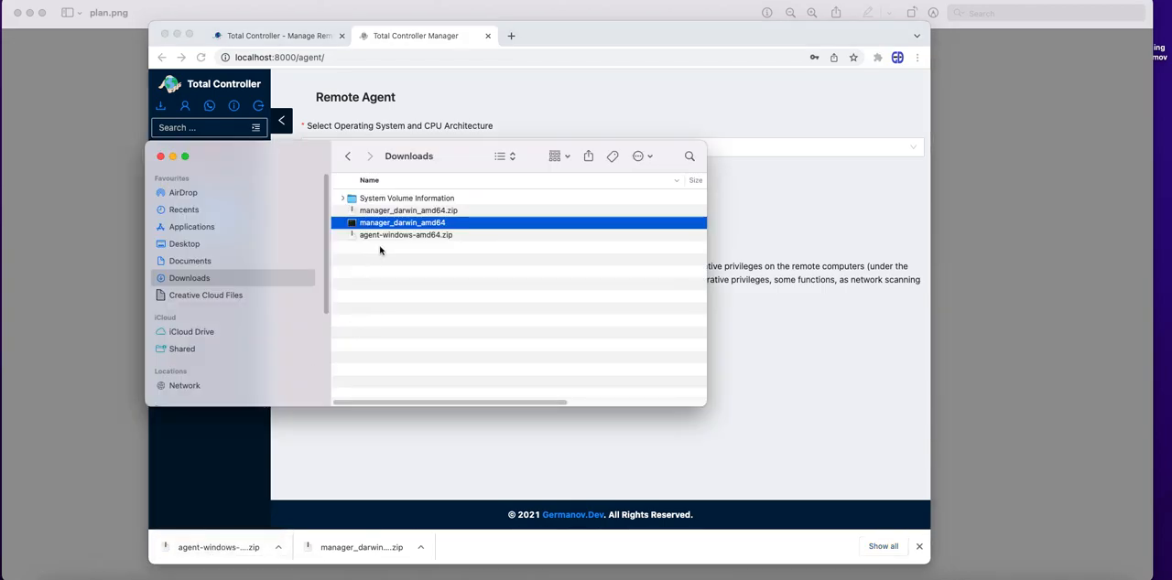
# - Select agent-windows-amd64.zip in Finder's Downloads folder
pyautogui.click(406, 235)
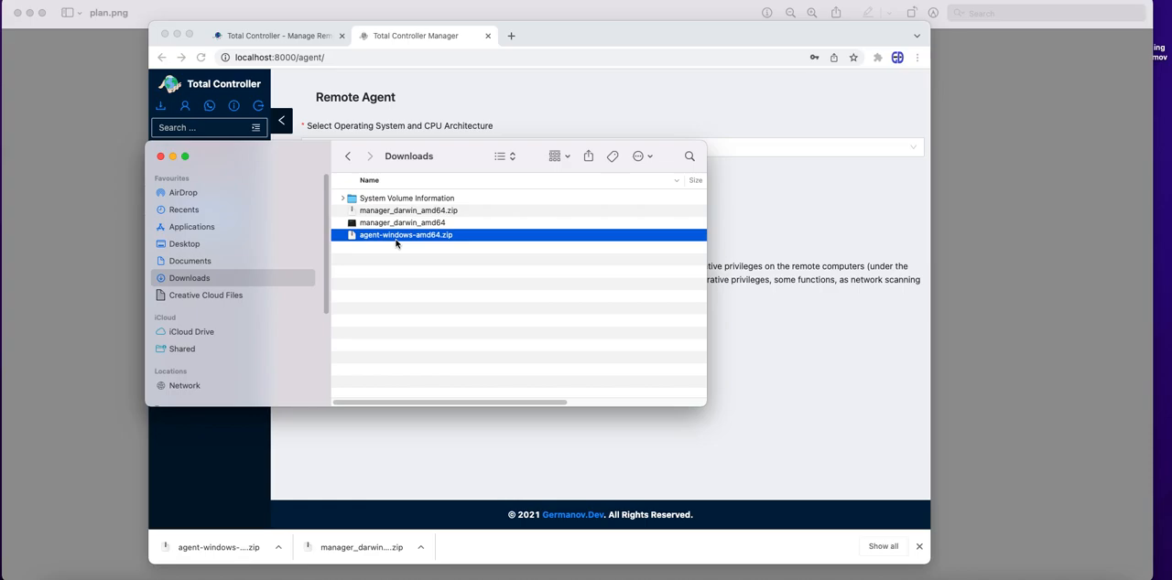
pyautogui.moveTo(832, 491)
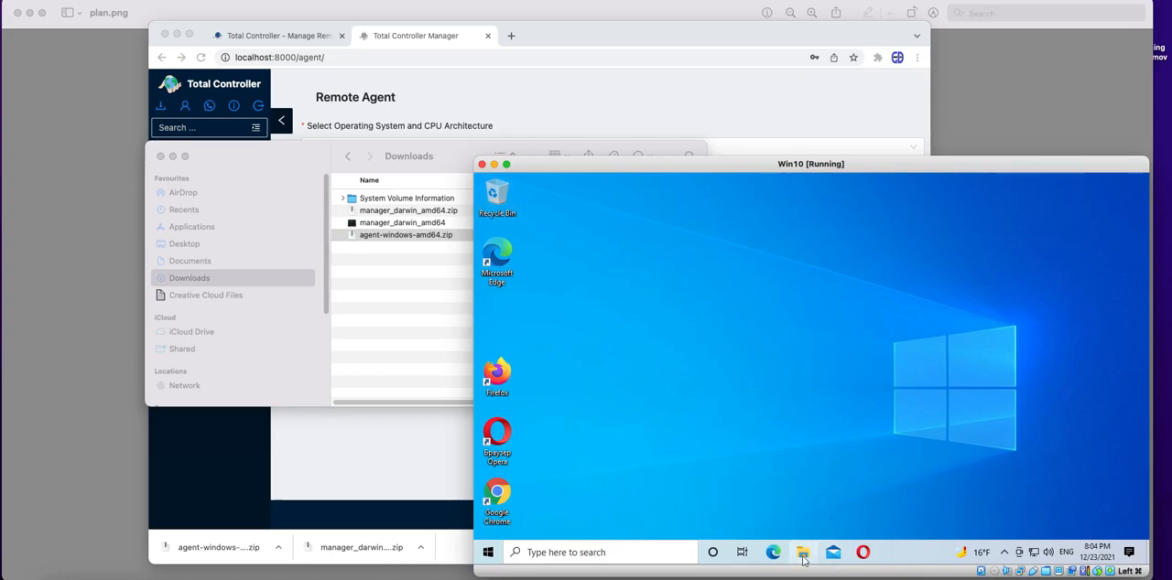
# - Copy the agent-windows-amd64 zip from the share into the VM's Downloads folder
pyautogui.click(803, 552)
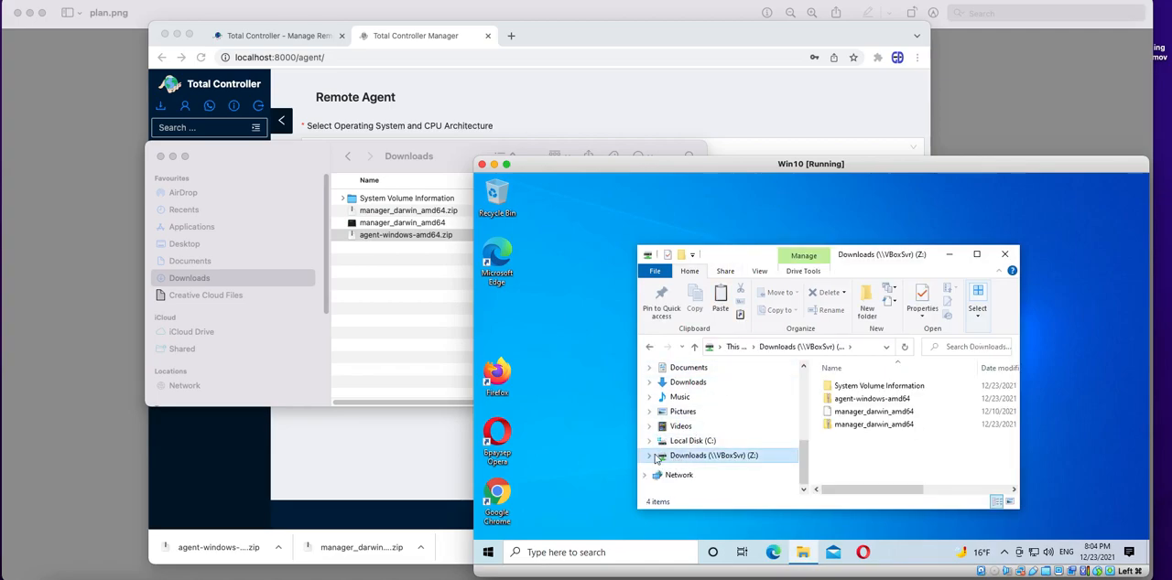
pyautogui.rightClick(872, 398)
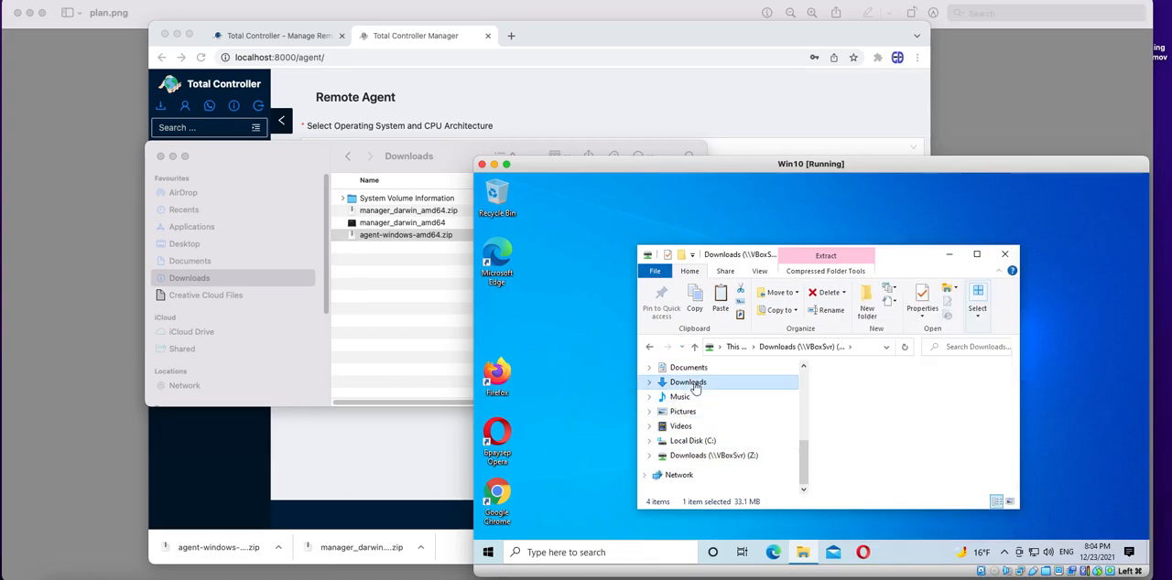
pyautogui.click(688, 382)
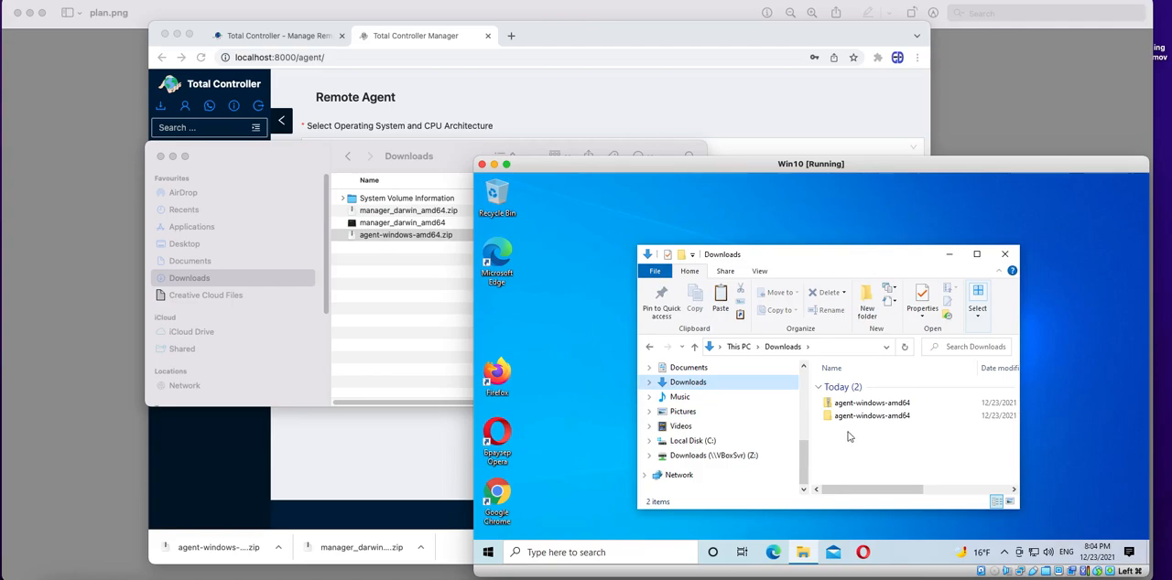
pyautogui.click(720, 298)
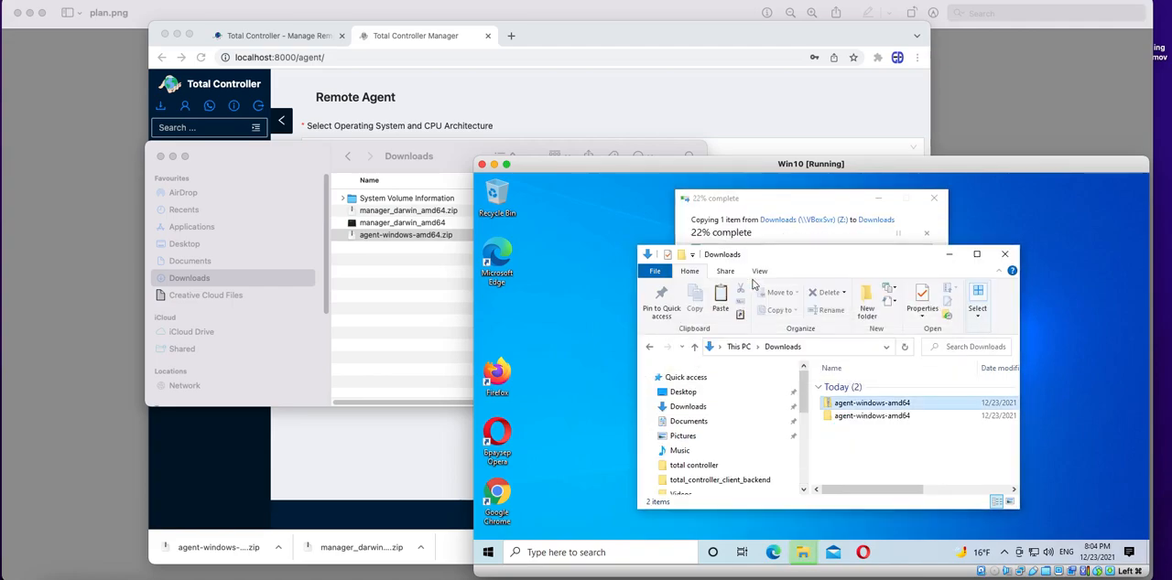
pyautogui.rightClick(870, 416)
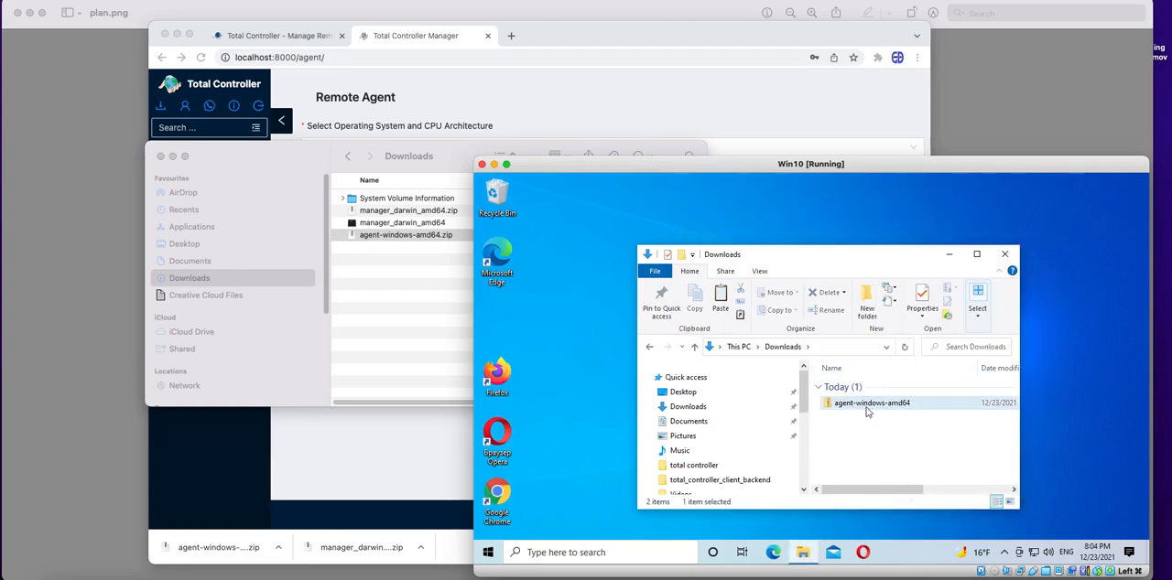
# - Extract the archive into the agent-windows-amd64 folder, revealing the agent program
pyautogui.rightClick(869, 403)
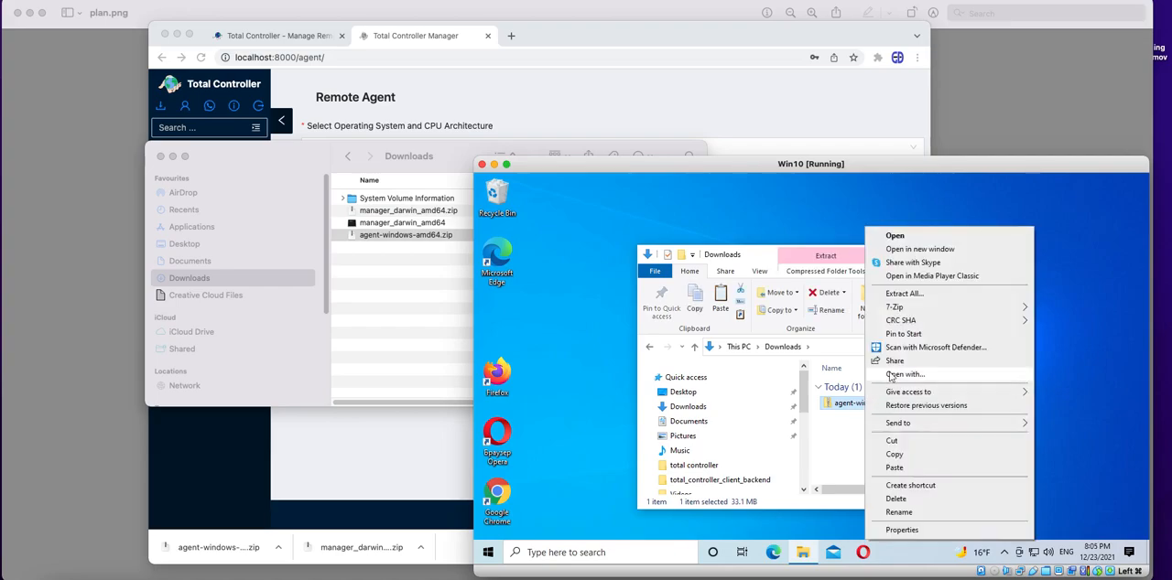
pyautogui.click(903, 293)
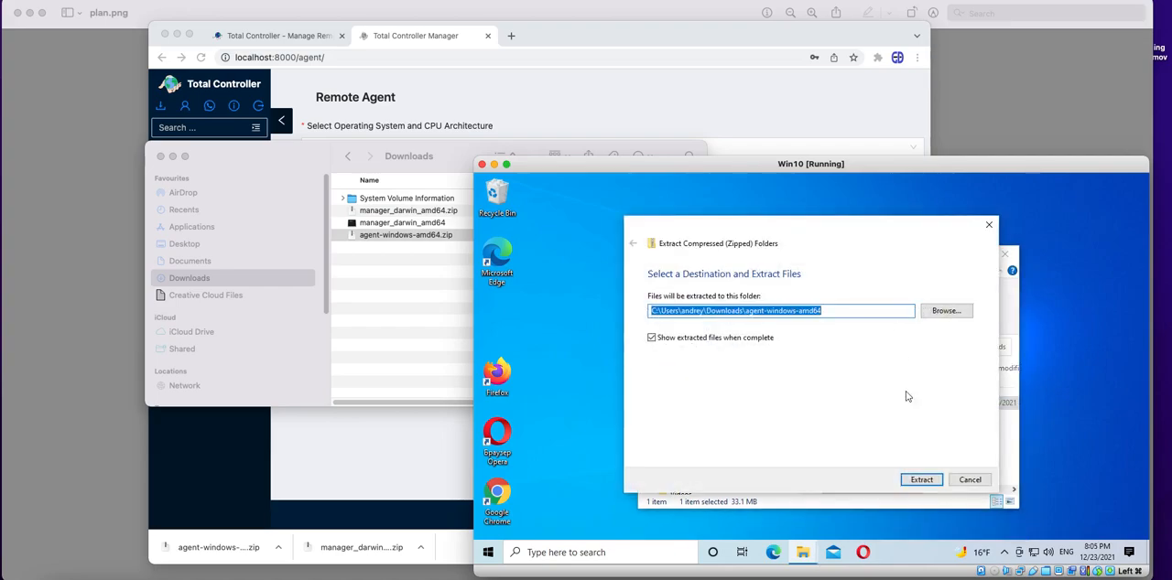
pyautogui.click(921, 480)
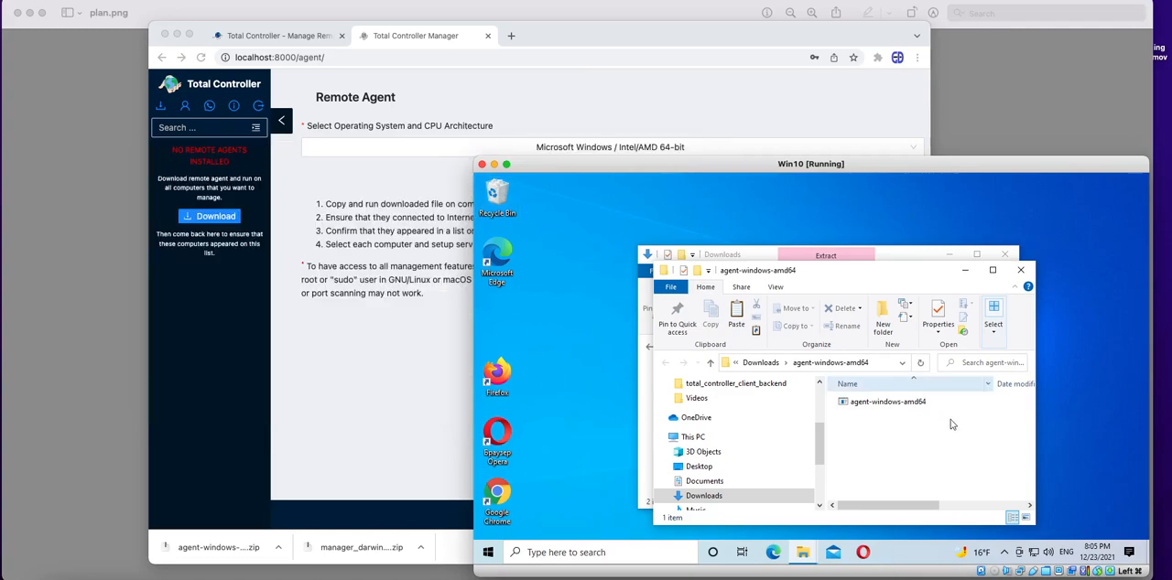
pyautogui.moveTo(886, 403)
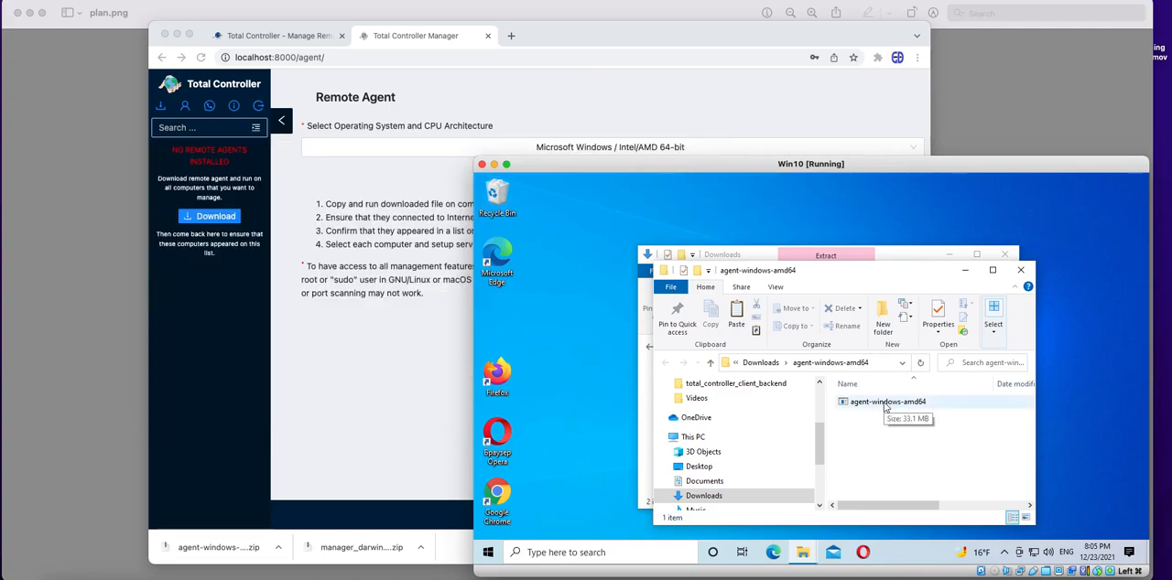
pyautogui.rightClick(861, 401)
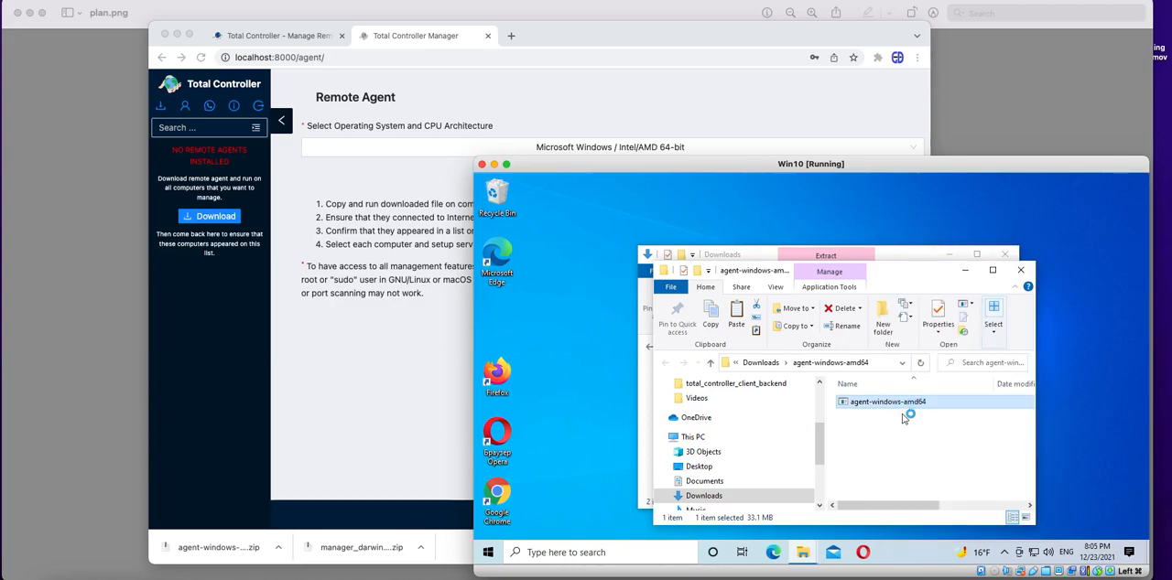
# - Launch agent-windows-amd64.exe, delete the duplicate agent entry, and check the console output
pyautogui.doubleClick(887, 402)
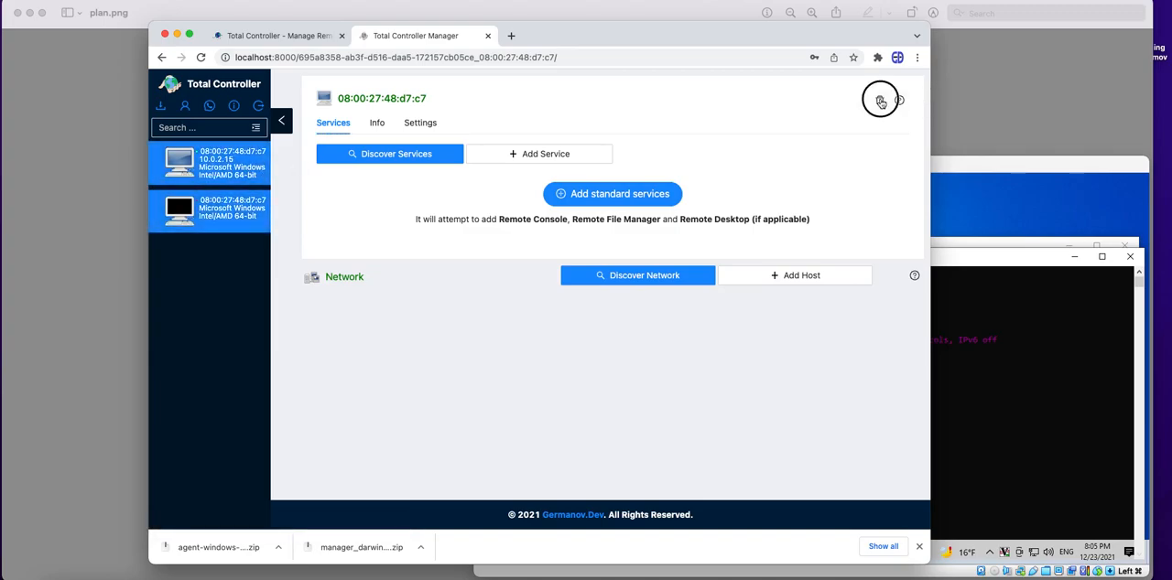
pyautogui.click(879, 99)
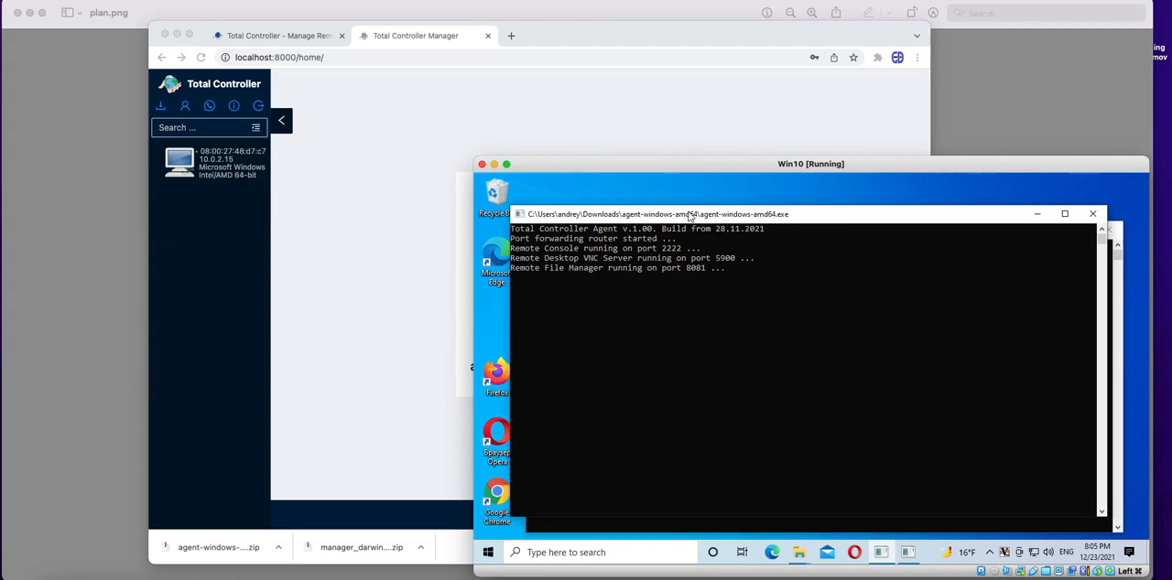
pyautogui.click(677, 243)
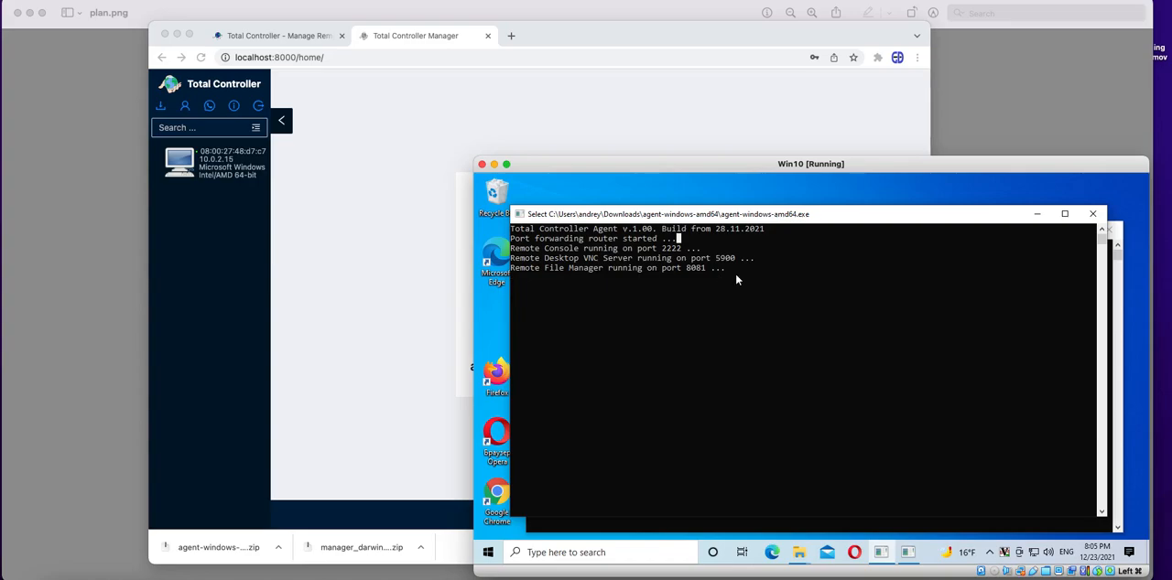
pyautogui.moveTo(806, 203)
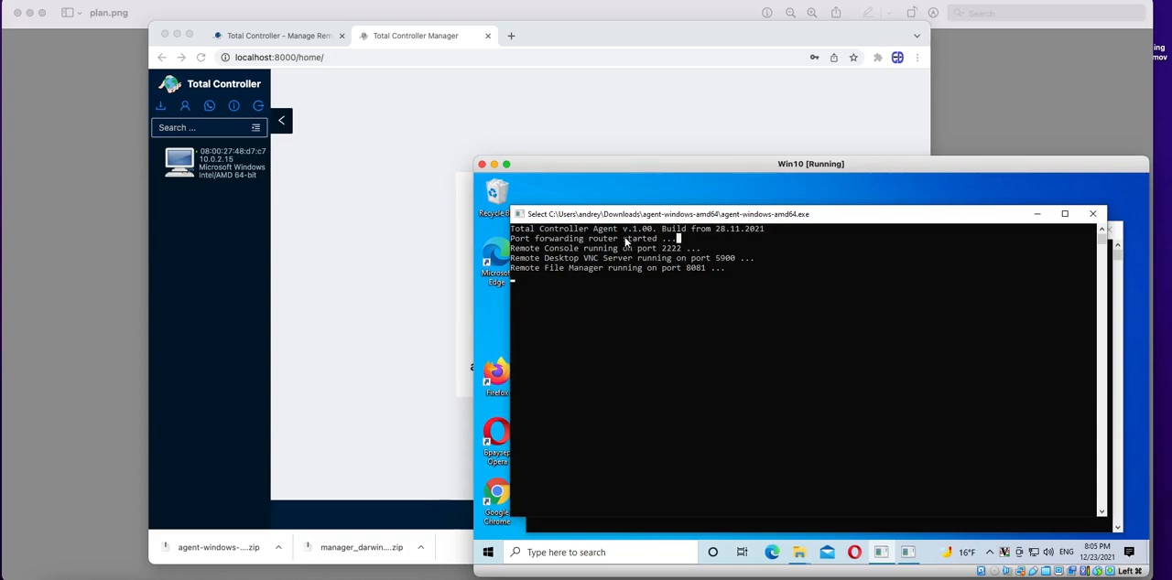
pyautogui.moveTo(807, 282)
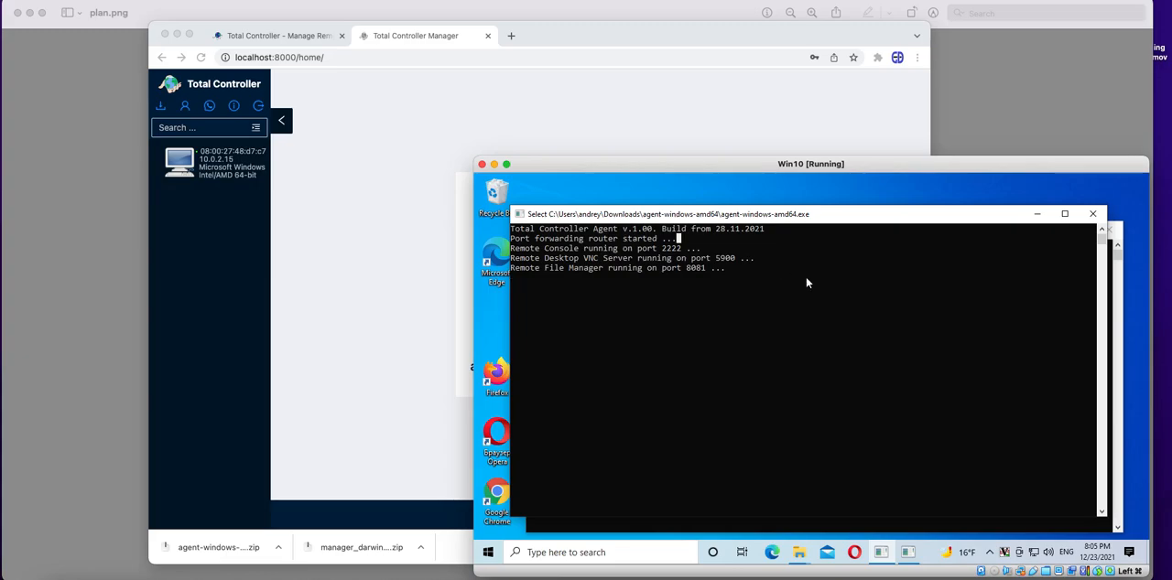
pyautogui.moveTo(433, 217)
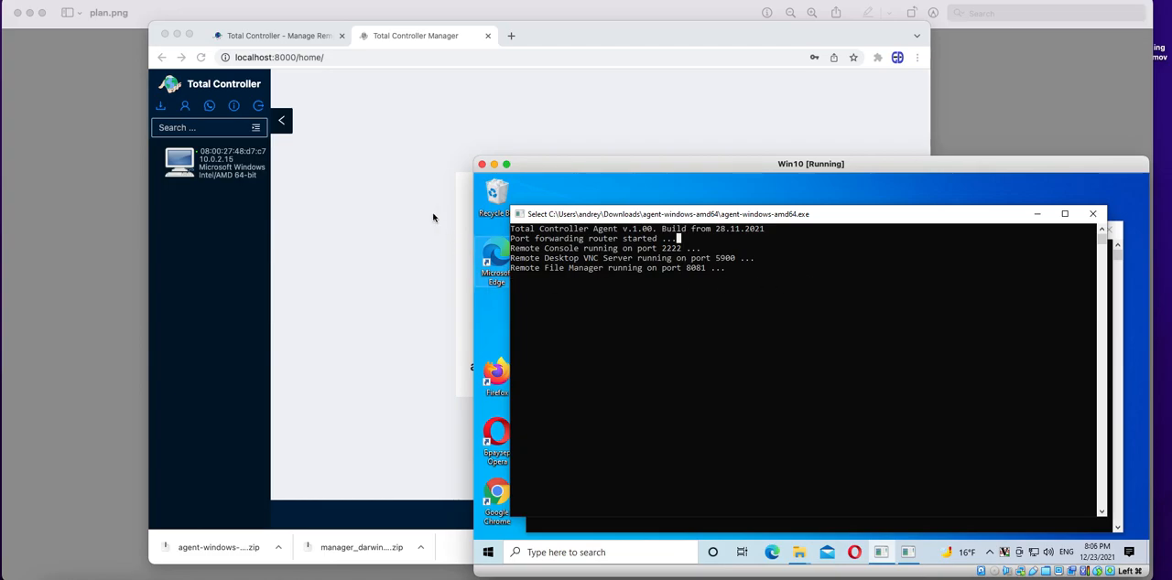
pyautogui.moveTo(536, 256)
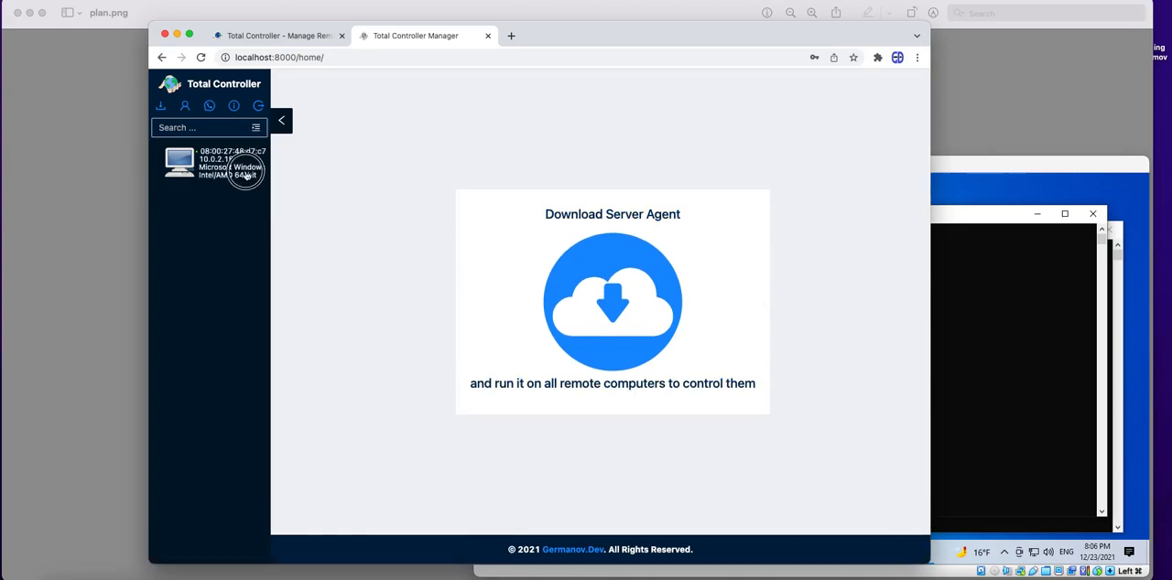
# - Open the Windows agent's page and change its MAC-address title to 'Remote office'
pyautogui.click(211, 165)
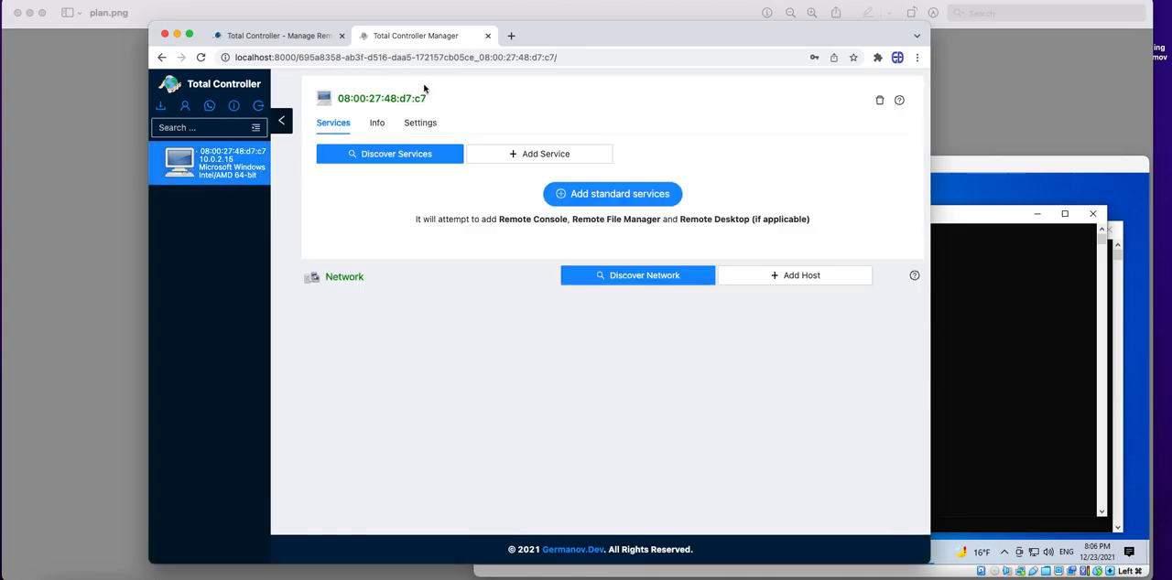
pyautogui.click(383, 98)
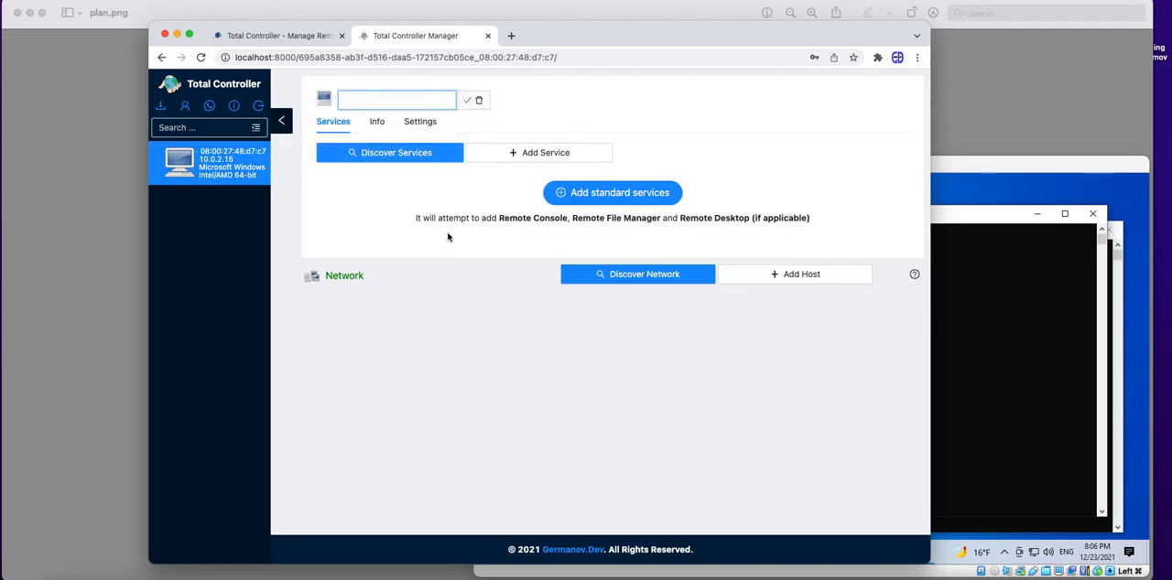
pyautogui.write('Remote')
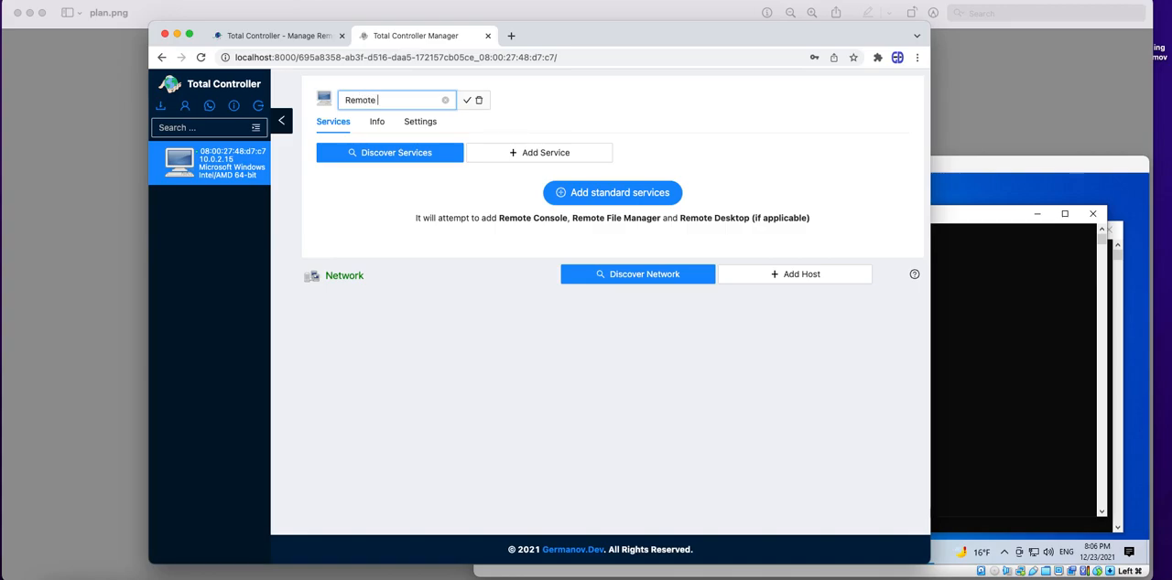
pyautogui.click(467, 100)
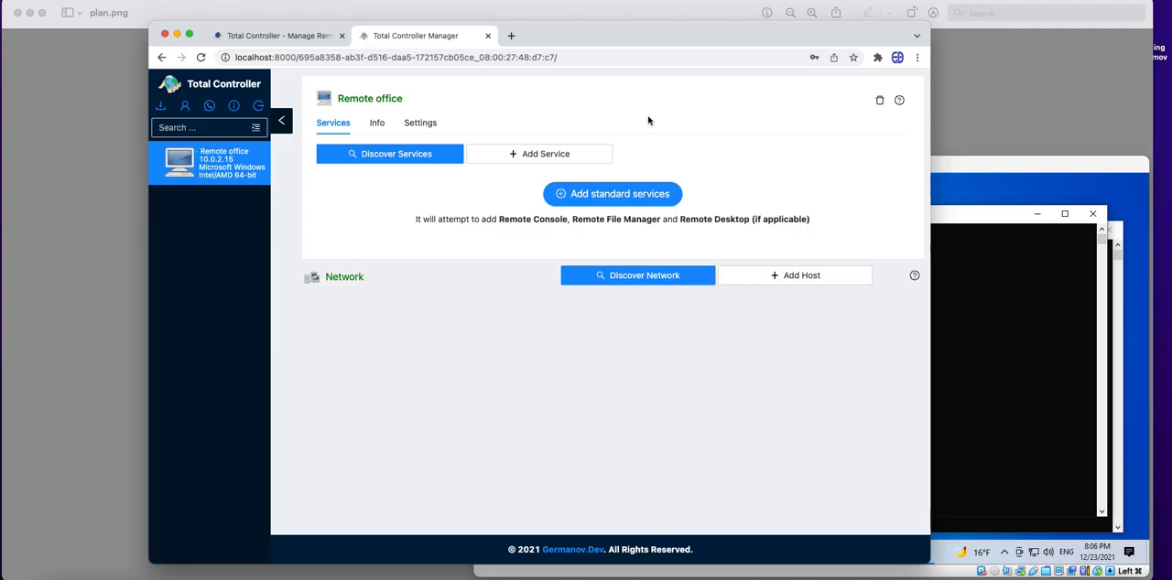
pyautogui.moveTo(1032, 174)
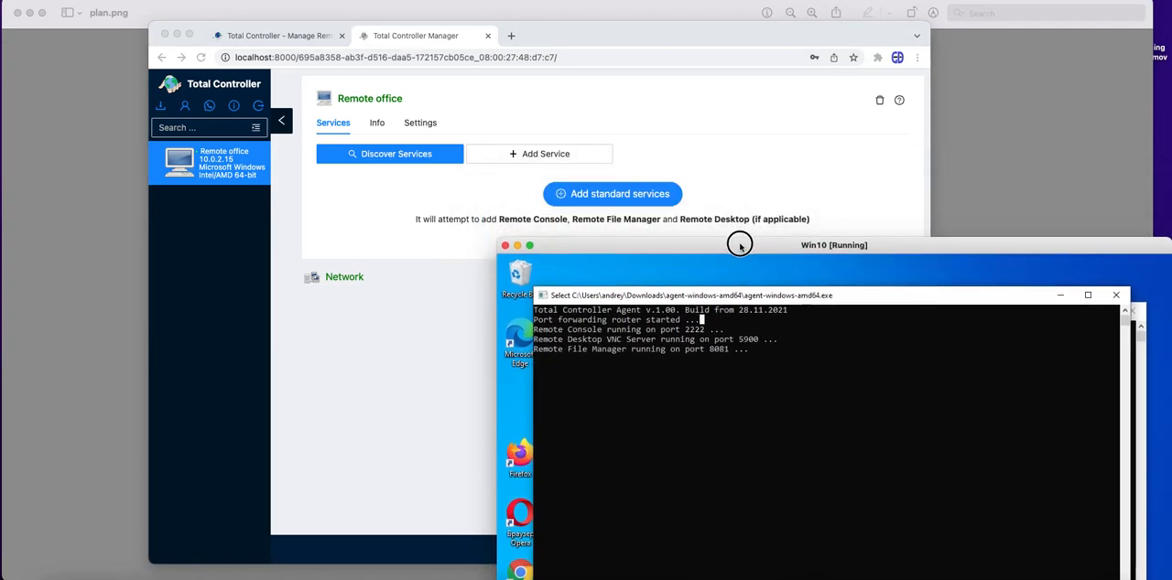
pyautogui.moveTo(618, 287)
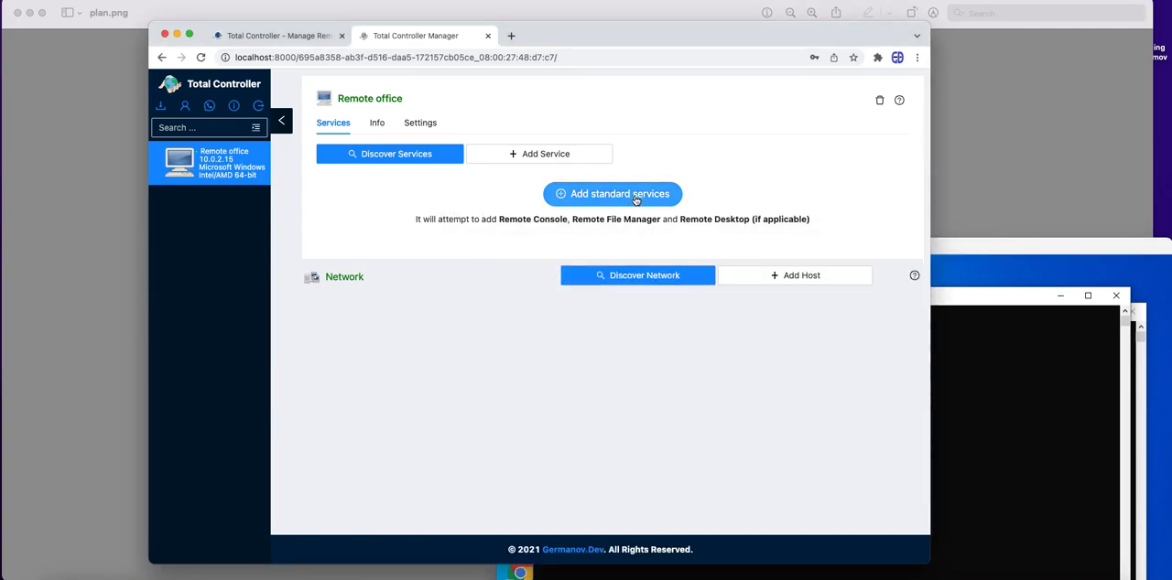
# - Add the standard VNC desktop, remote console and file manager services, then dismiss the console hint
pyautogui.click(613, 193)
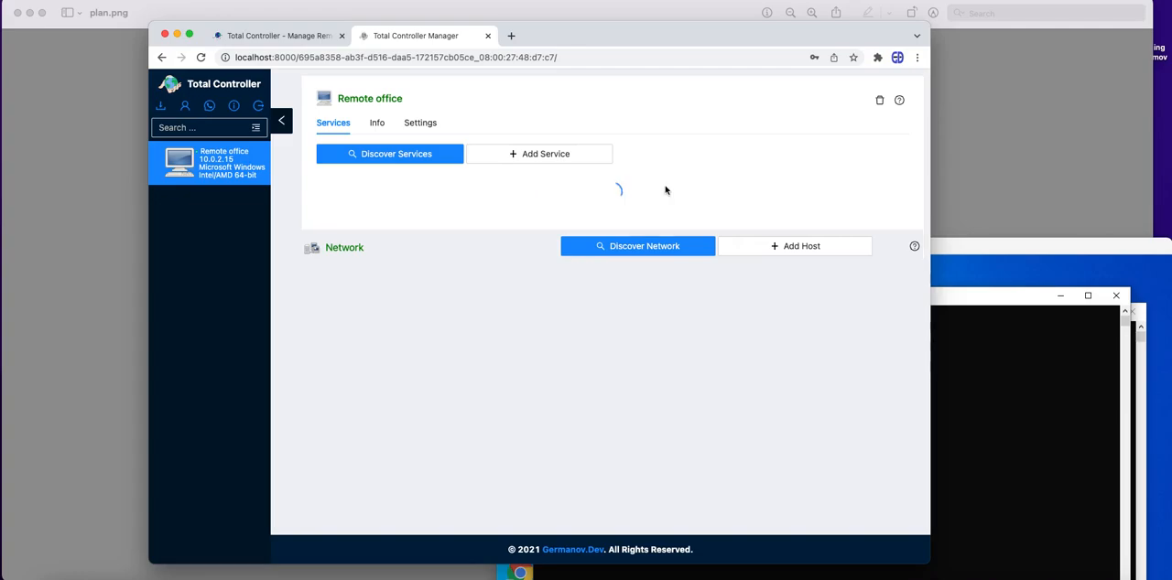
pyautogui.click(389, 154)
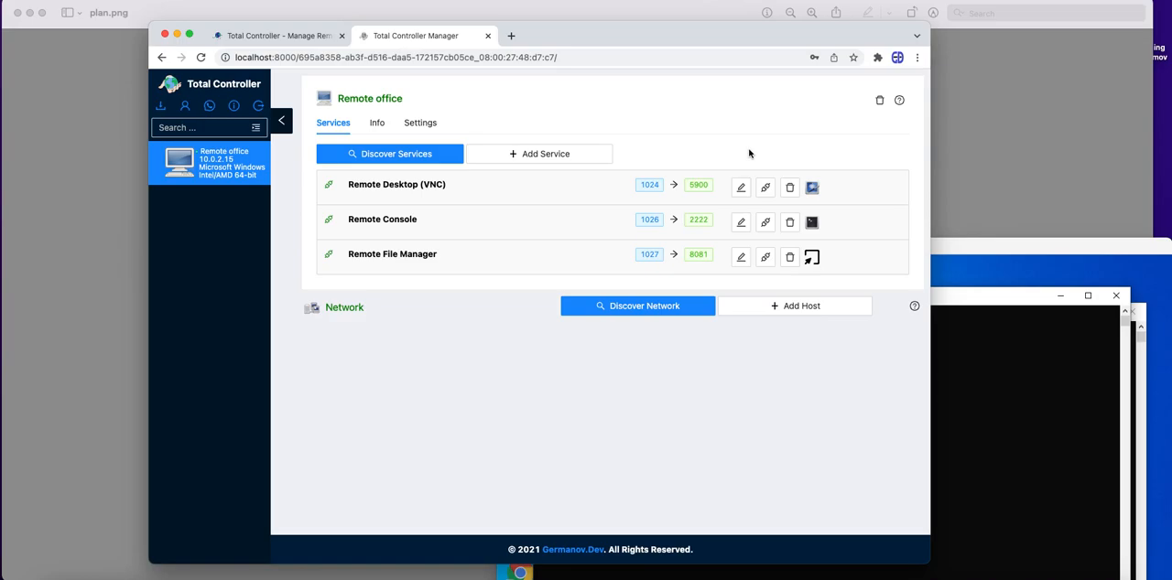
pyautogui.moveTo(697, 186)
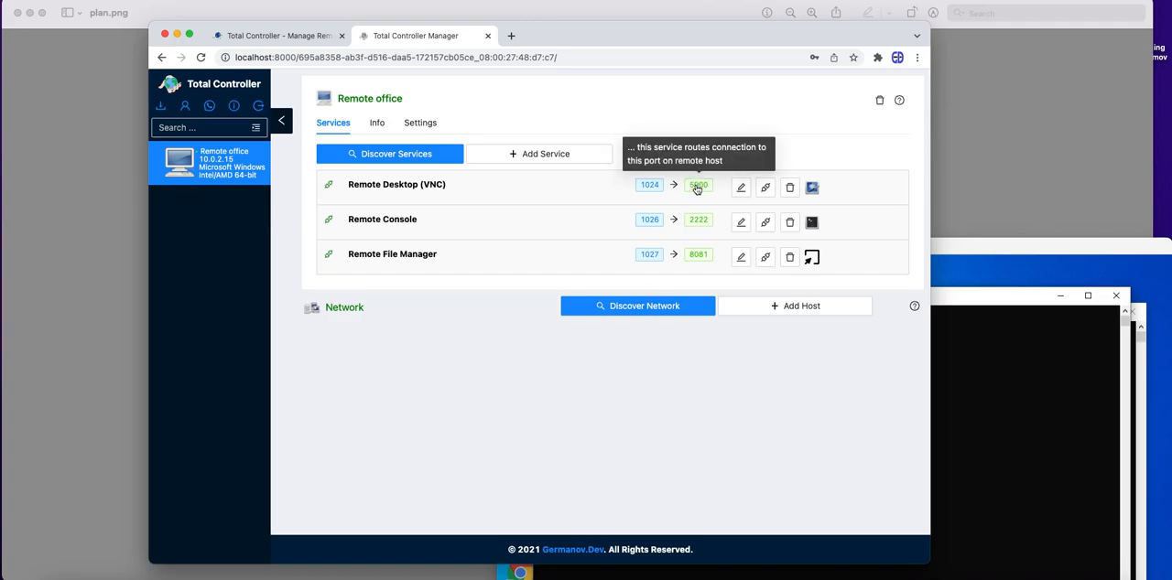
pyautogui.moveTo(650, 184)
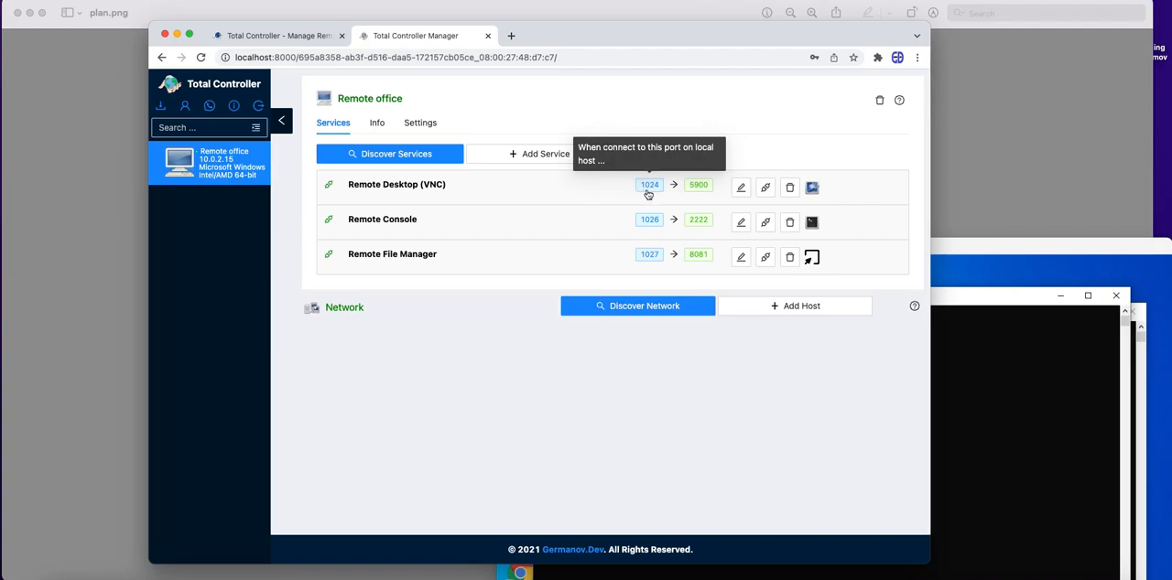
pyautogui.moveTo(608, 231)
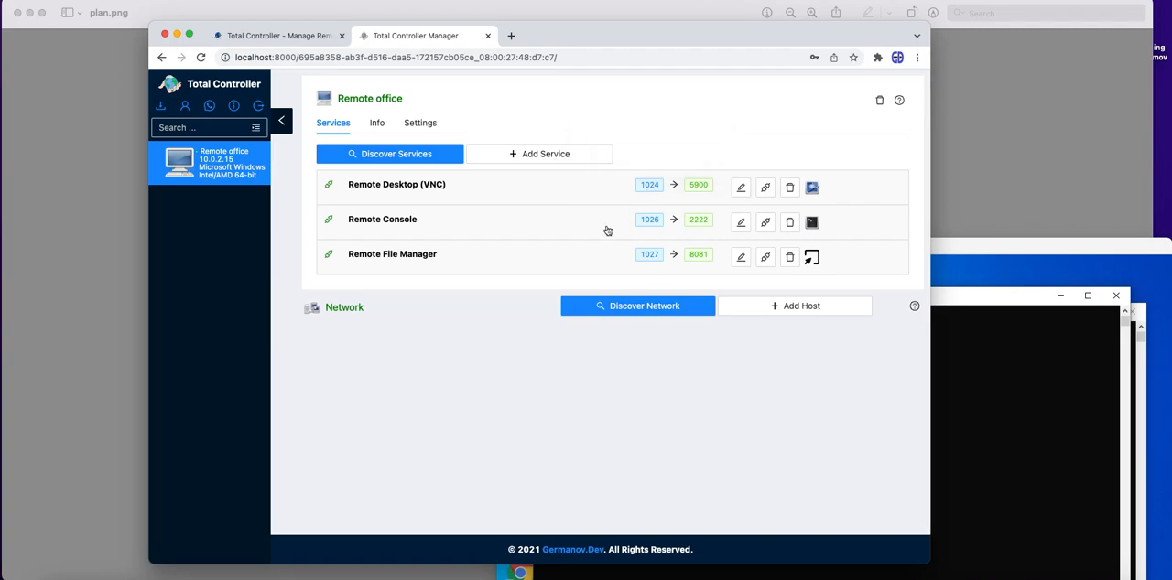
pyautogui.moveTo(694, 229)
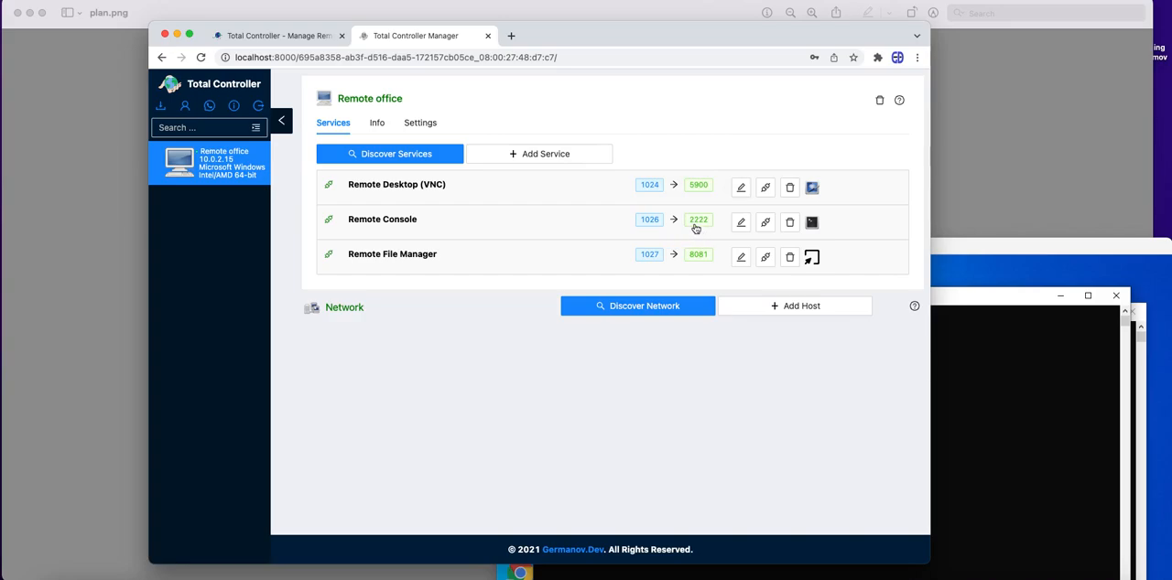
pyautogui.moveTo(698, 219)
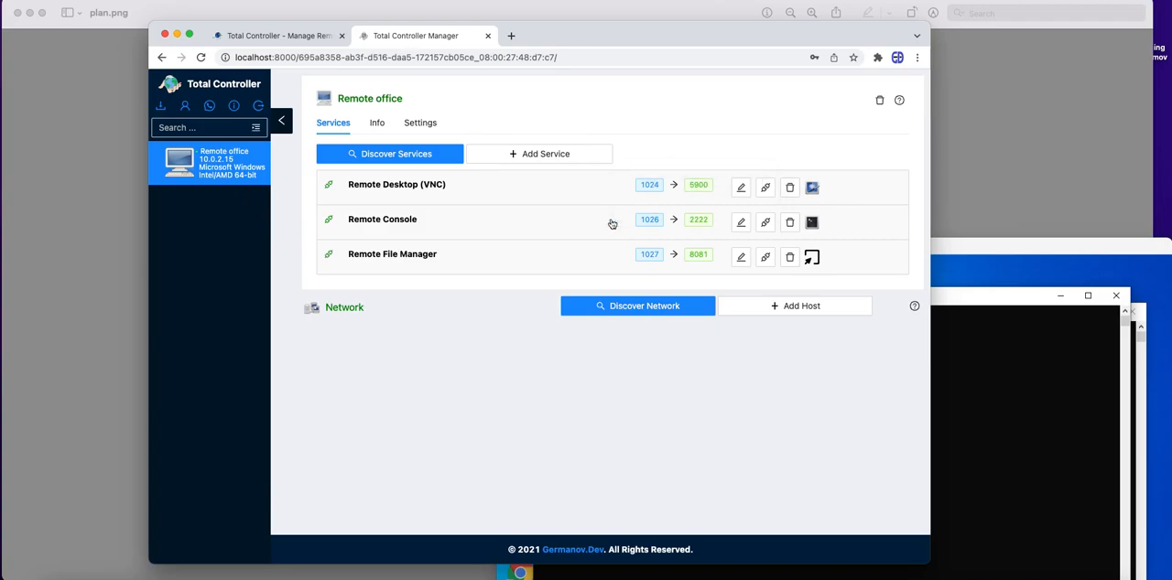
pyautogui.moveTo(649, 219)
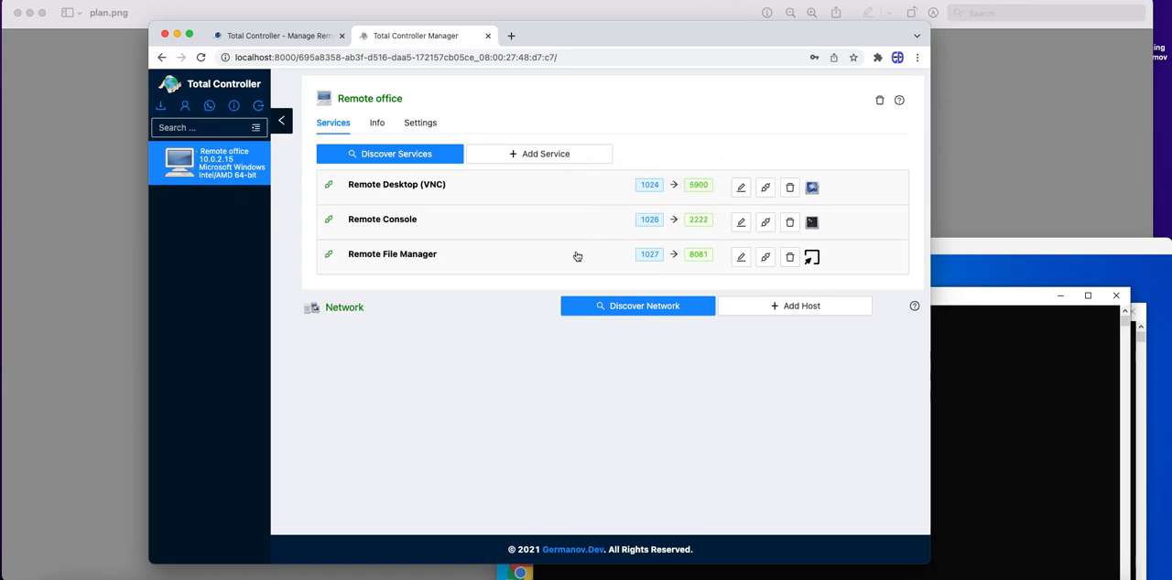
pyautogui.moveTo(697, 254)
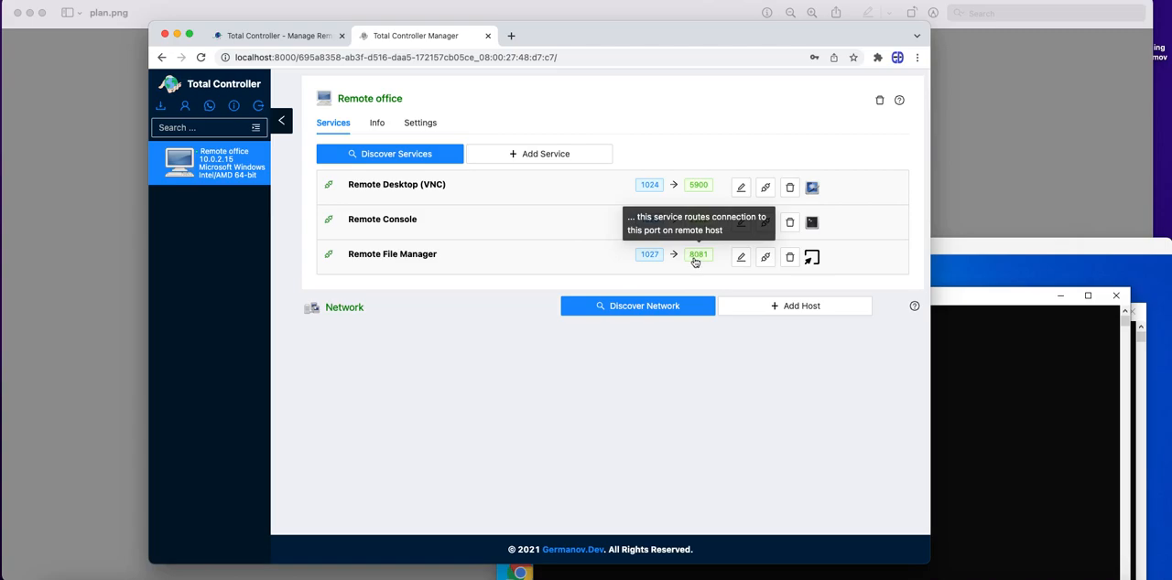
pyautogui.moveTo(699, 264)
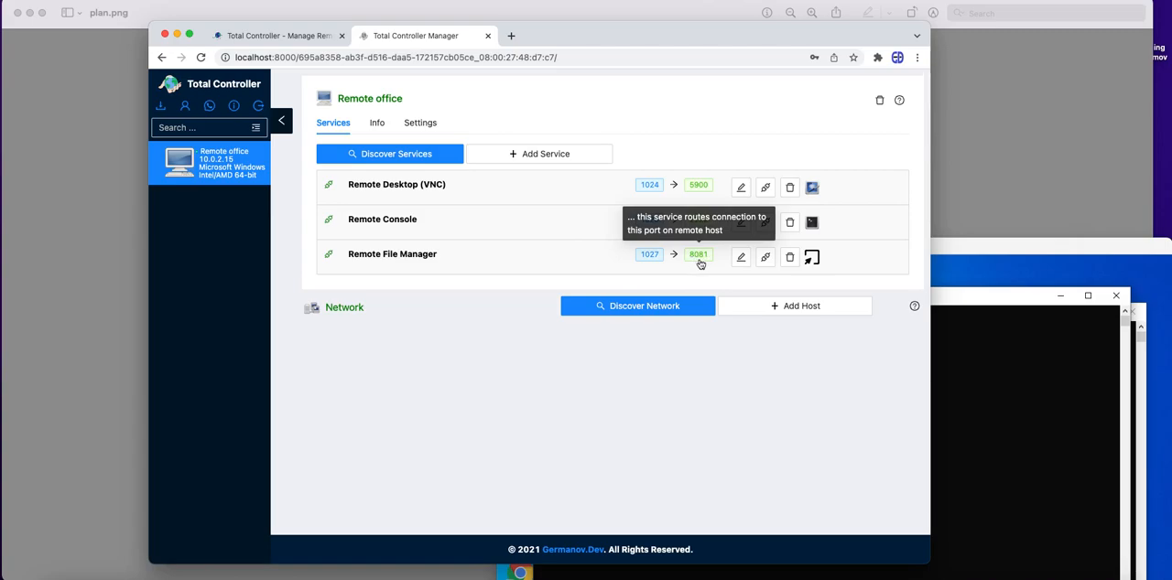
pyautogui.moveTo(459, 267)
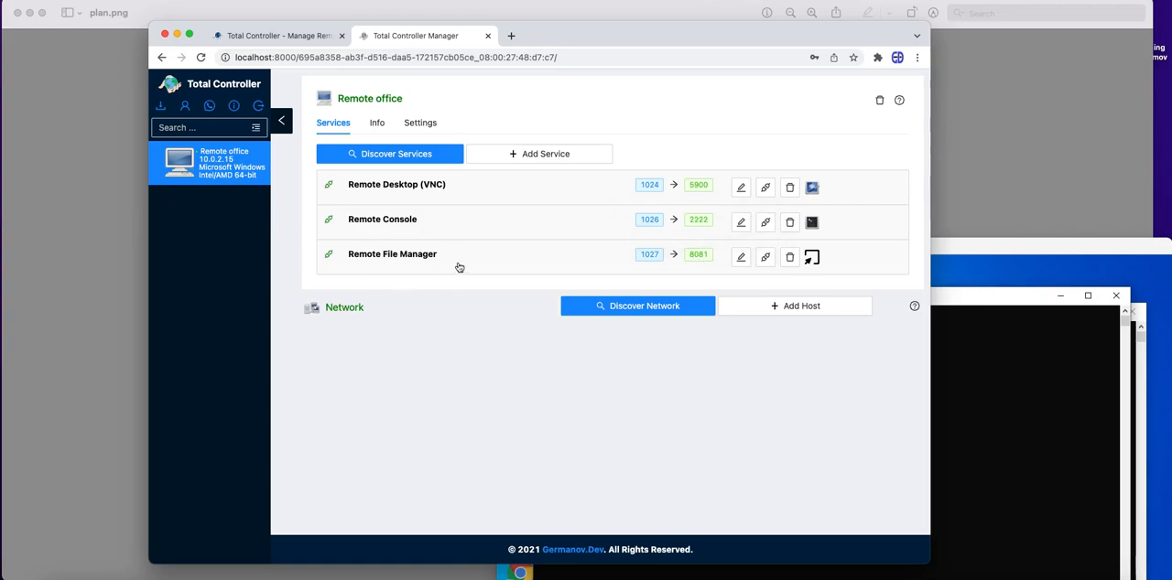
pyautogui.moveTo(650, 271)
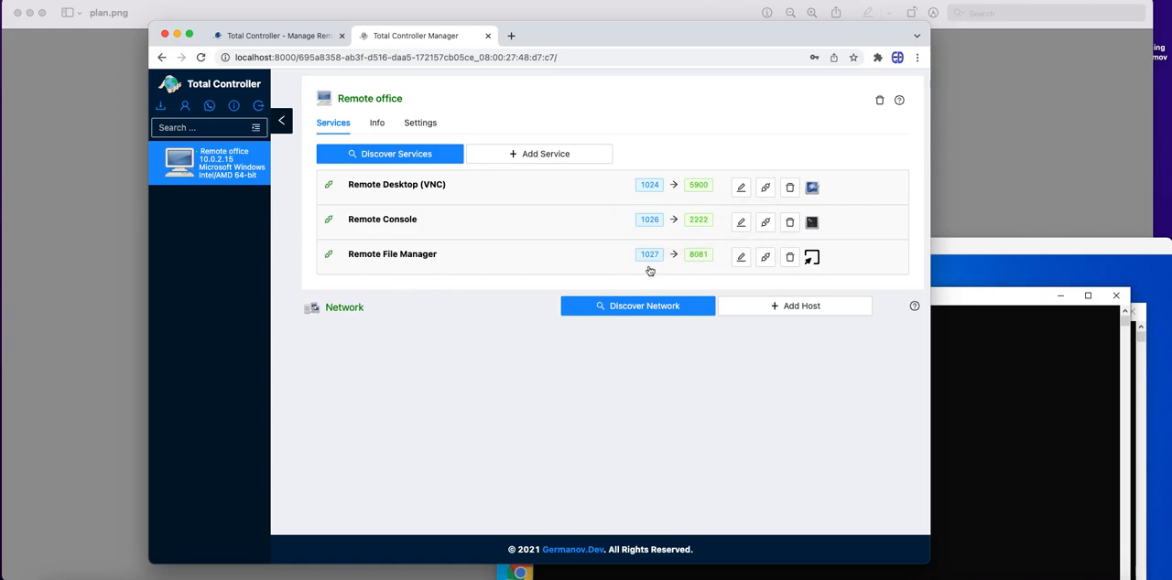
pyautogui.moveTo(648, 254)
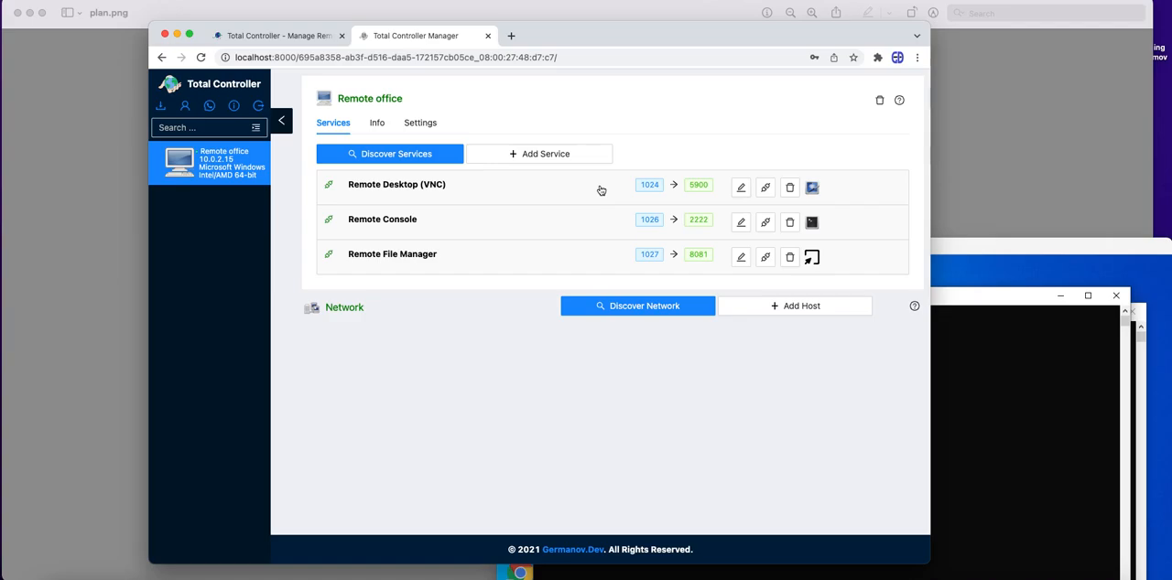
pyautogui.moveTo(480, 193)
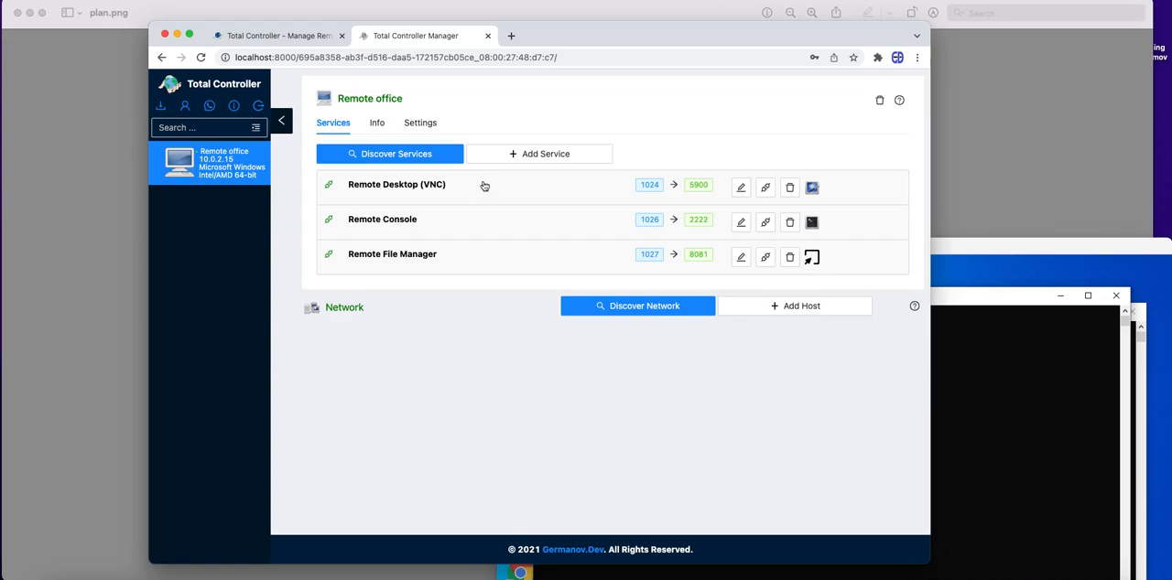
pyautogui.moveTo(449, 224)
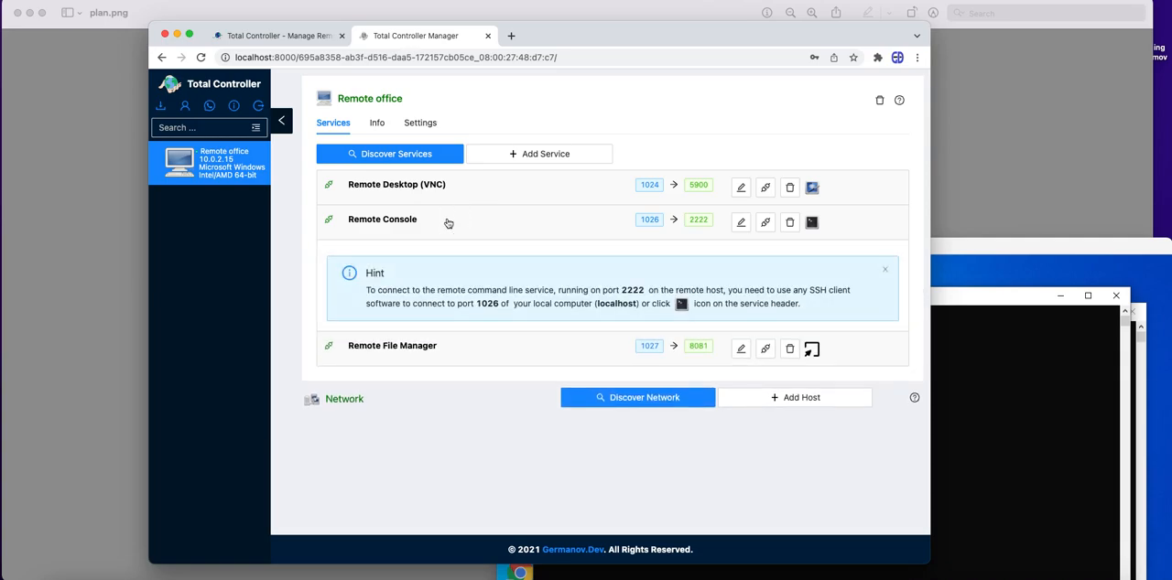
pyautogui.click(885, 269)
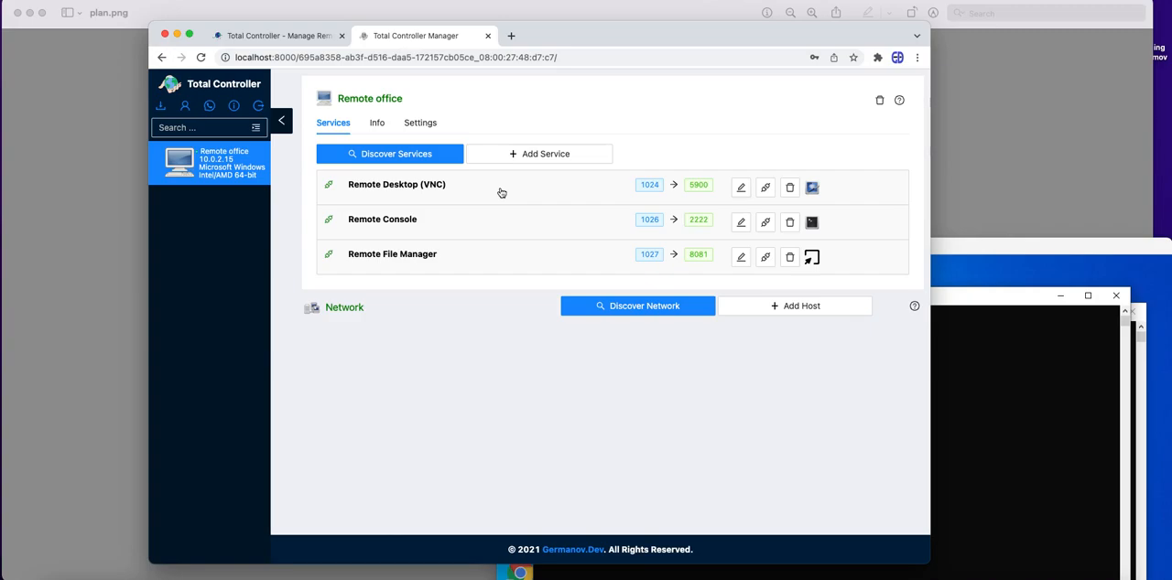
pyautogui.moveTo(746, 202)
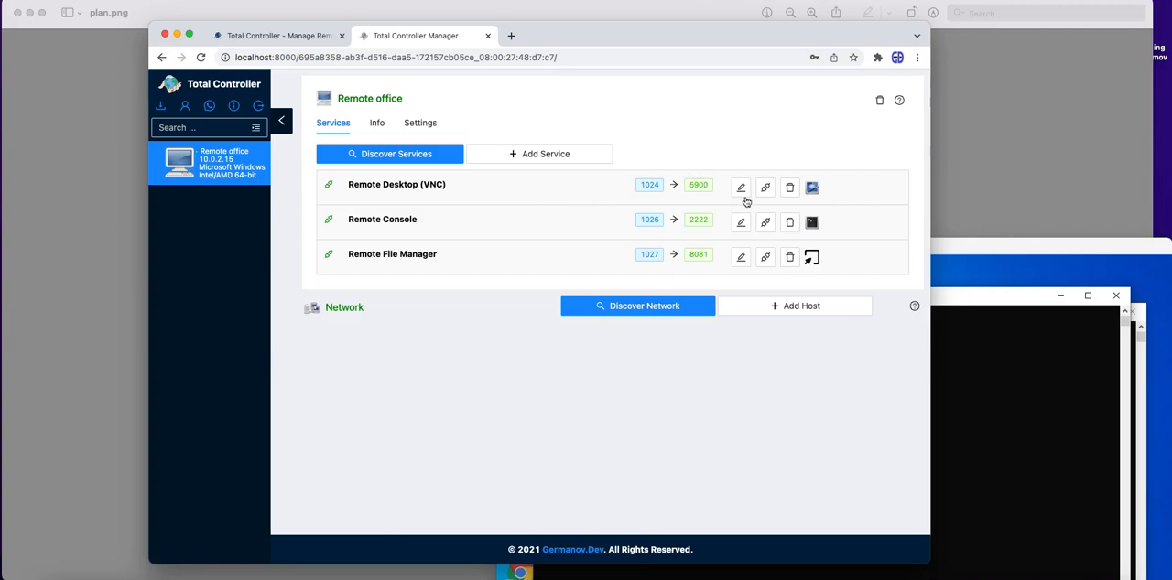
pyautogui.moveTo(740, 158)
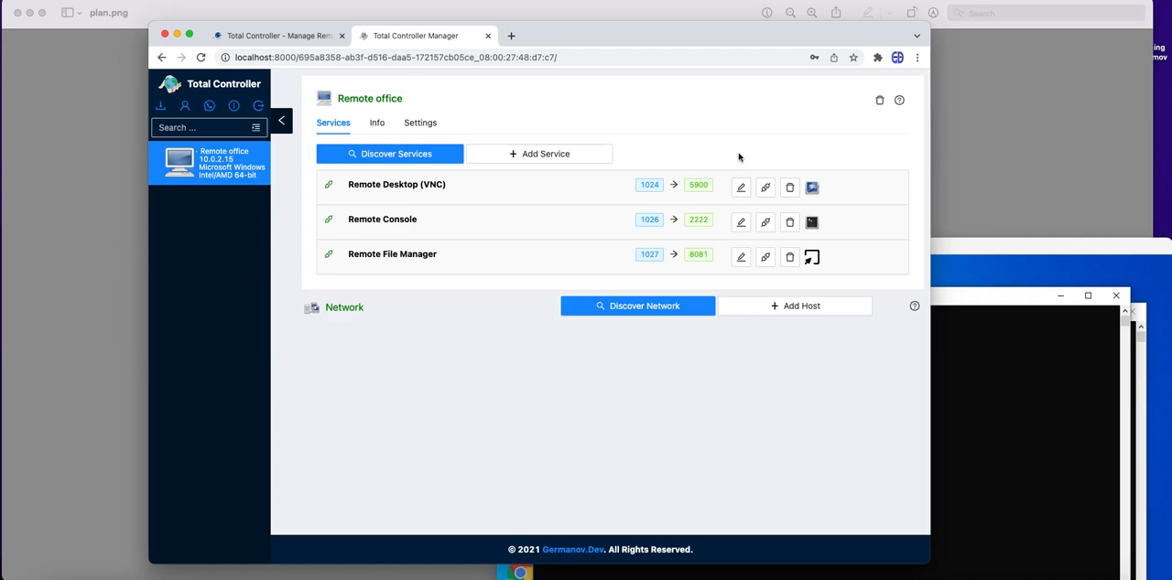
pyautogui.moveTo(821, 150)
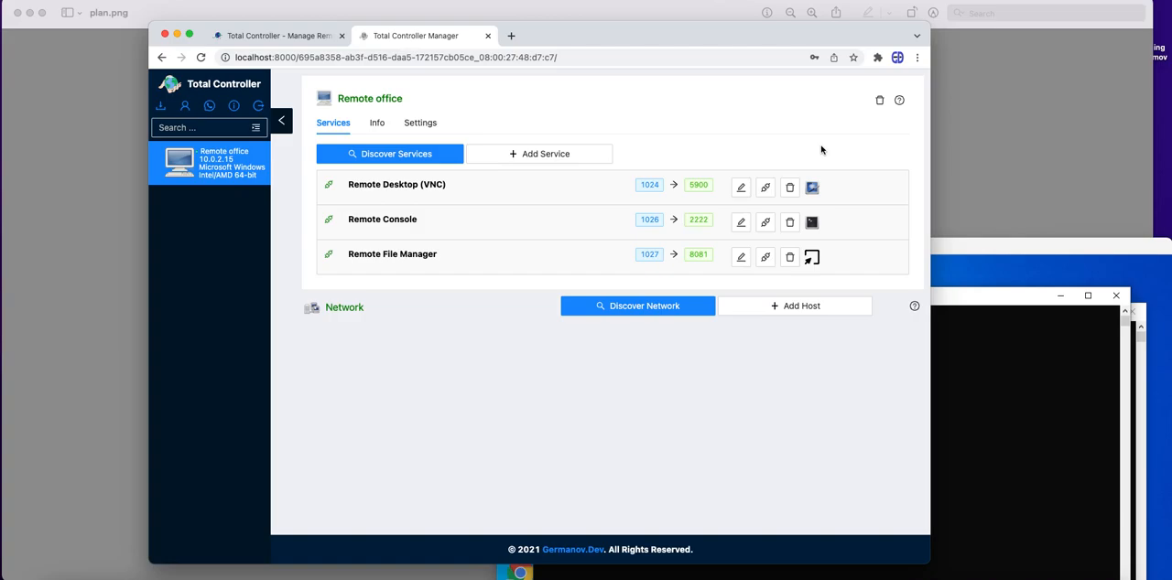
pyautogui.moveTo(837, 195)
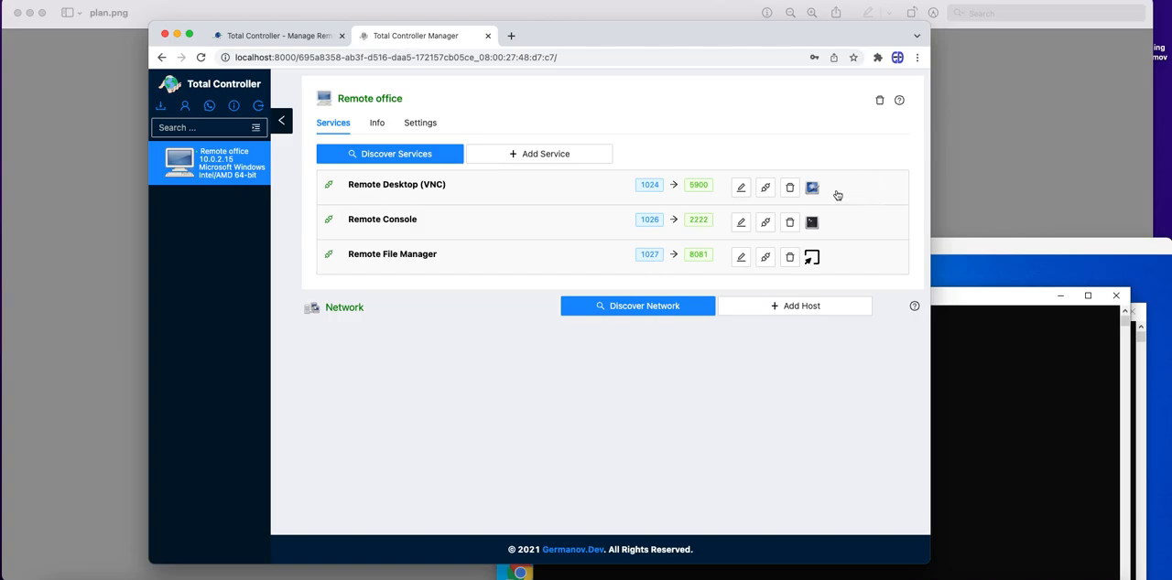
pyautogui.moveTo(812, 188)
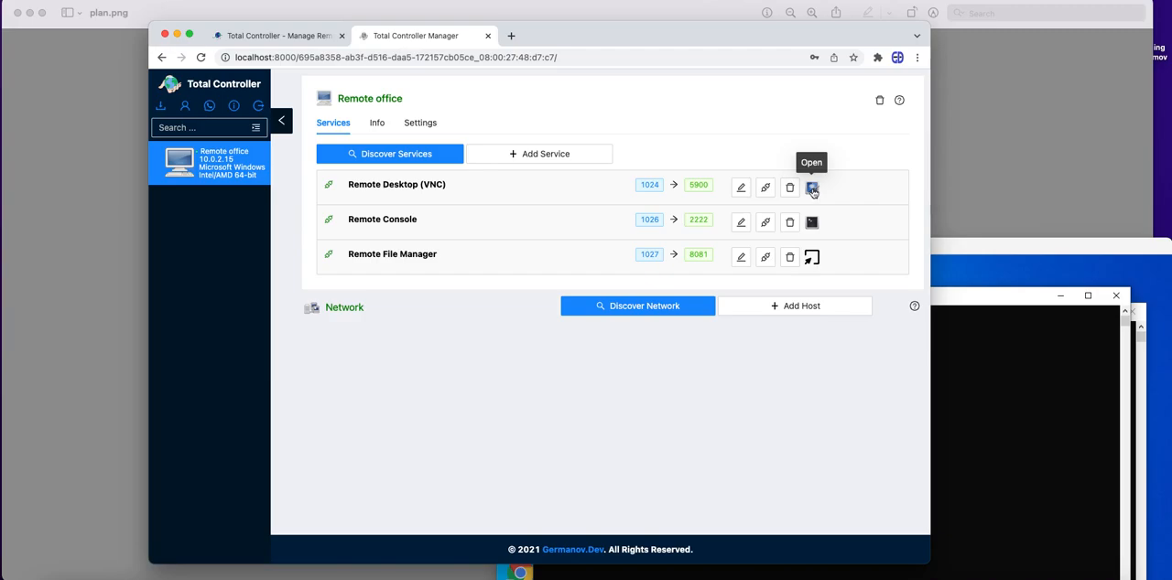
pyautogui.click(811, 188)
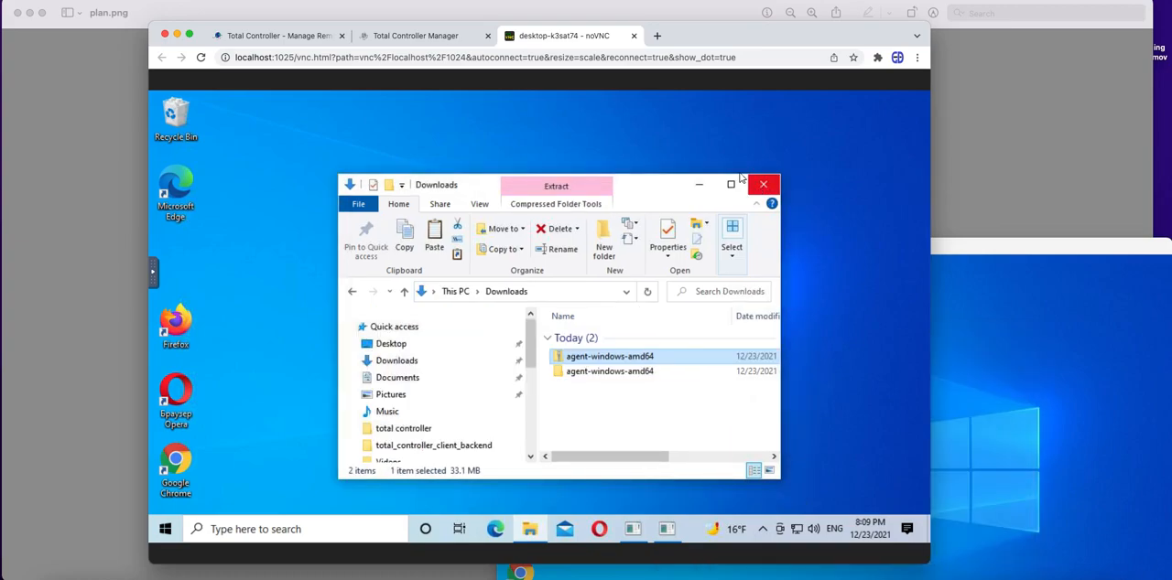
pyautogui.click(762, 184)
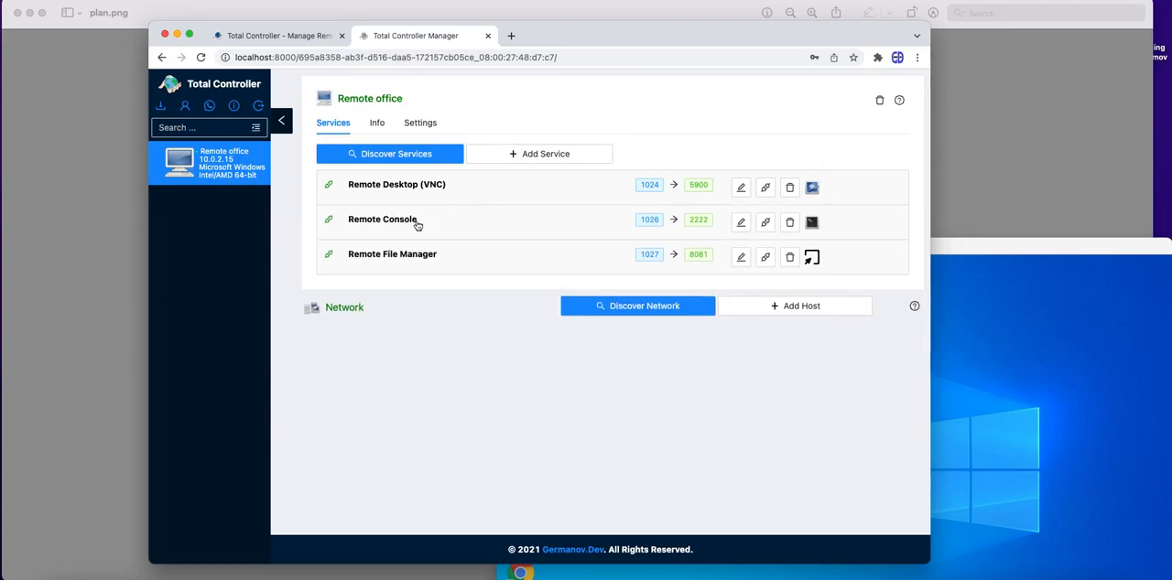
pyautogui.moveTo(812, 223)
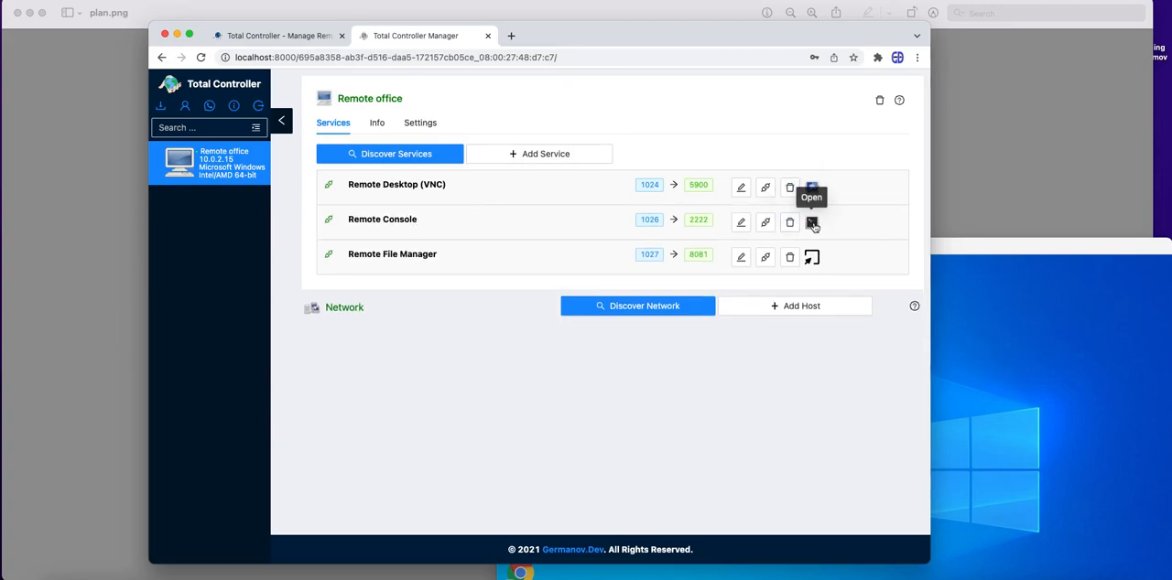
pyautogui.click(811, 223)
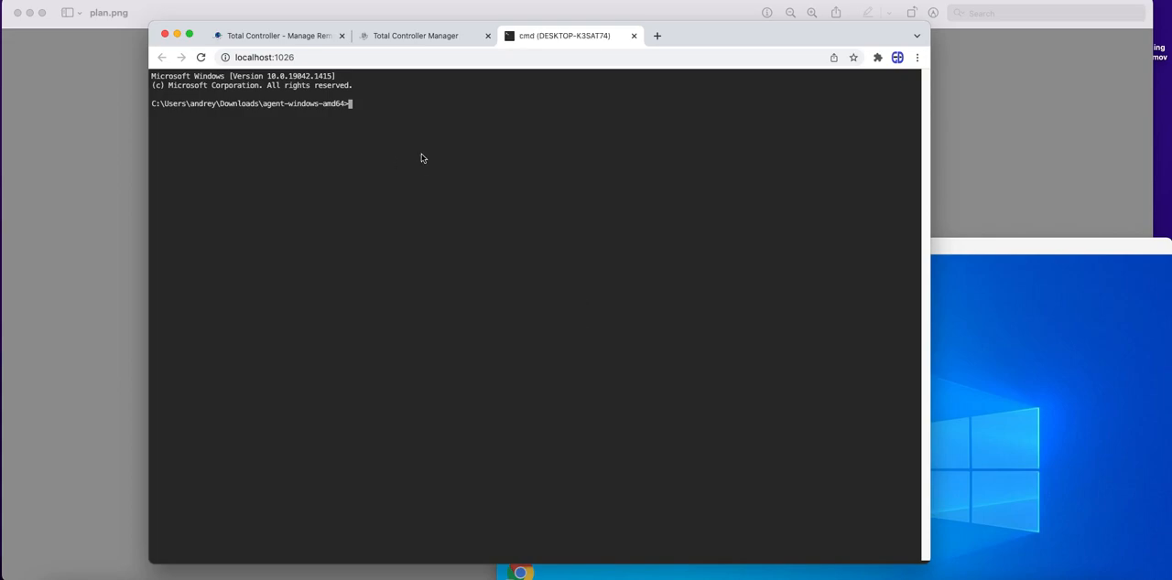
pyautogui.write('cd \\')
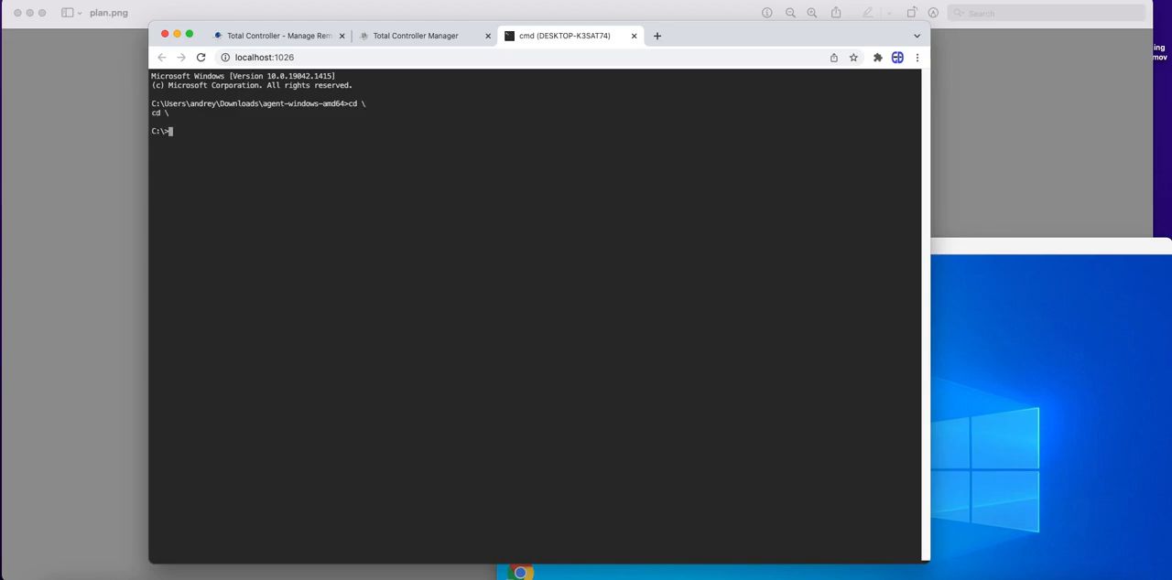
pyautogui.write('dir')
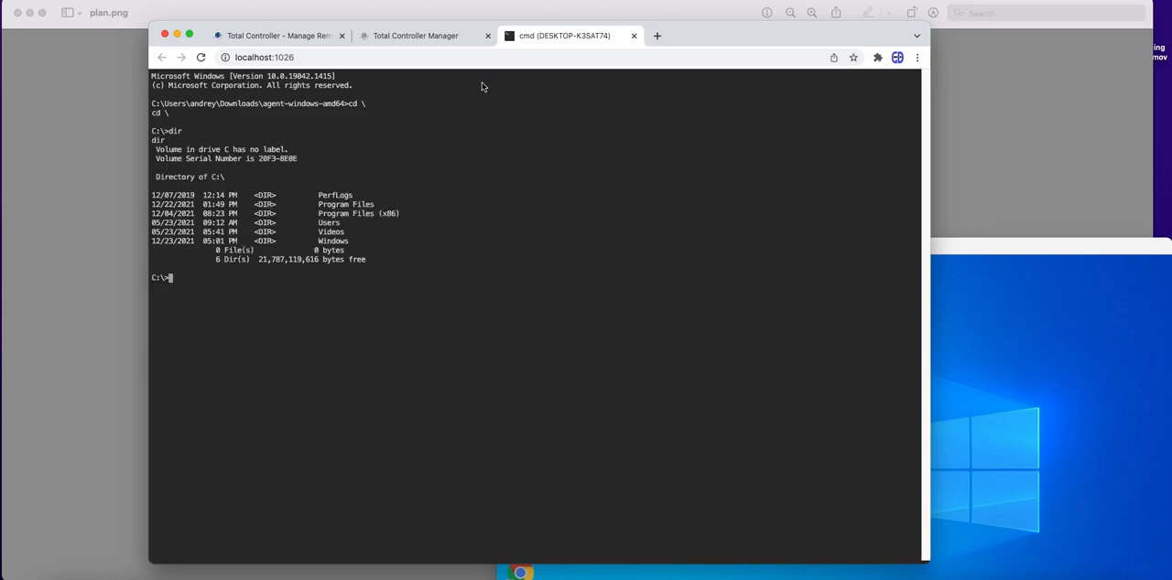
pyautogui.click(633, 35)
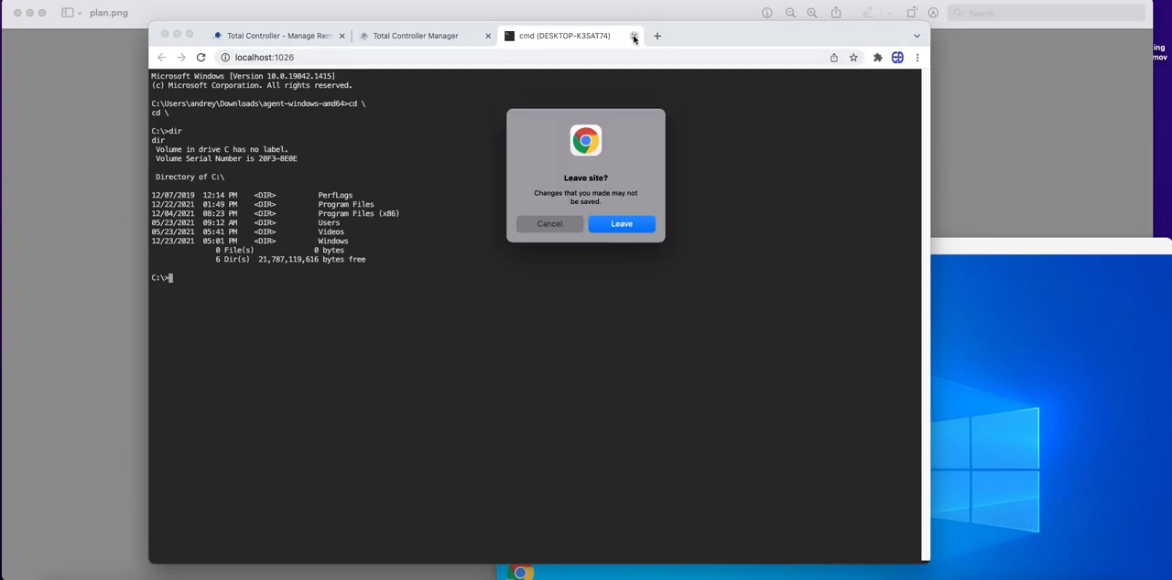
pyautogui.click(621, 223)
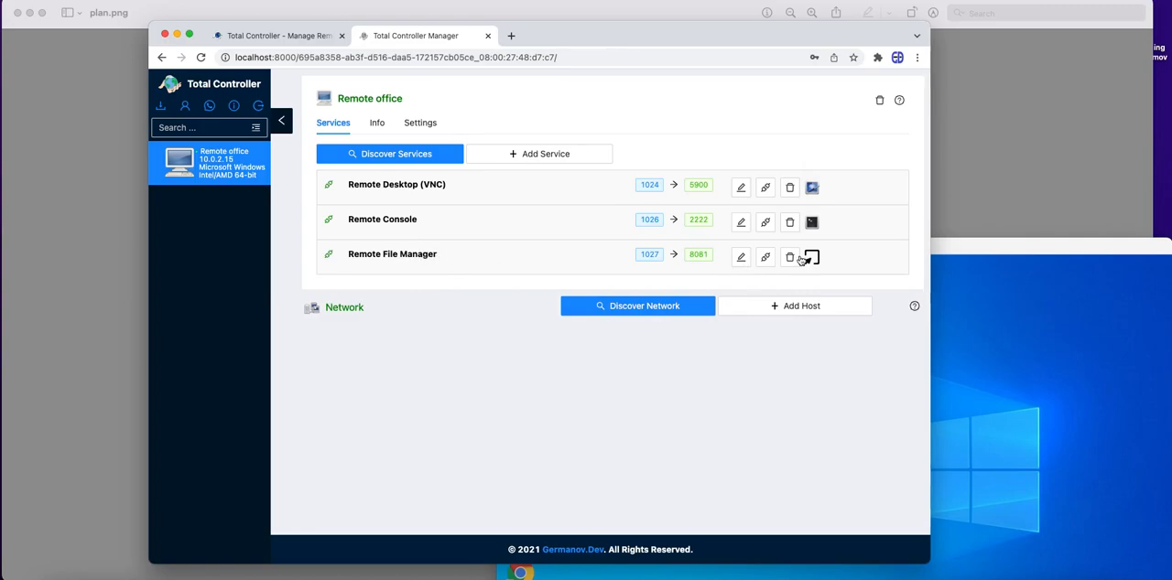
pyautogui.moveTo(811, 257)
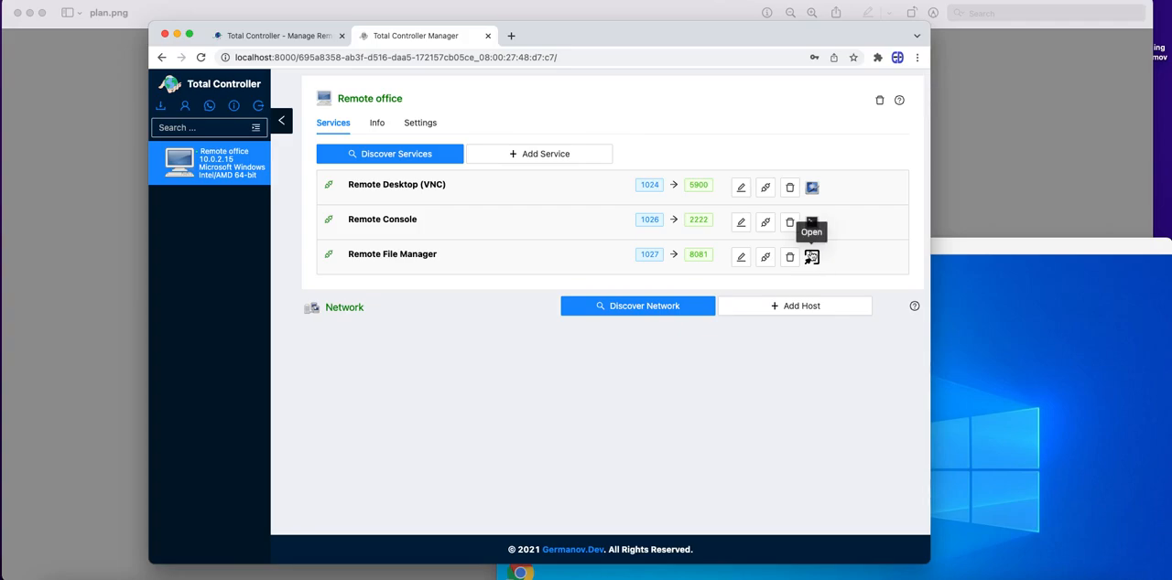
# - Open Remote File Manager, sign in as admin and dismiss the password warning
pyautogui.click(811, 257)
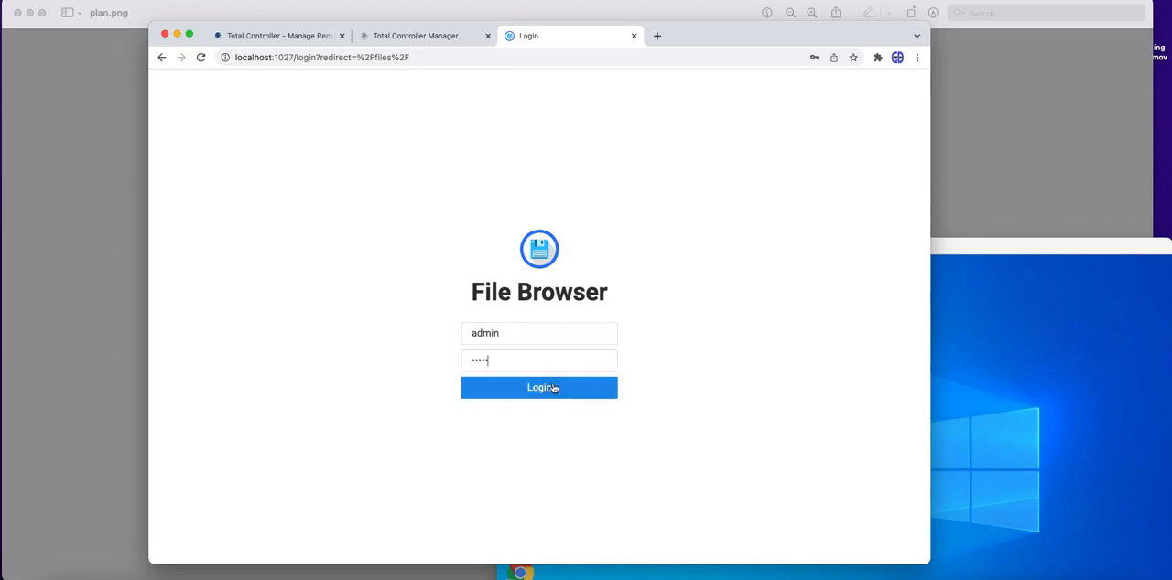
pyautogui.click(539, 387)
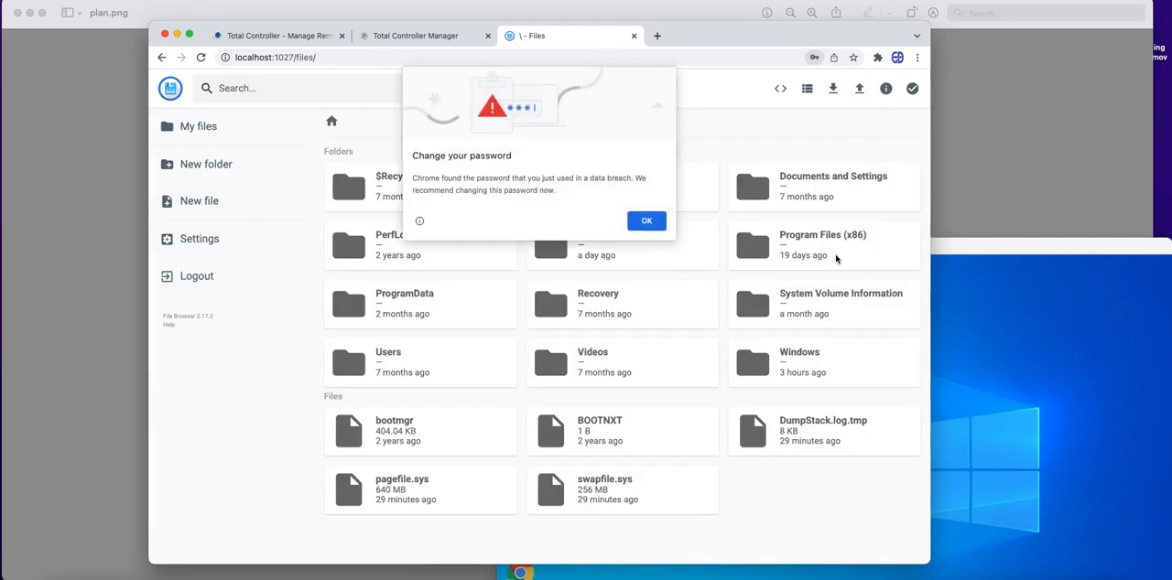
pyautogui.click(646, 220)
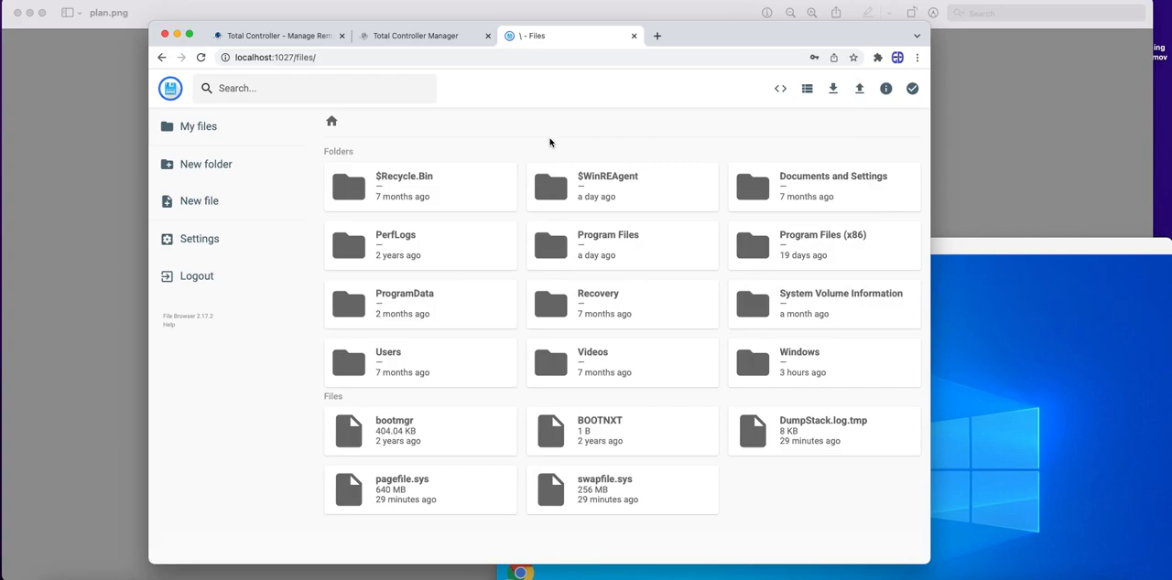
# - Browse into the Users folder and then the andrey home folder
pyautogui.click(420, 363)
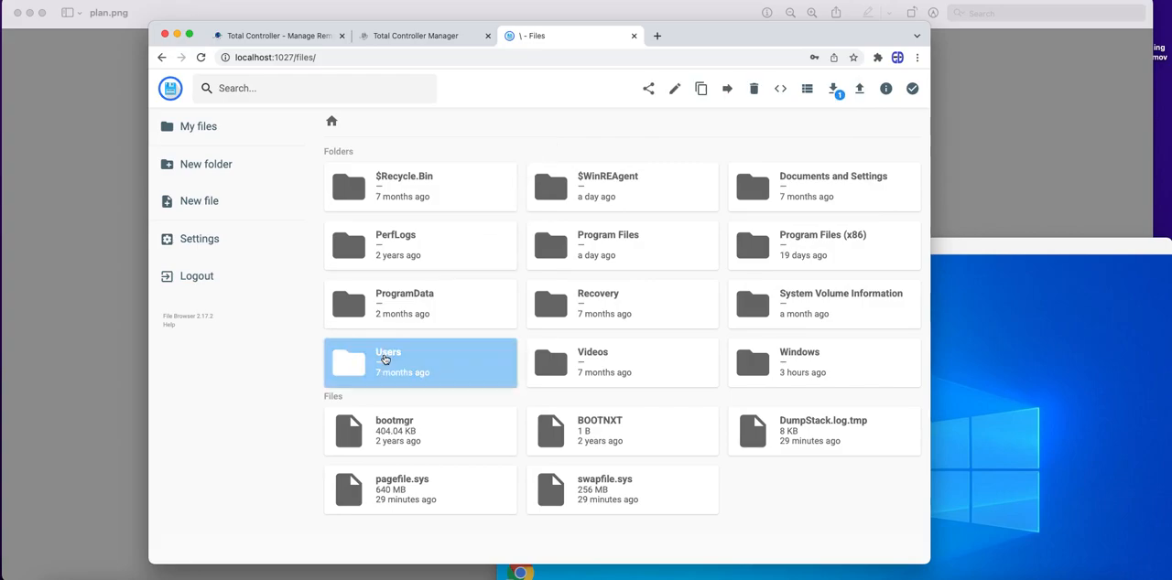
pyautogui.doubleClick(420, 362)
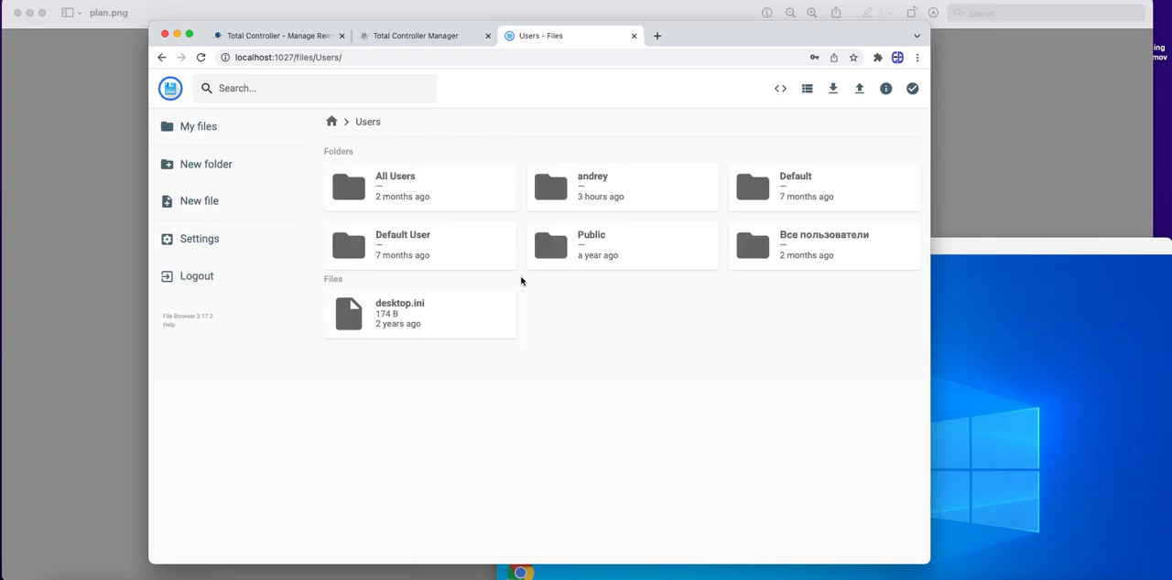
pyautogui.doubleClick(592, 187)
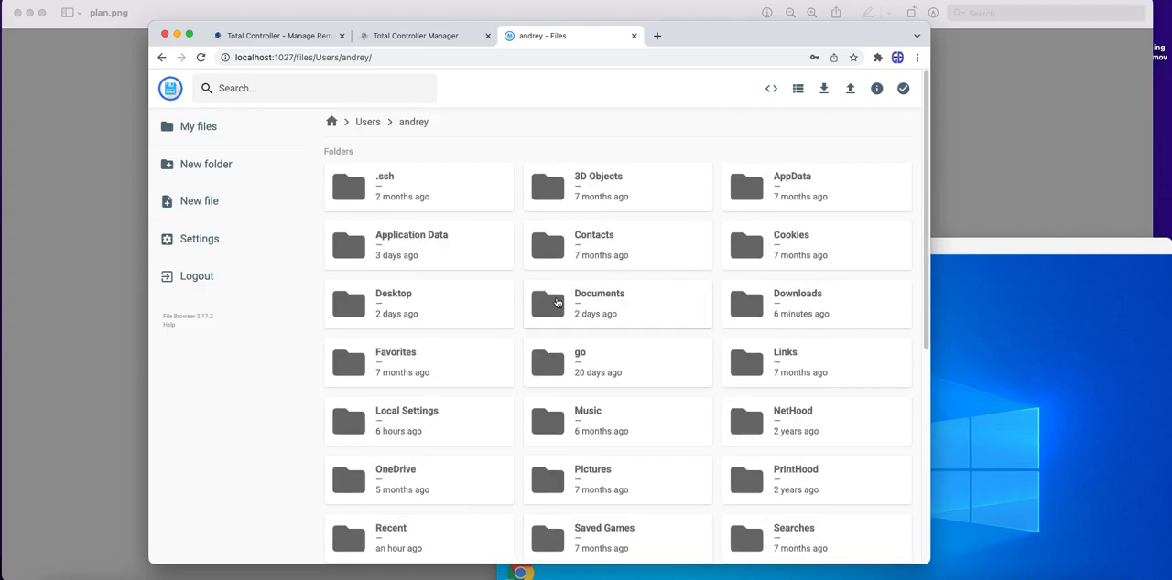
pyautogui.moveTo(714, 186)
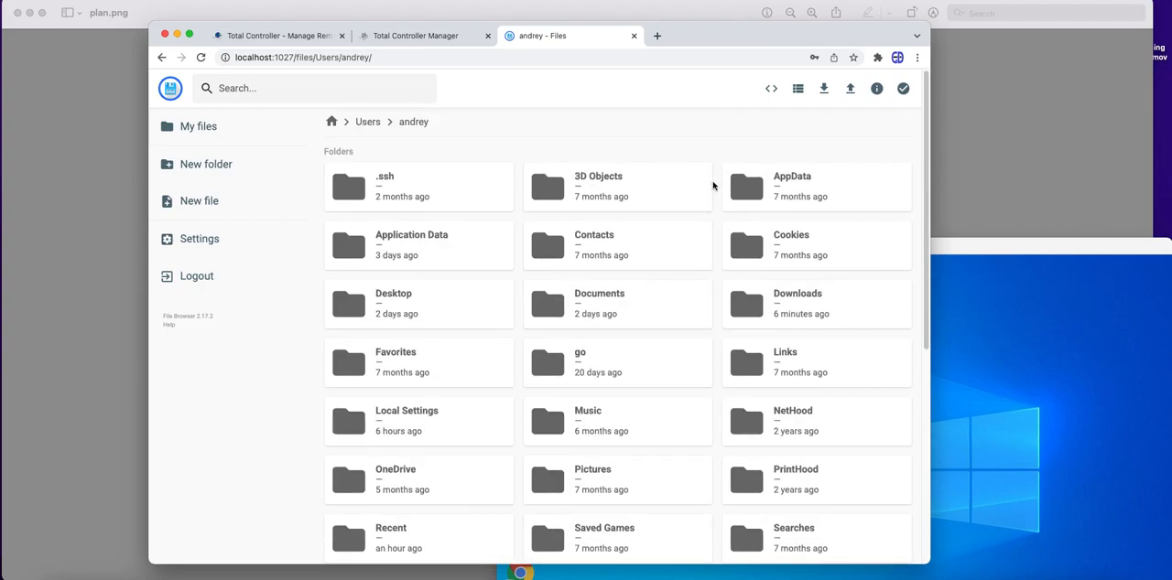
pyautogui.moveTo(620, 356)
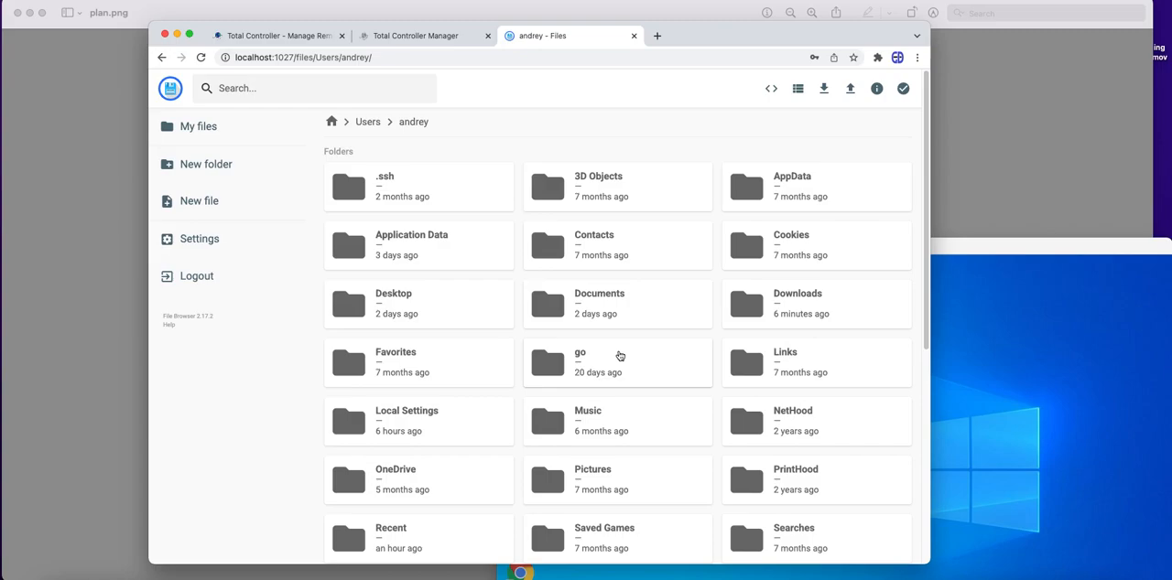
pyautogui.moveTo(620, 356)
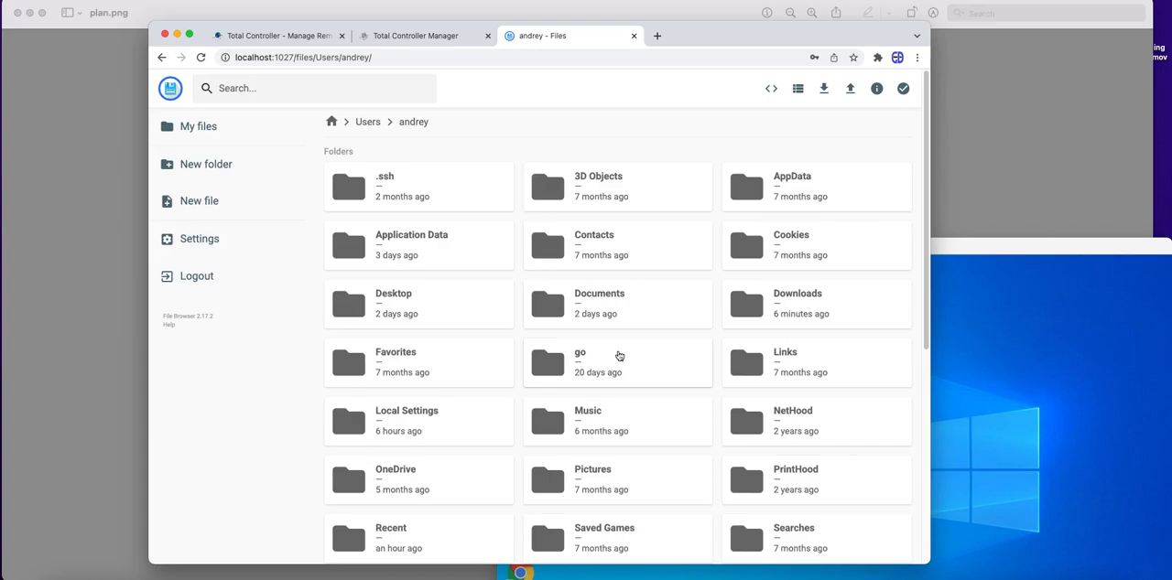
pyautogui.moveTo(731, 217)
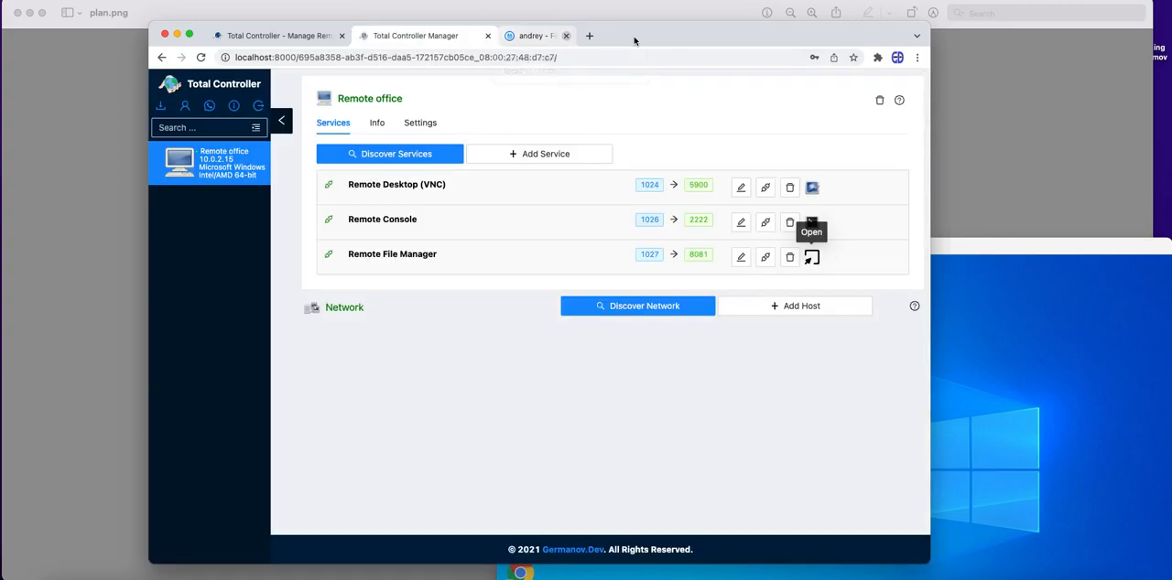
# - Close the File Browser tab, glance at the website tab, and return to Total Controller Manager
pyautogui.click(566, 35)
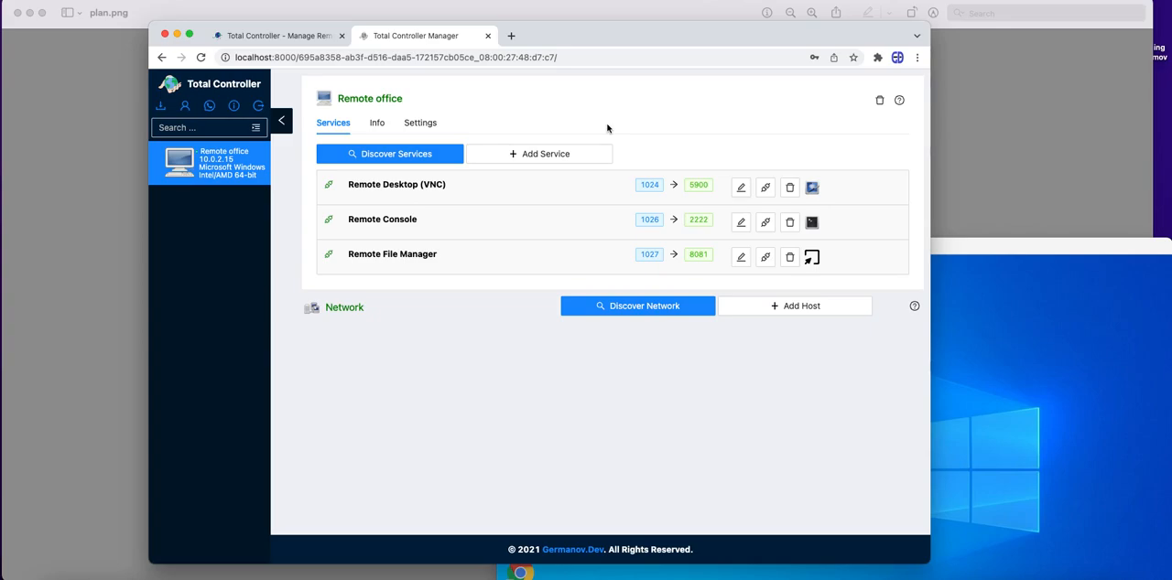
pyautogui.click(275, 35)
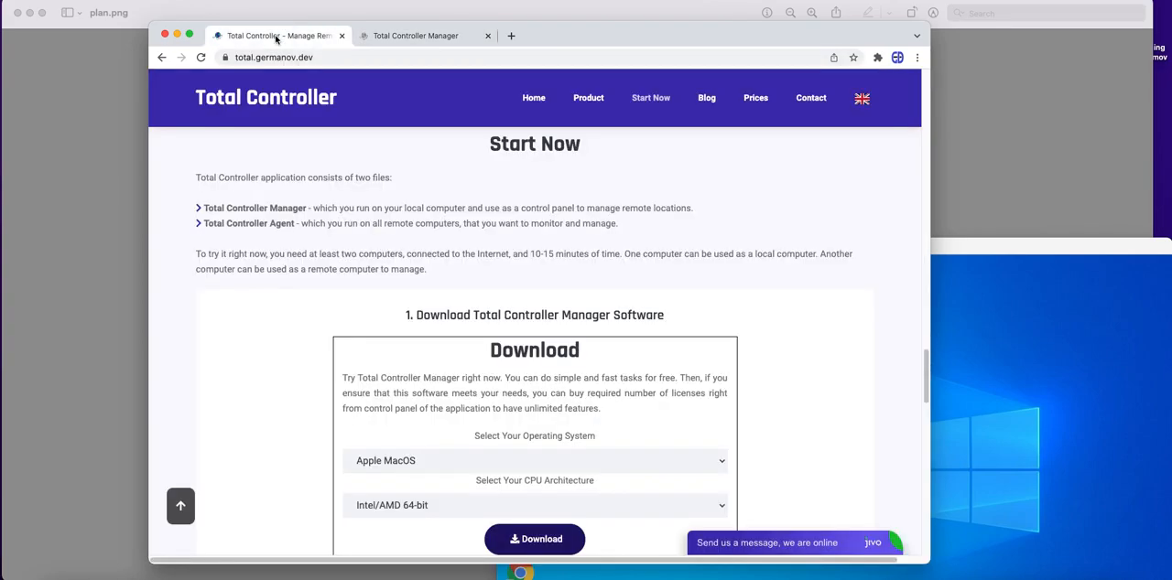
pyautogui.click(415, 35)
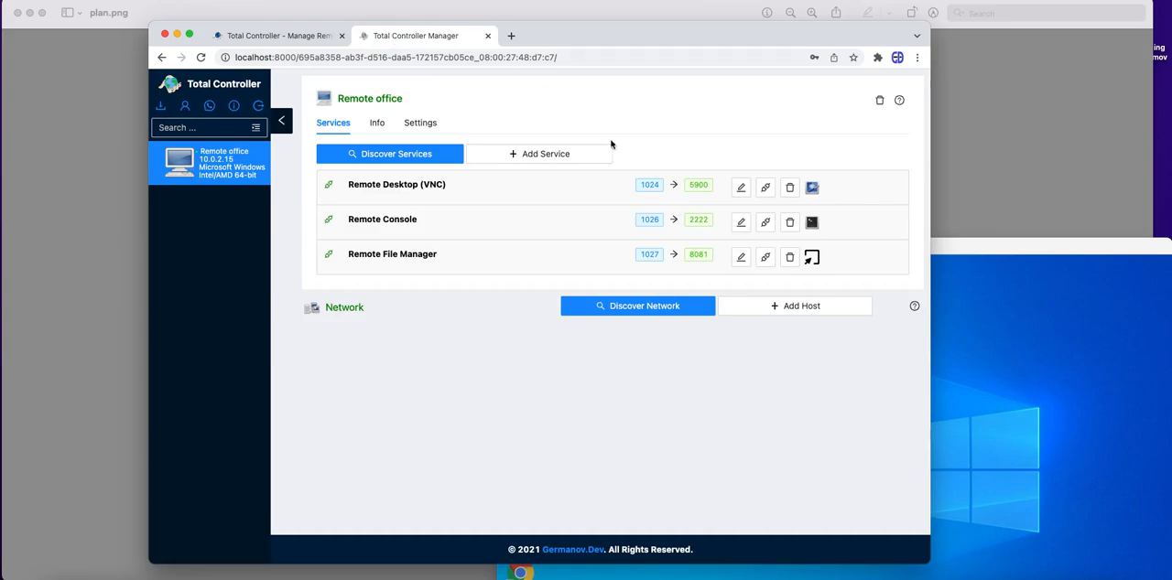
pyautogui.moveTo(605, 213)
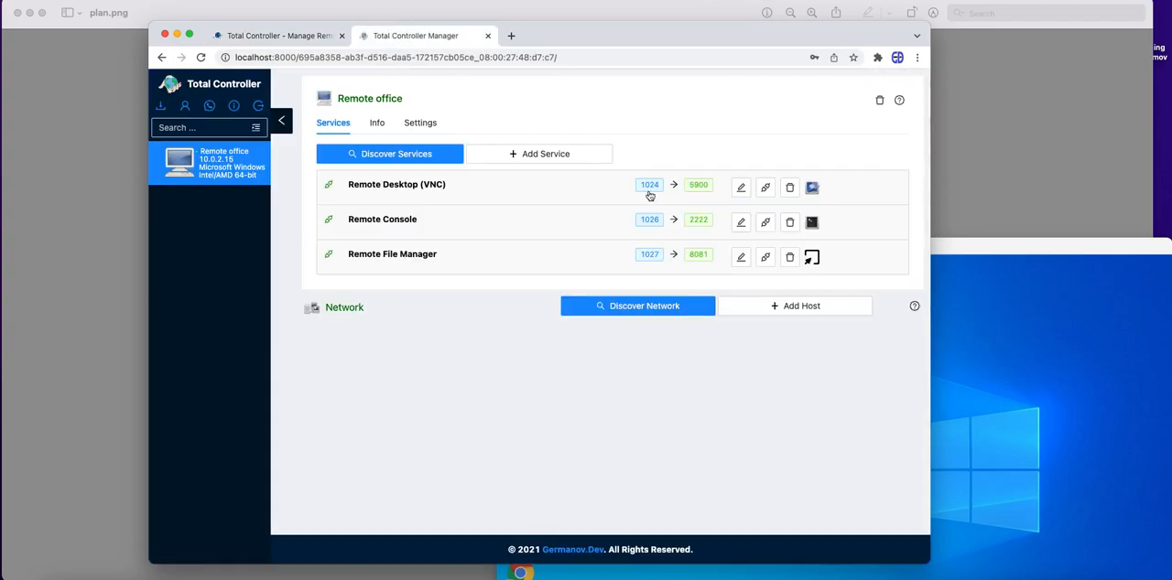
pyautogui.moveTo(648, 254)
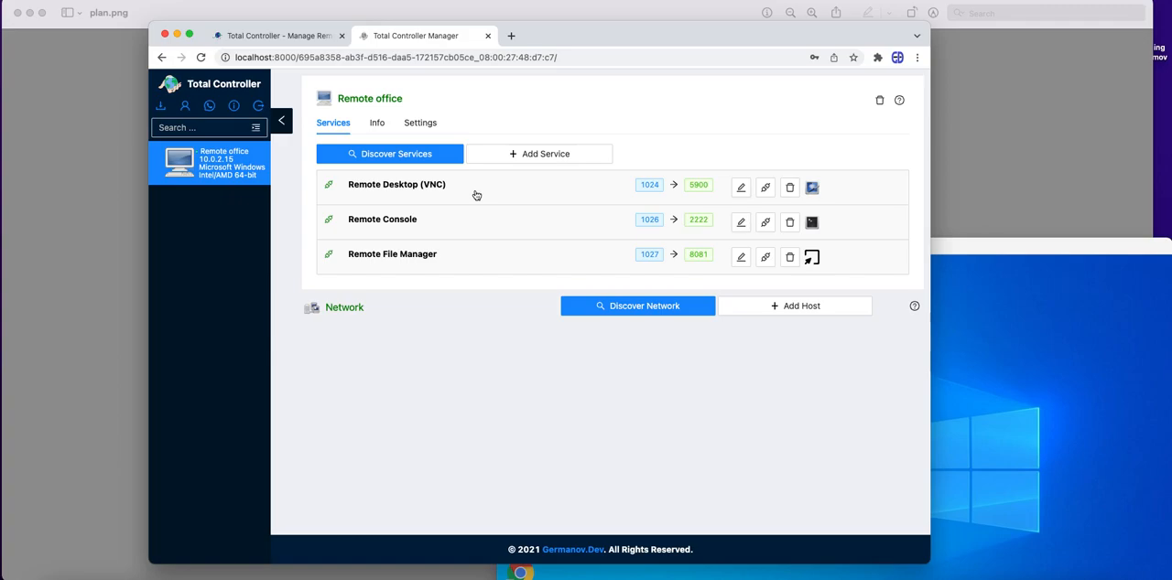
pyautogui.moveTo(589, 196)
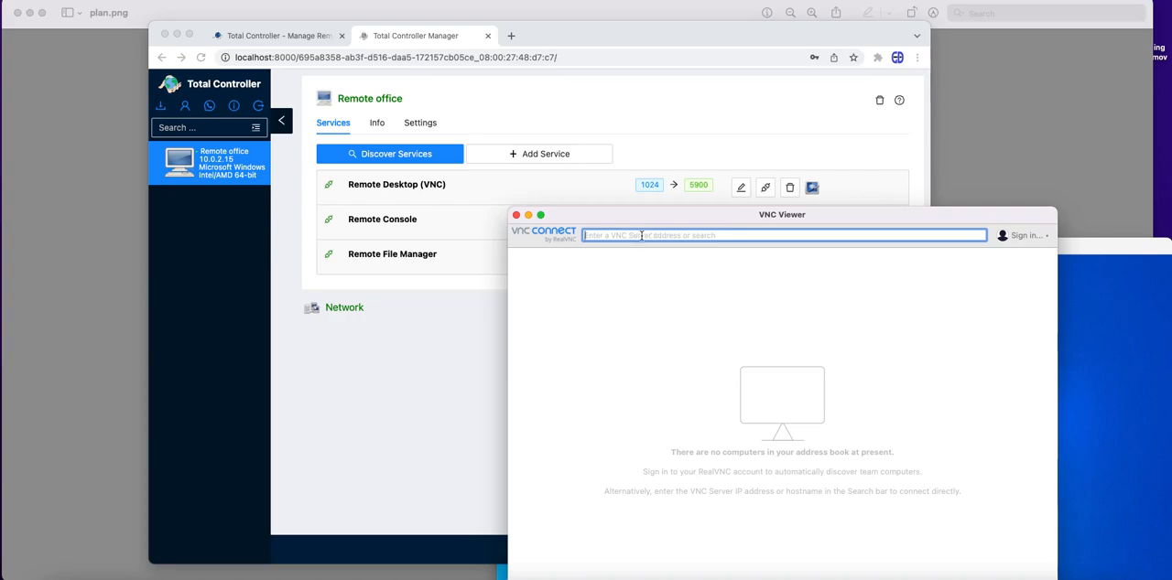
# - Connect VNC Viewer to localhost:1024, then empty the Recycle Bin, deleting agent-windows-amd64
pyautogui.write('localhost:1')
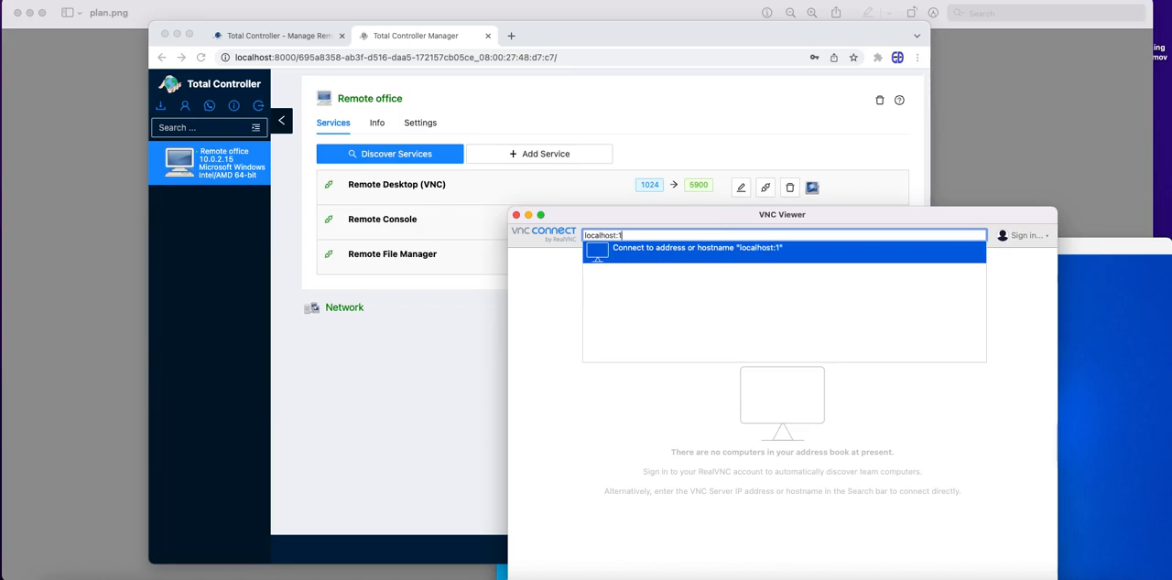
pyautogui.write('024')
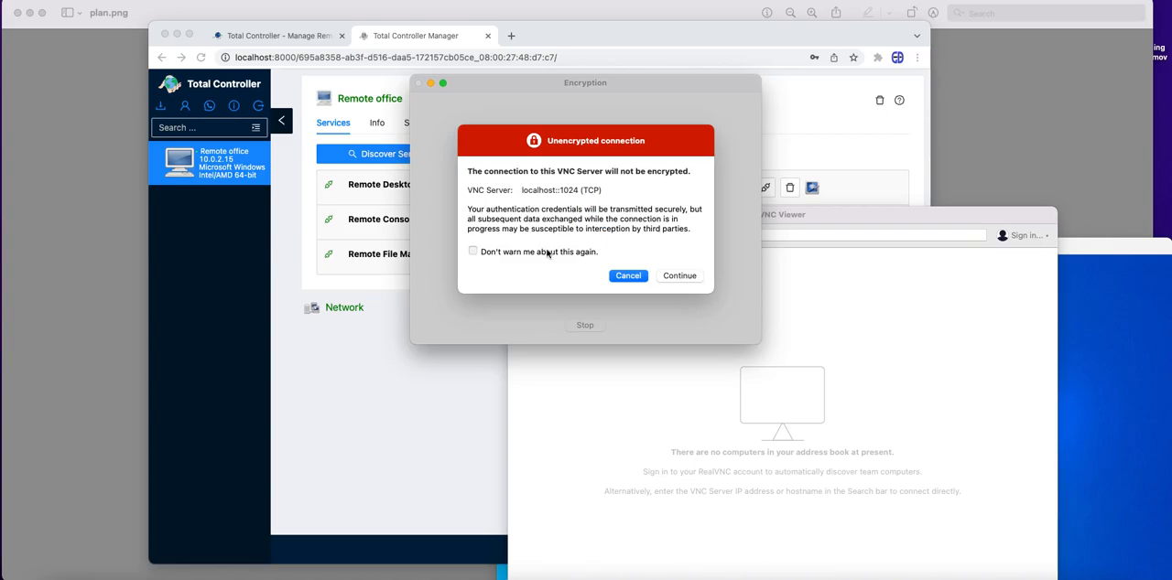
pyautogui.click(679, 276)
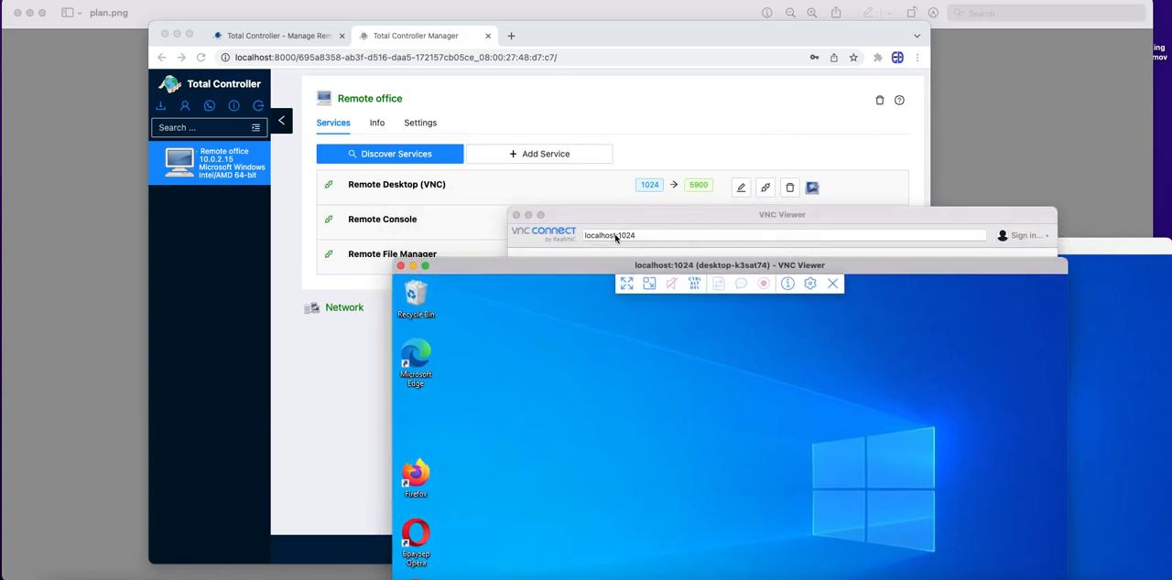
pyautogui.moveTo(581, 271)
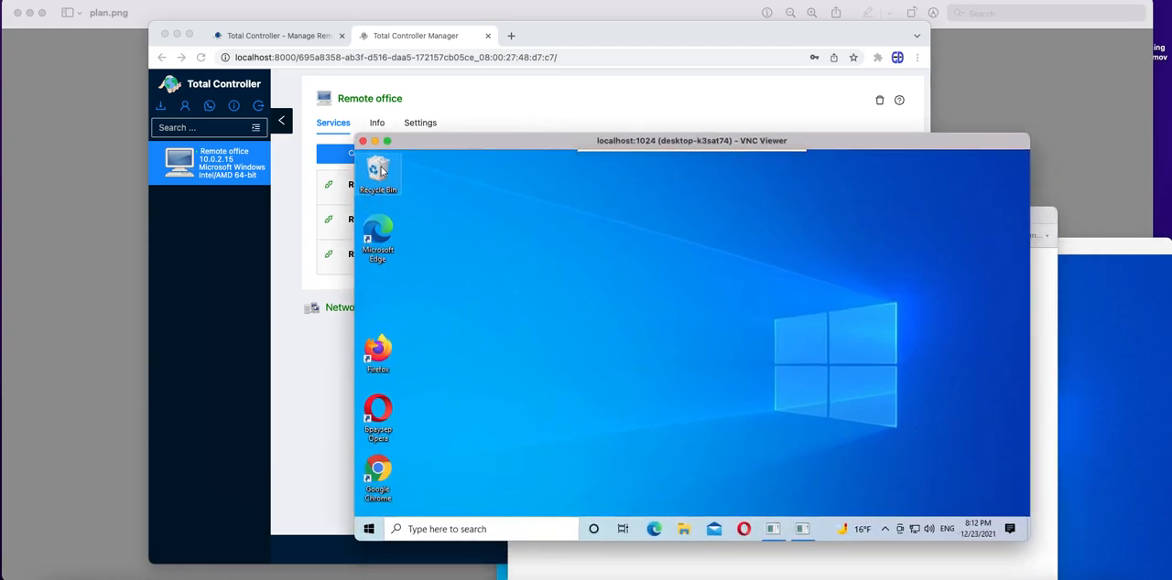
pyautogui.rightClick(378, 169)
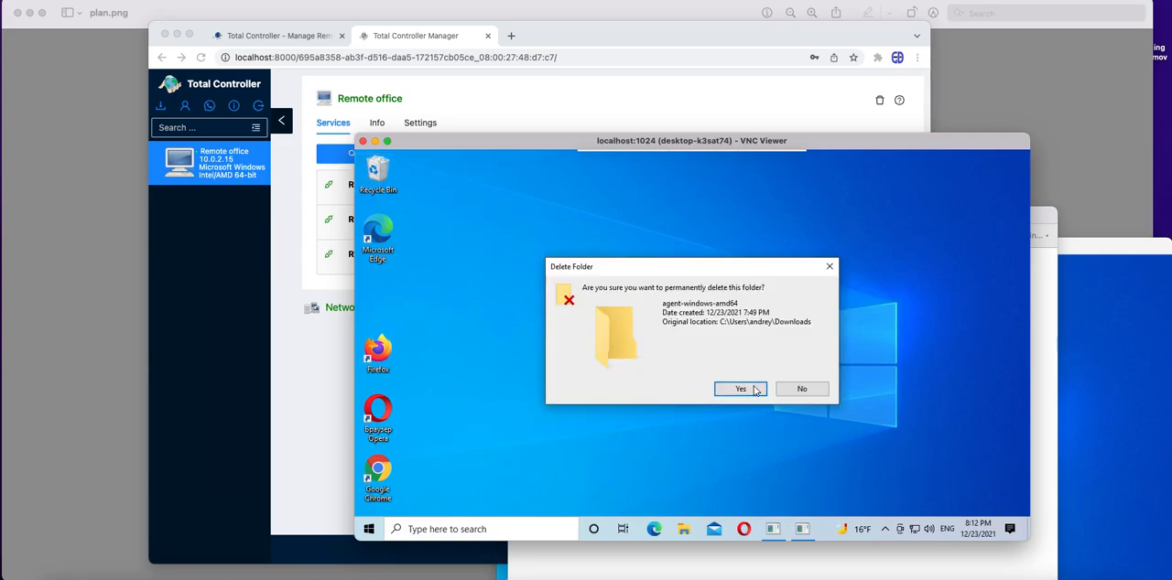
pyautogui.click(740, 388)
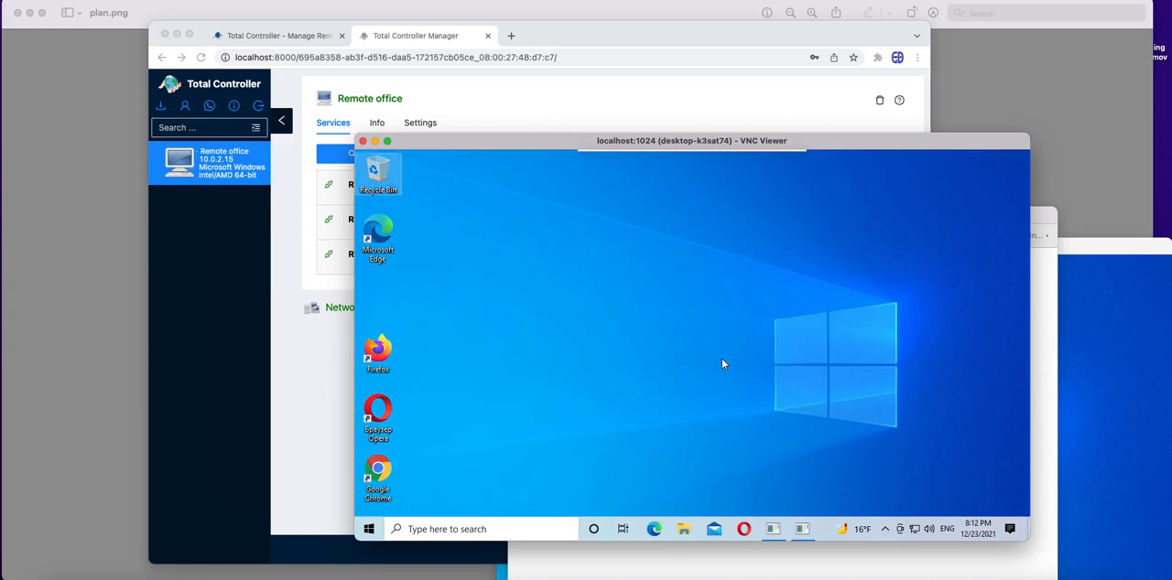
pyautogui.moveTo(717, 356)
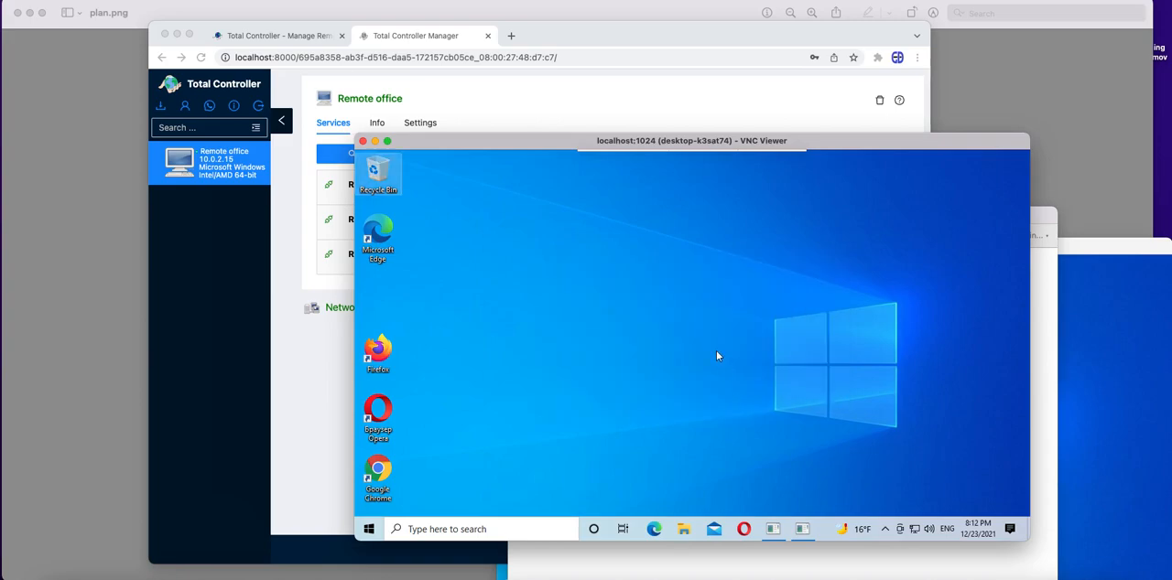
pyautogui.moveTo(519, 143)
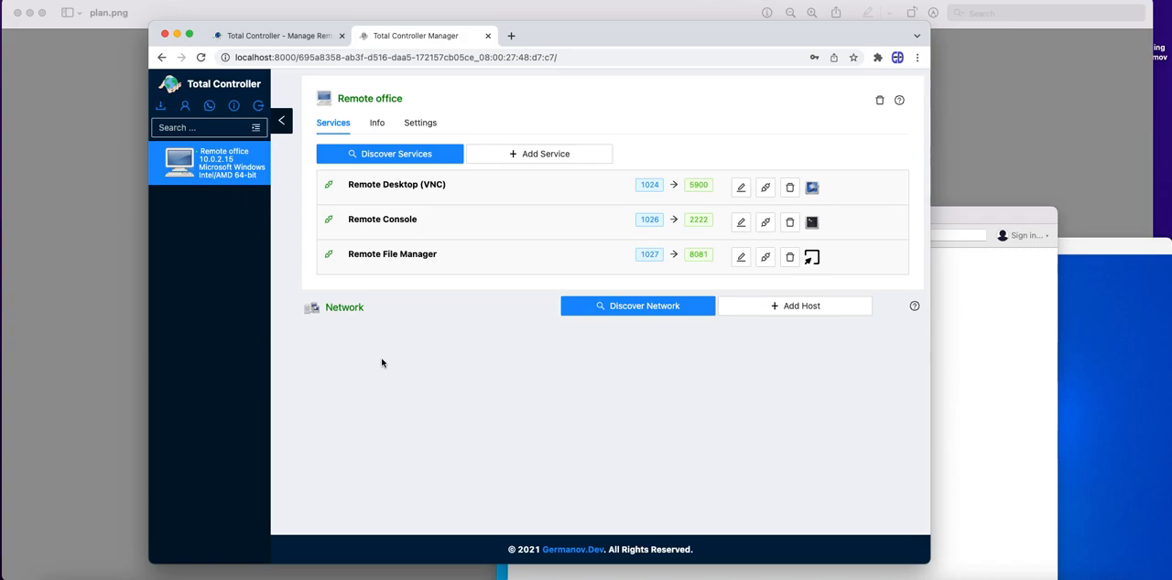
pyautogui.moveTo(432, 257)
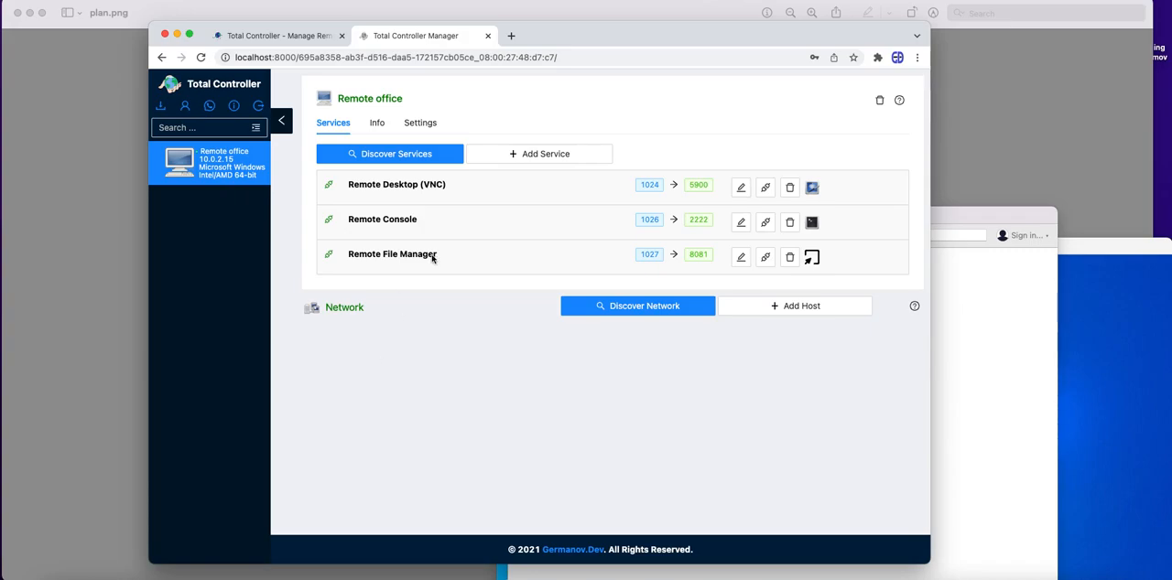
pyautogui.moveTo(716, 99)
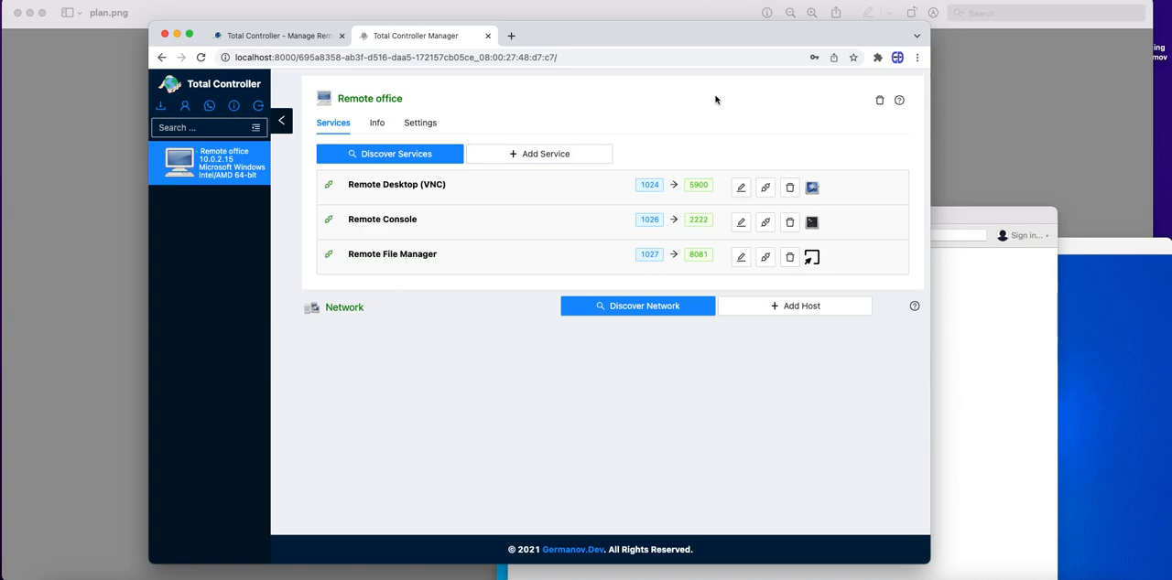
pyautogui.moveTo(705, 92)
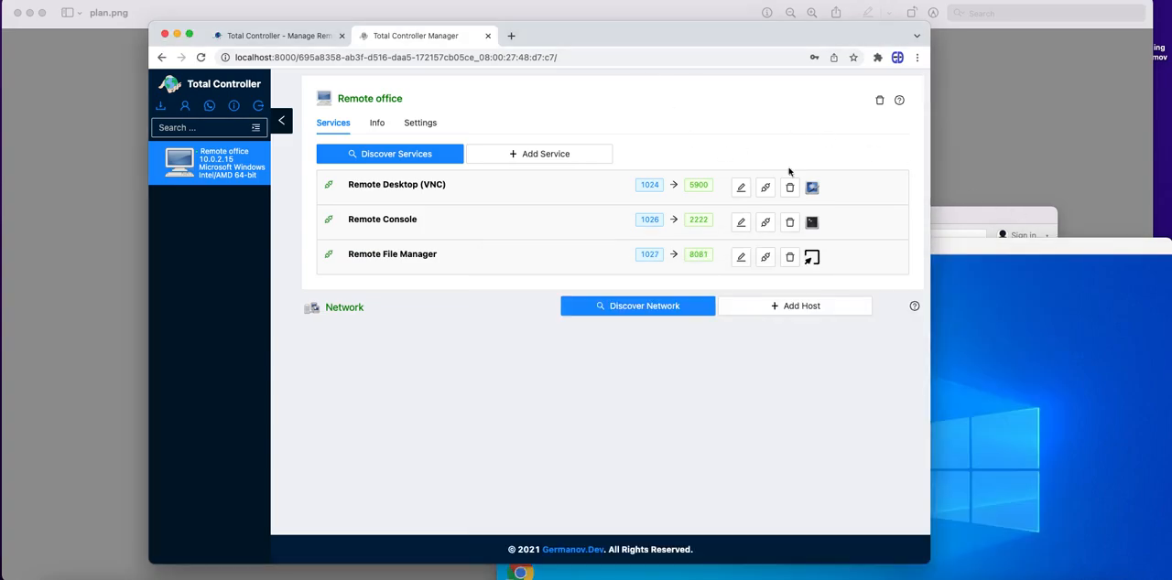
pyautogui.moveTo(603, 117)
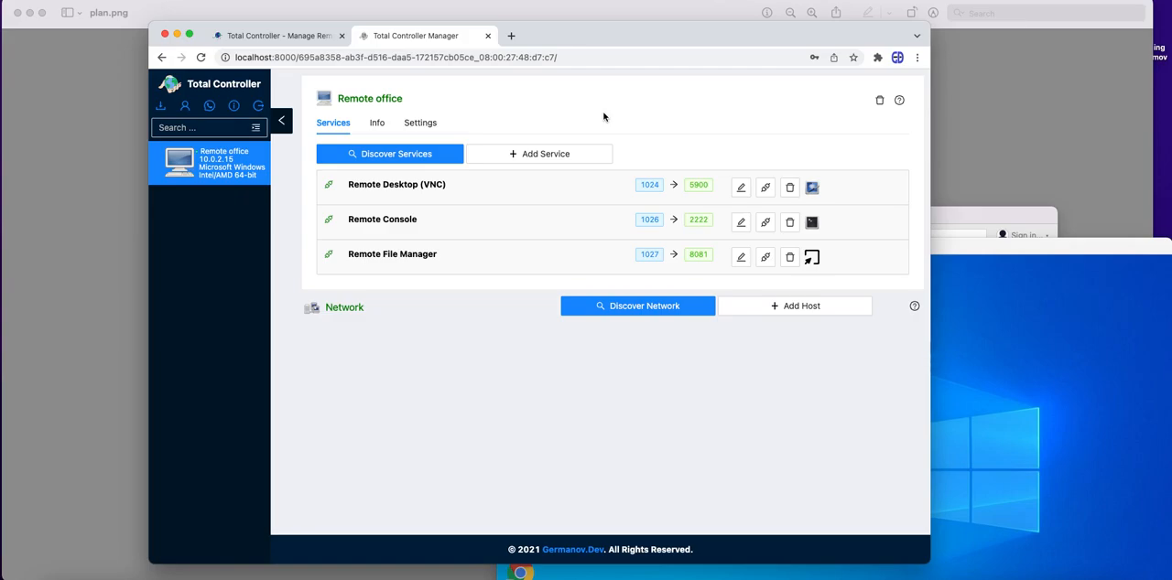
pyautogui.moveTo(539, 154)
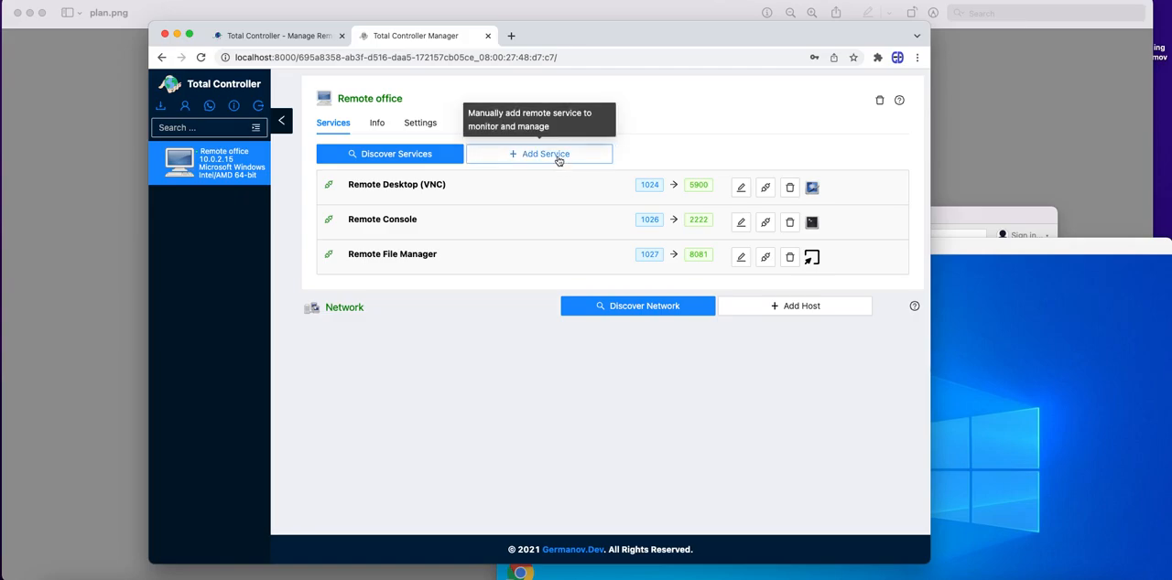
pyautogui.moveTo(389, 154)
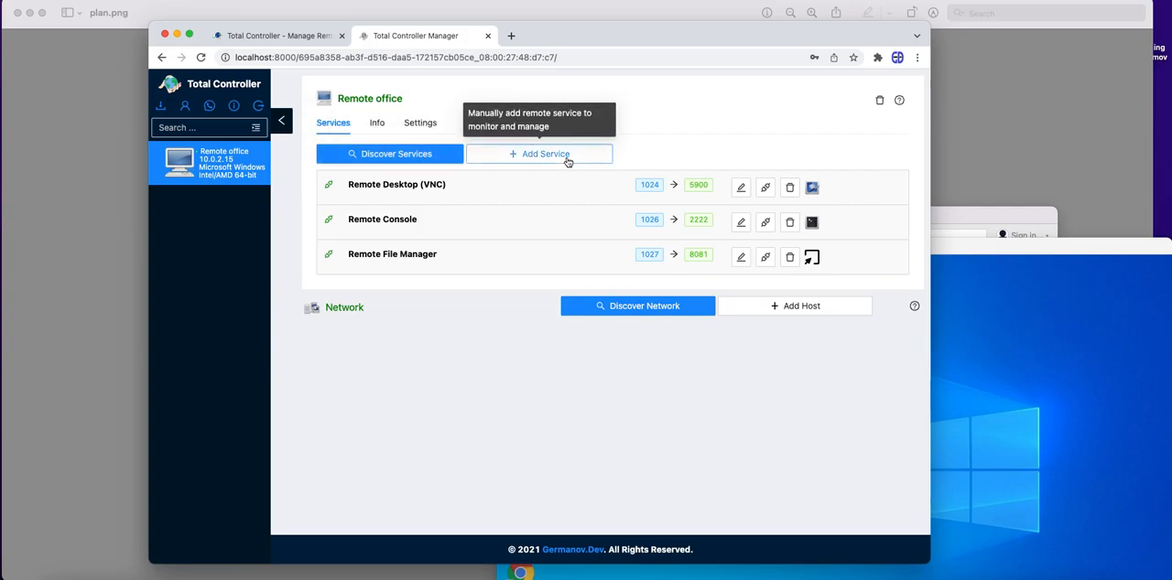
pyautogui.moveTo(566, 154)
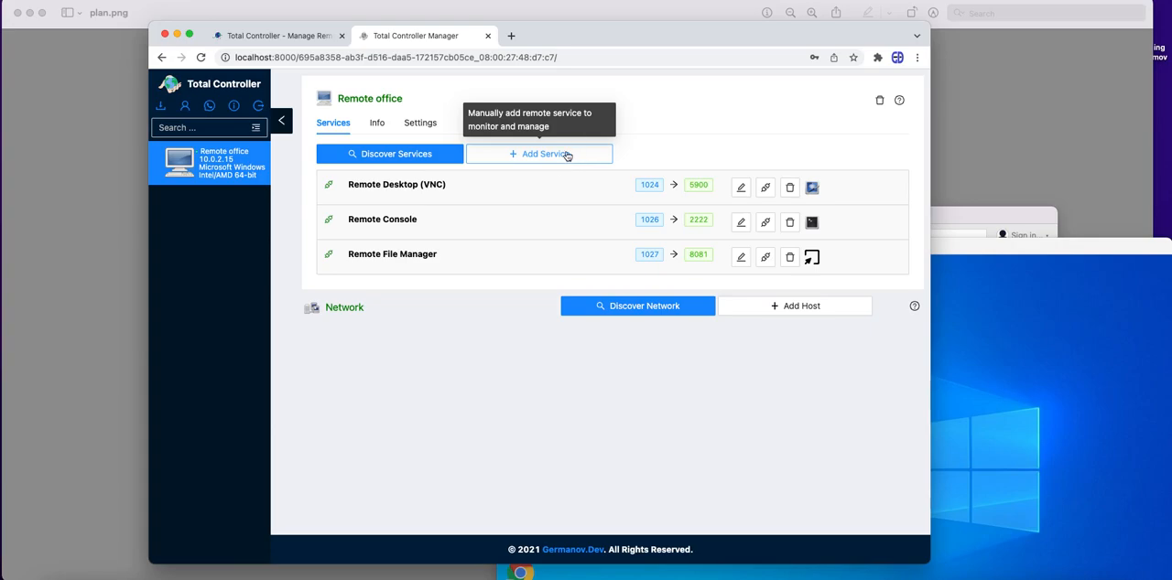
# - Add an HTTP Web Server service 'Web server' on remote port 80 with local port 1028
pyautogui.click(539, 154)
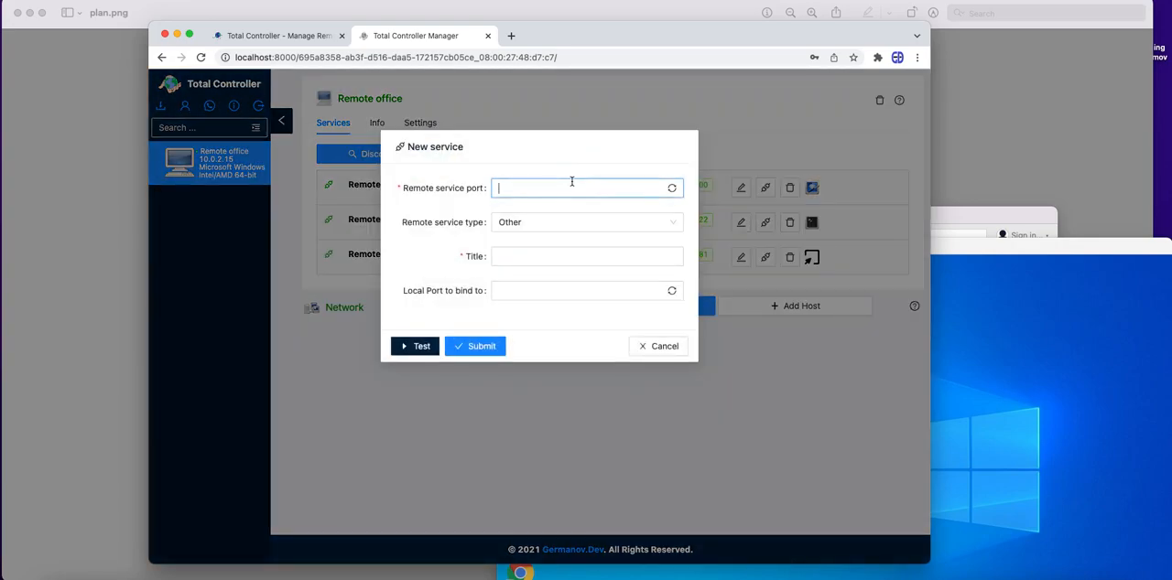
pyautogui.write('8')
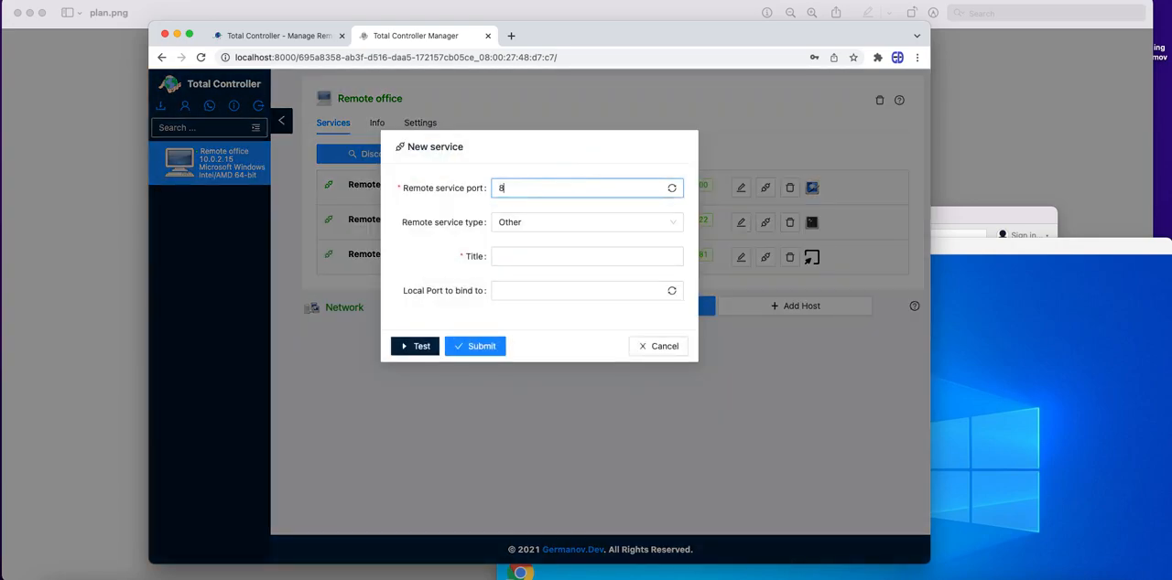
pyautogui.write('0')
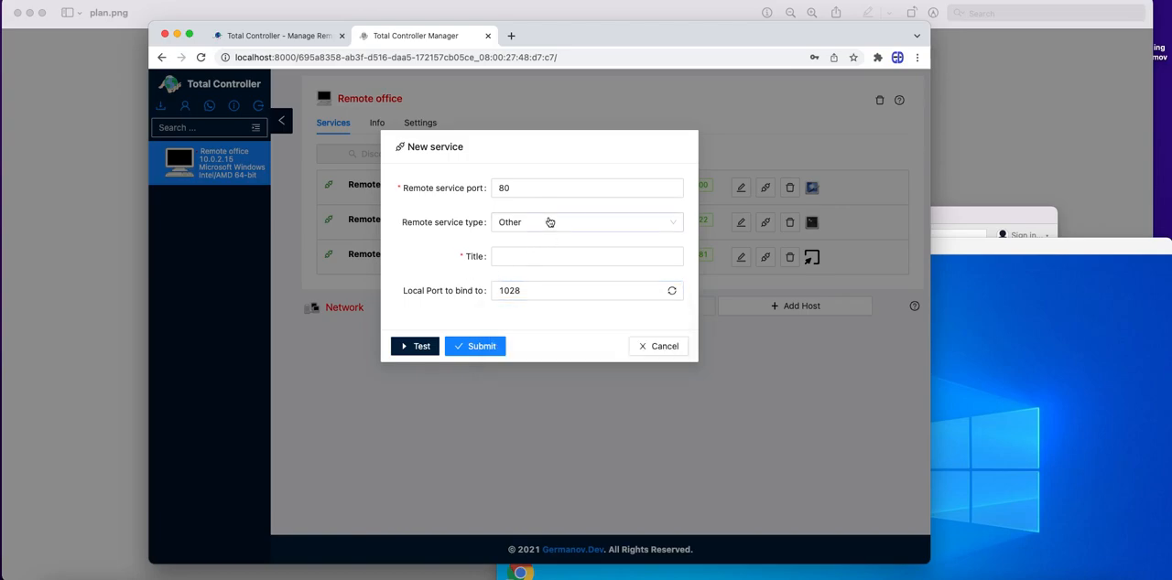
pyautogui.click(585, 221)
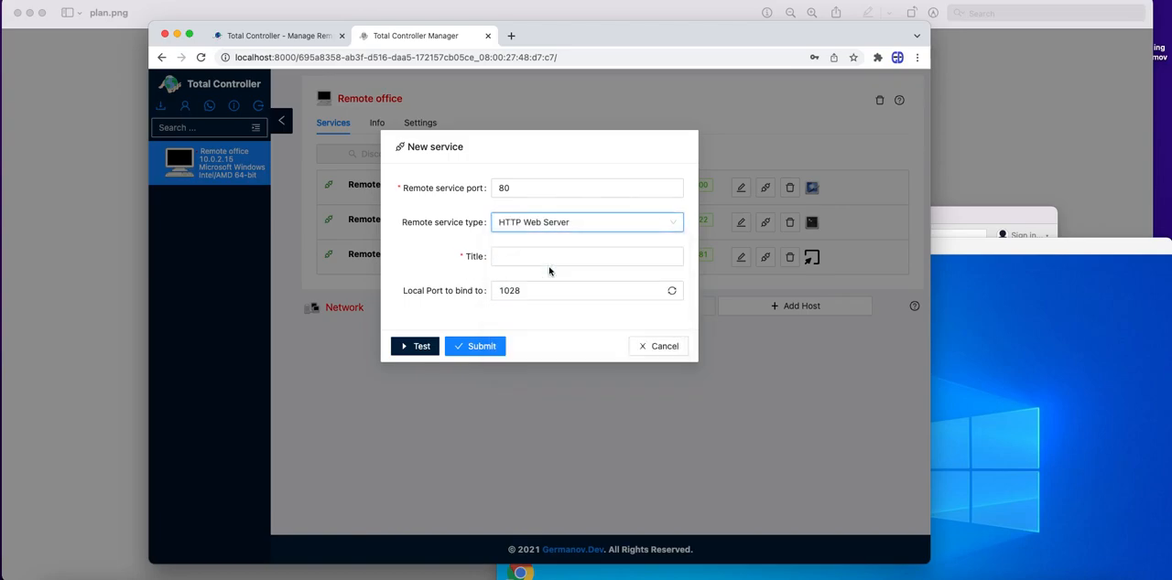
pyautogui.click(587, 257)
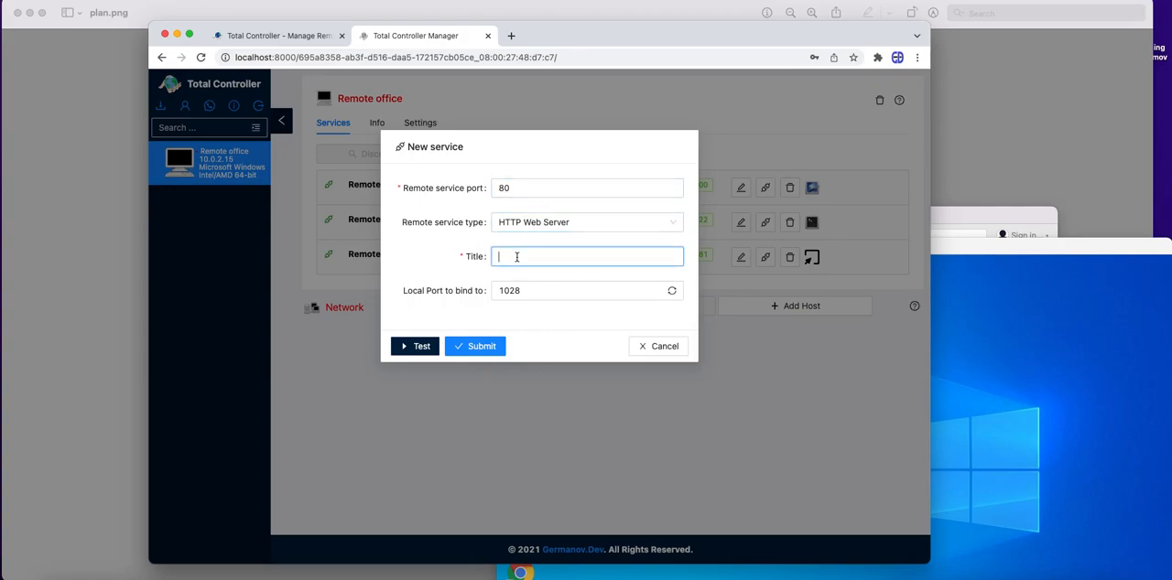
pyautogui.write('W')
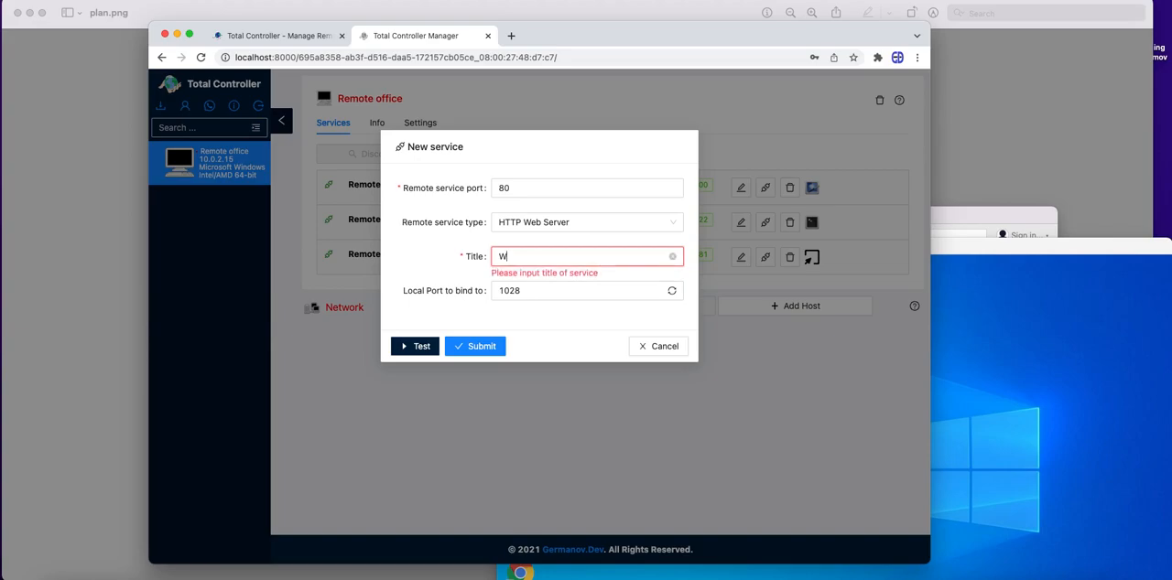
pyautogui.write('eb server')
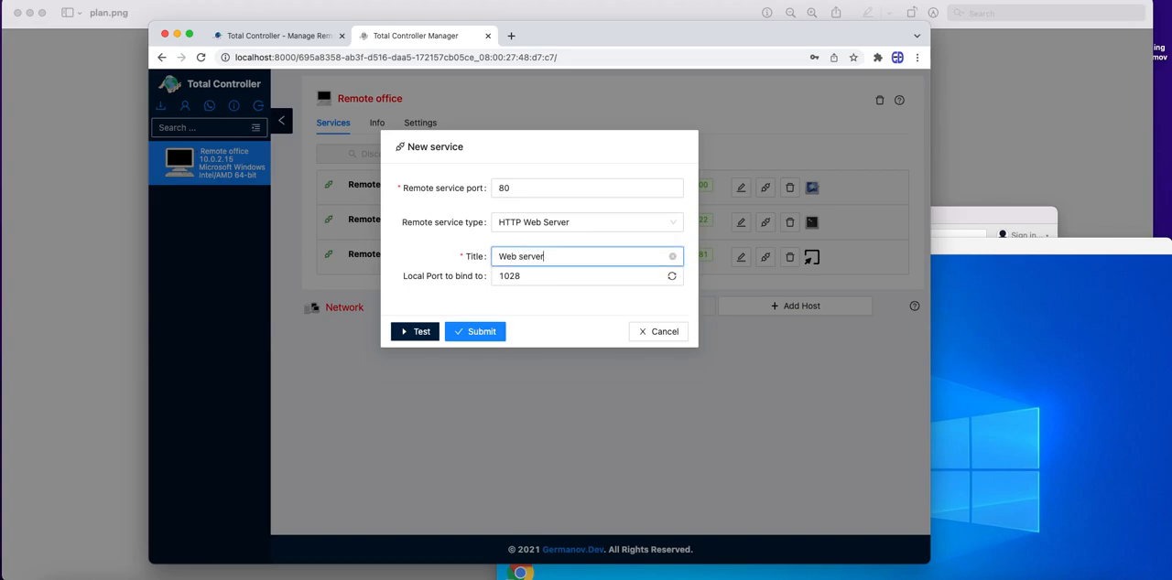
pyautogui.moveTo(657, 236)
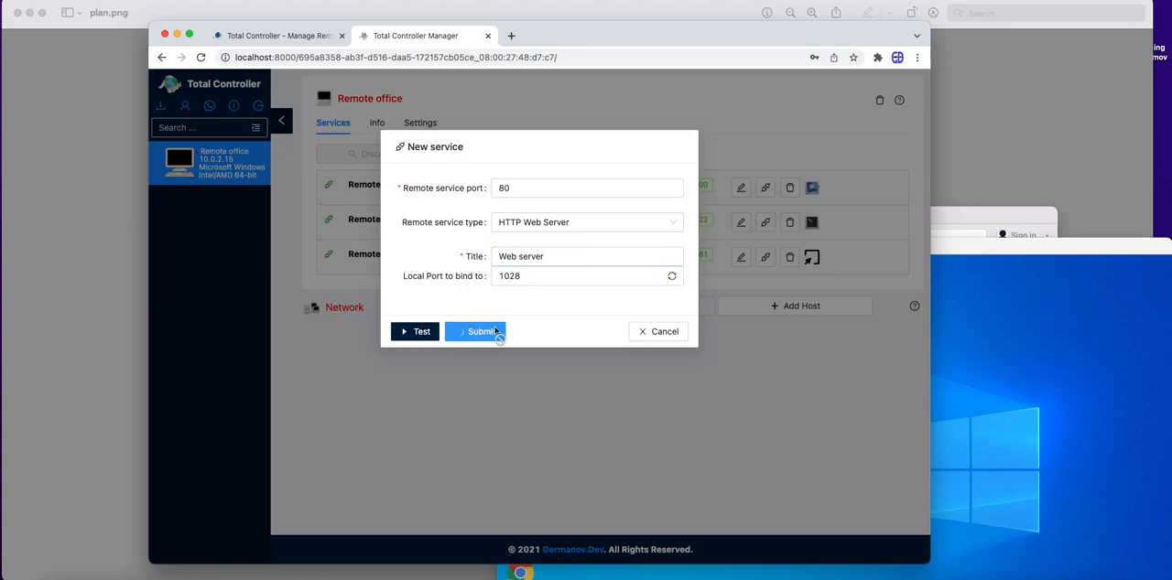
pyautogui.click(475, 332)
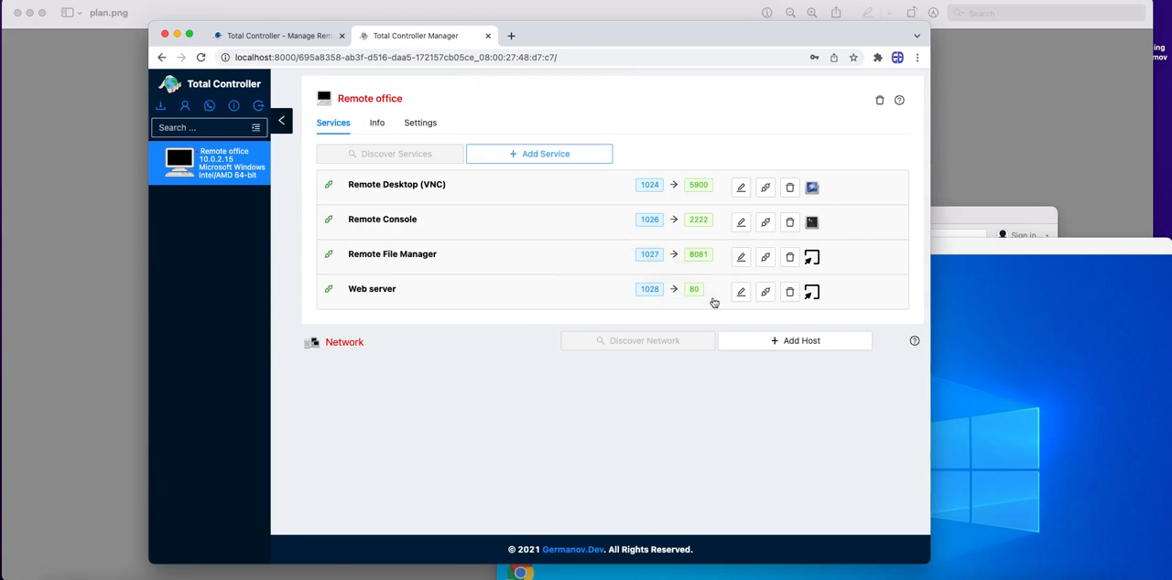
pyautogui.moveTo(694, 291)
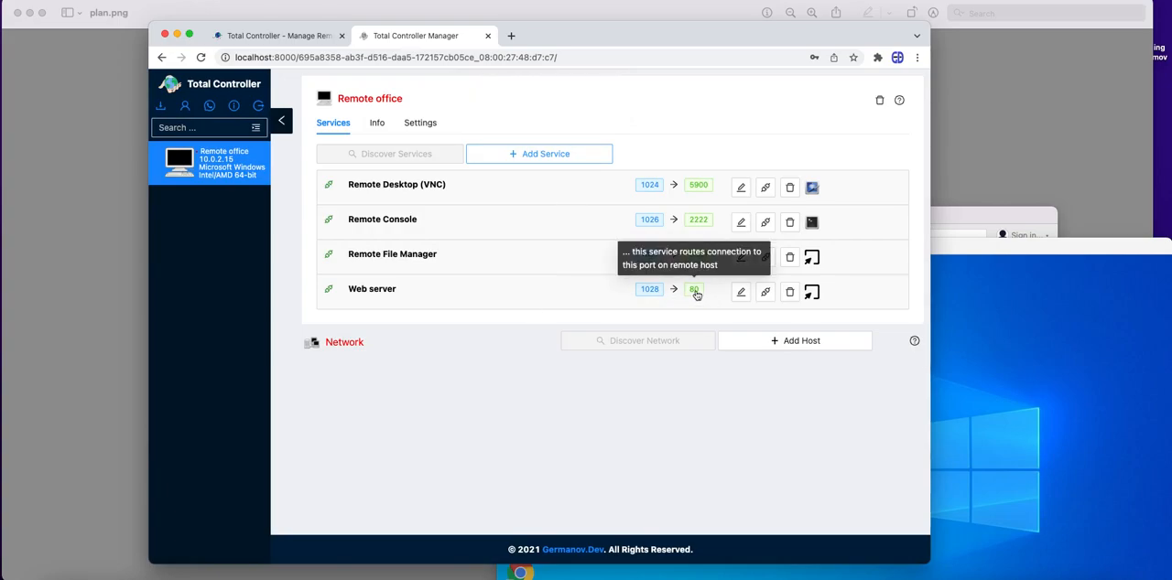
pyautogui.moveTo(437, 303)
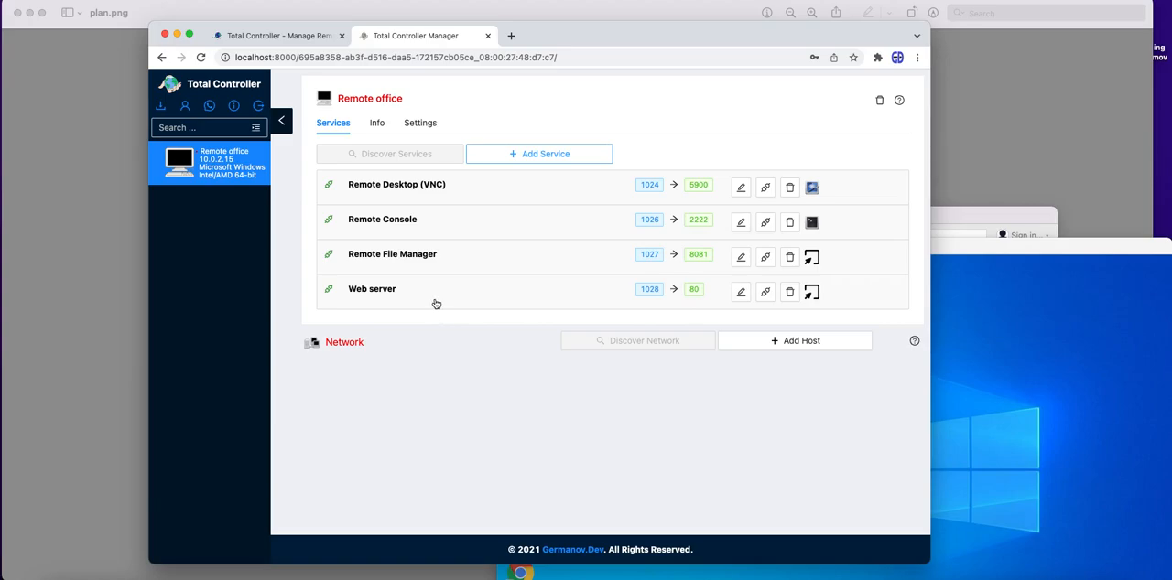
pyautogui.moveTo(649, 289)
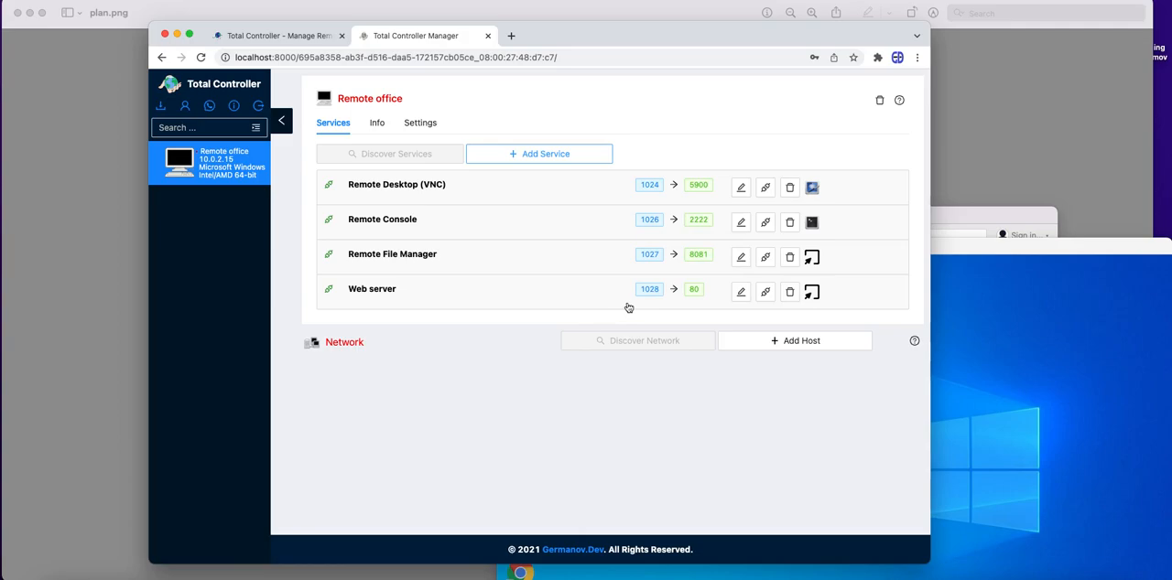
pyautogui.moveTo(649, 290)
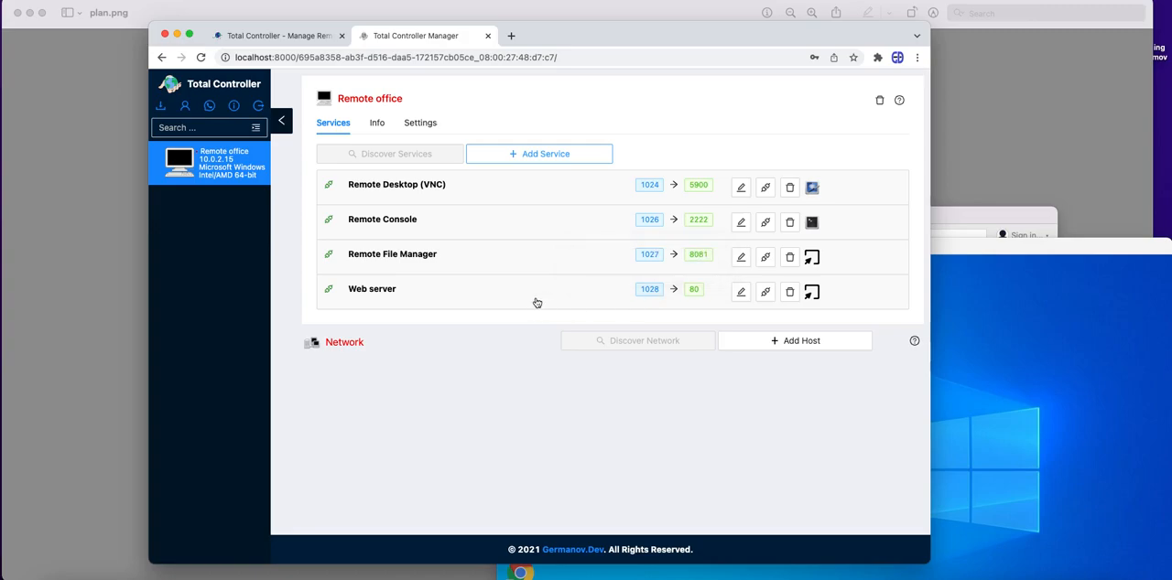
pyautogui.moveTo(573, 291)
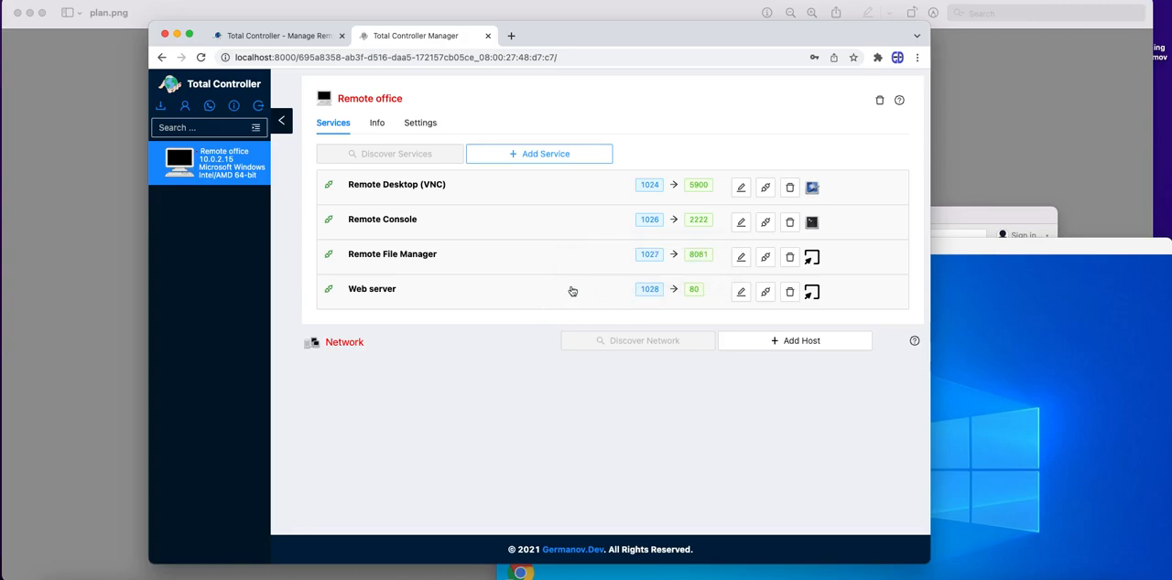
# - Delete the 'Web server' service and confirm the removal
pyautogui.click(789, 221)
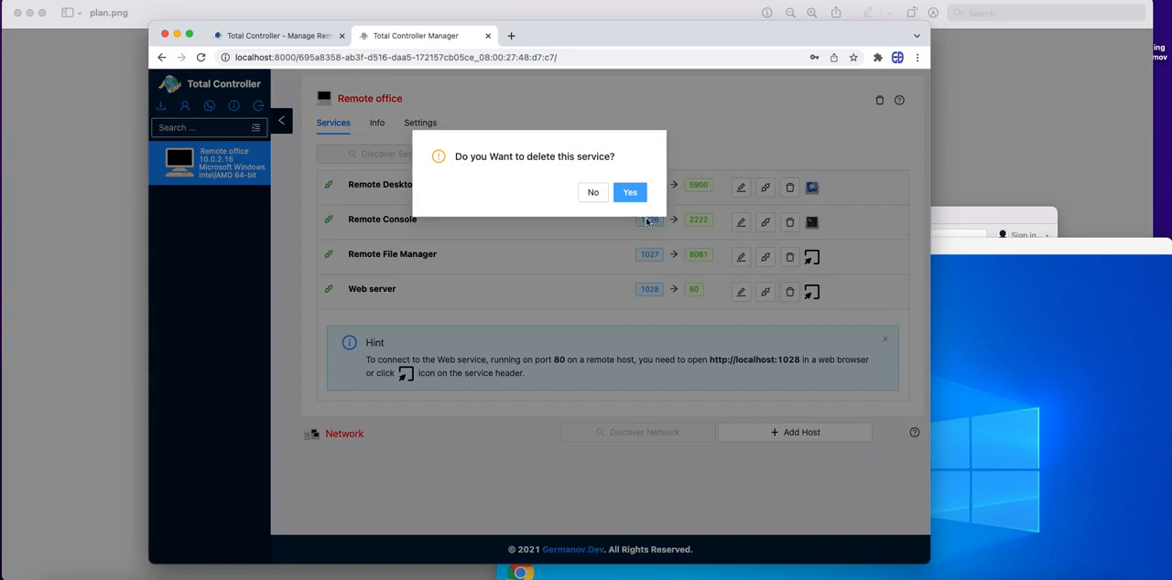
pyautogui.click(630, 192)
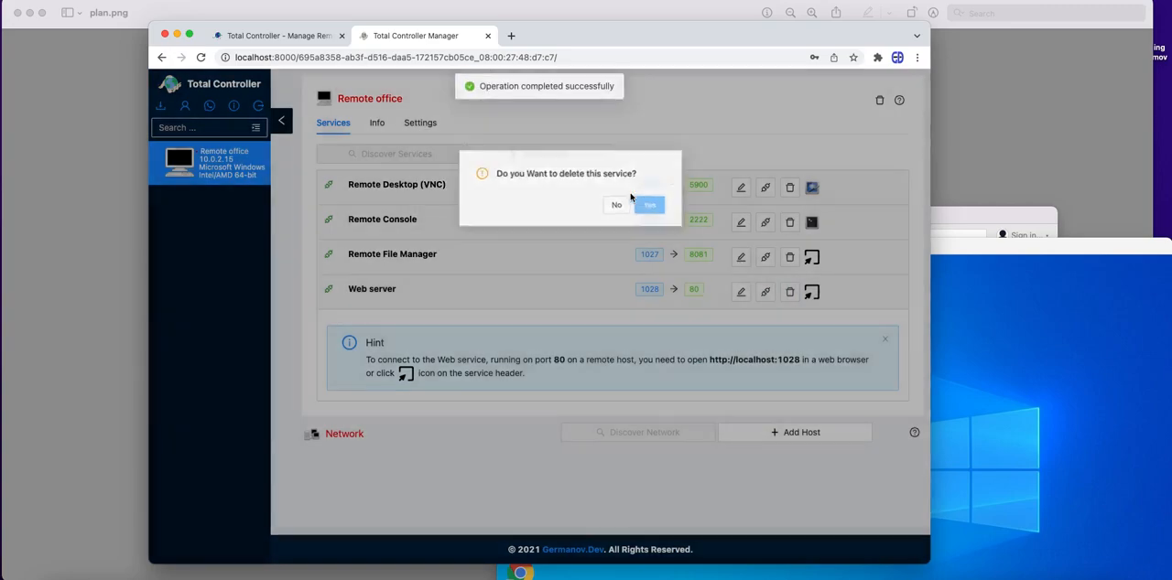
pyautogui.click(649, 204)
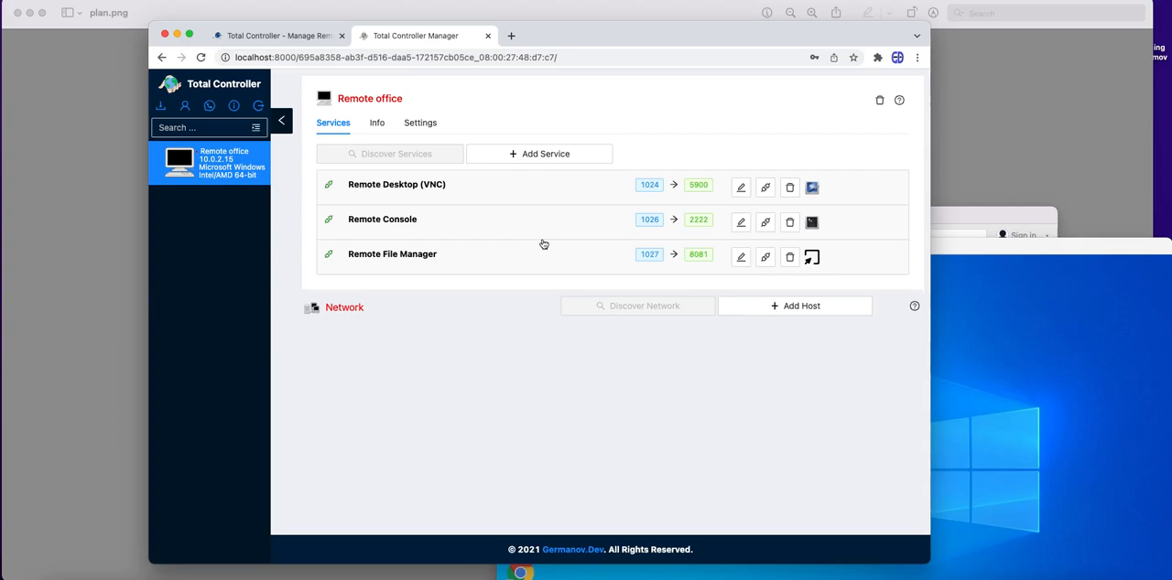
pyautogui.moveTo(427, 283)
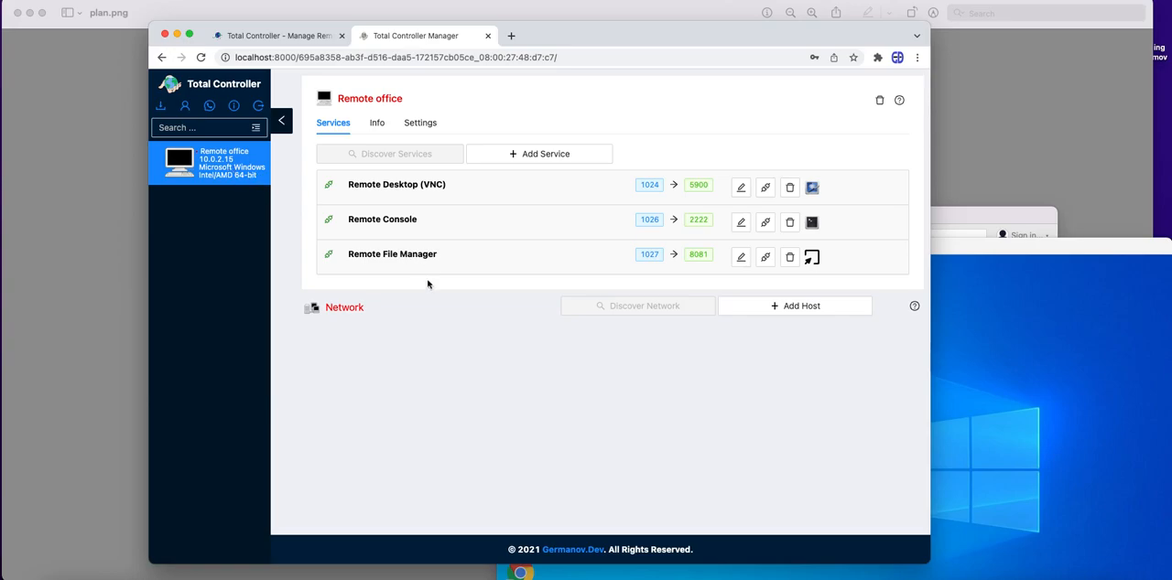
pyautogui.moveTo(358, 320)
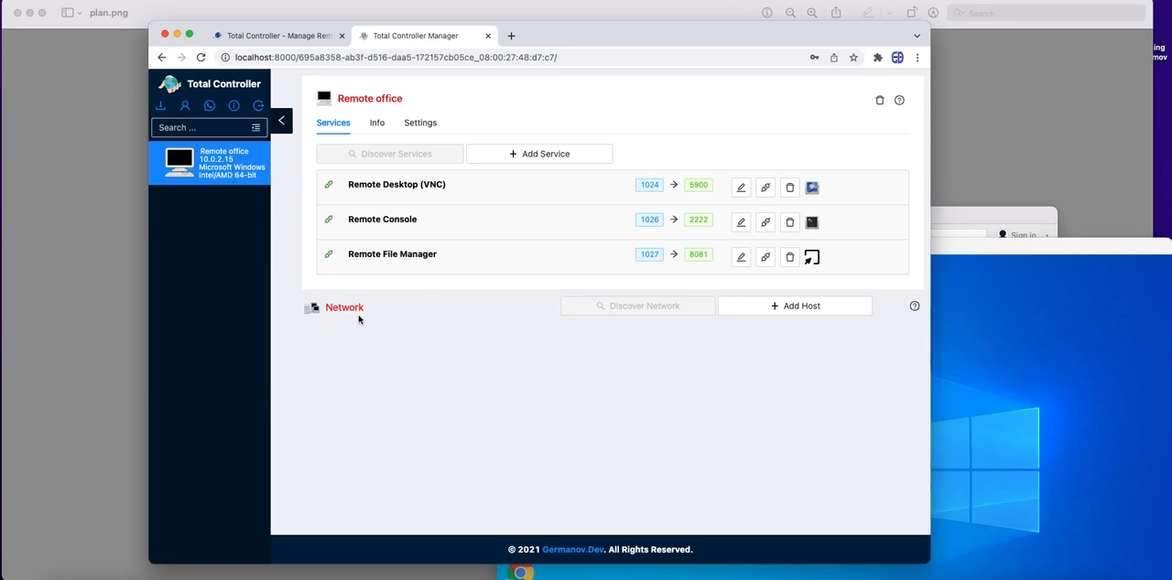
pyautogui.moveTo(359, 311)
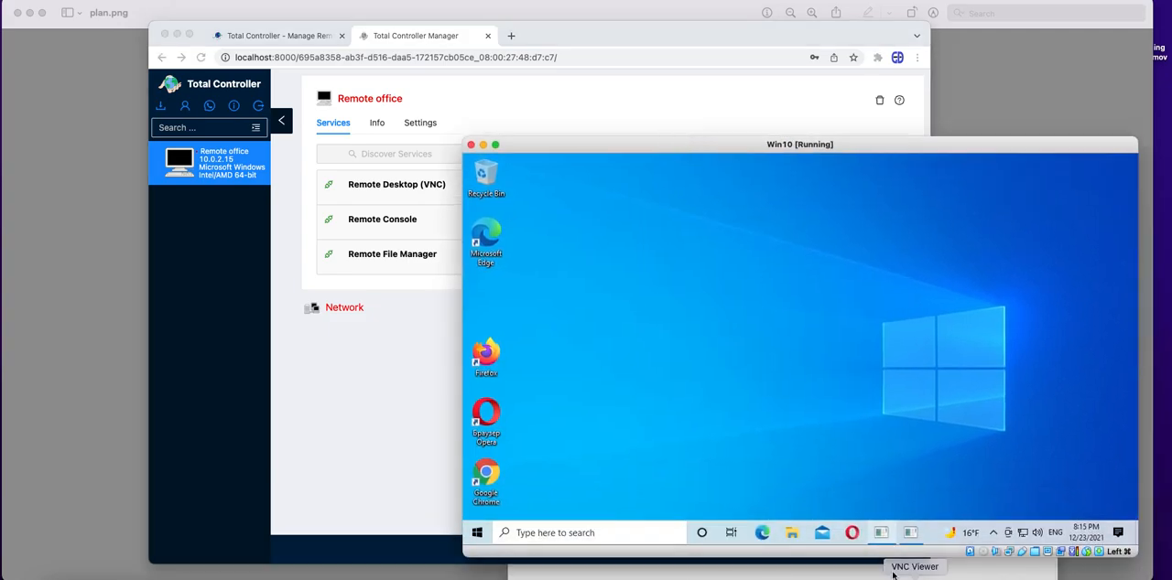
# - Close the agent window and run it as administrator from Downloads\agent-windows-amd64
pyautogui.rightClick(881, 532)
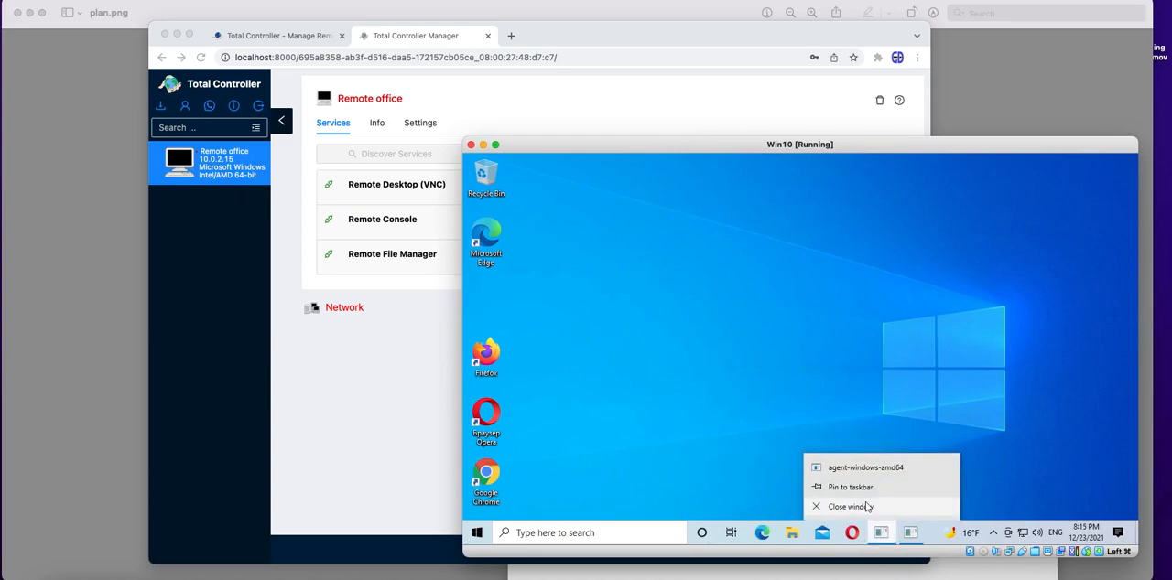
pyautogui.click(848, 506)
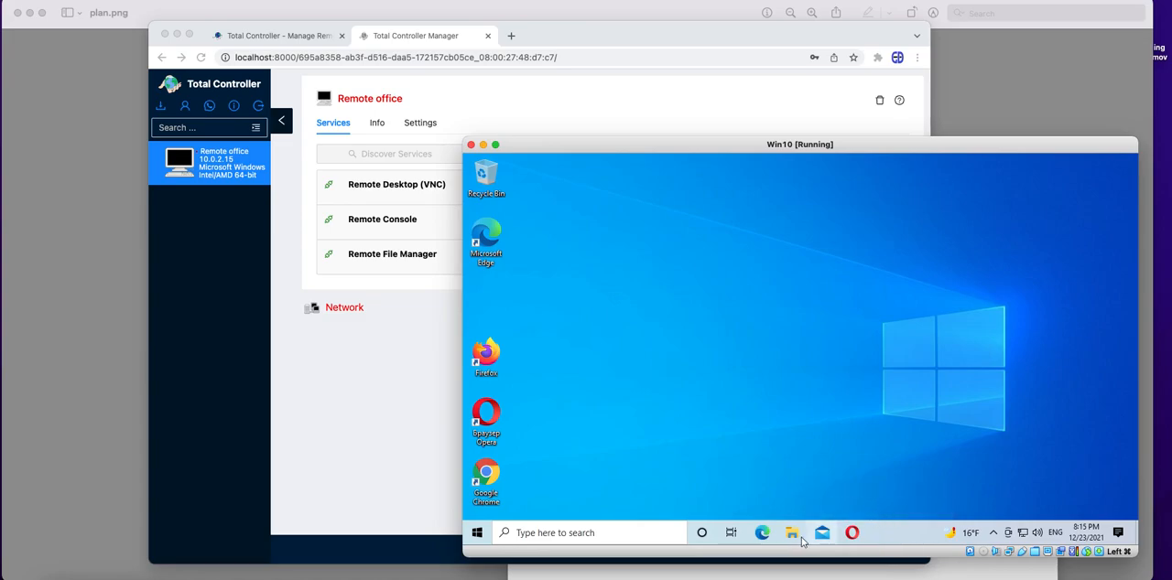
pyautogui.click(792, 533)
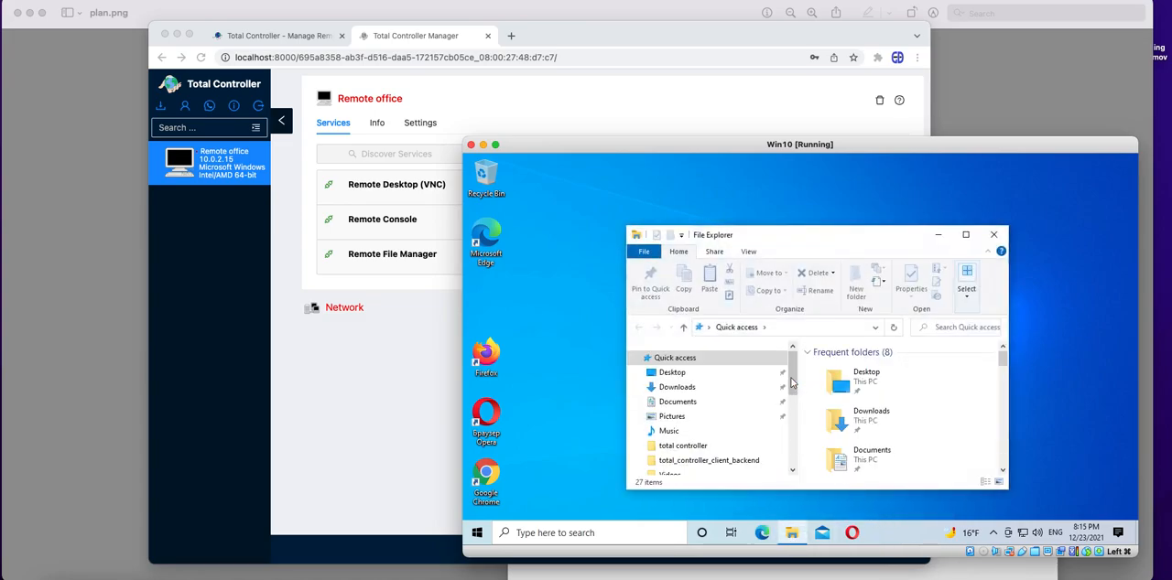
pyautogui.click(678, 386)
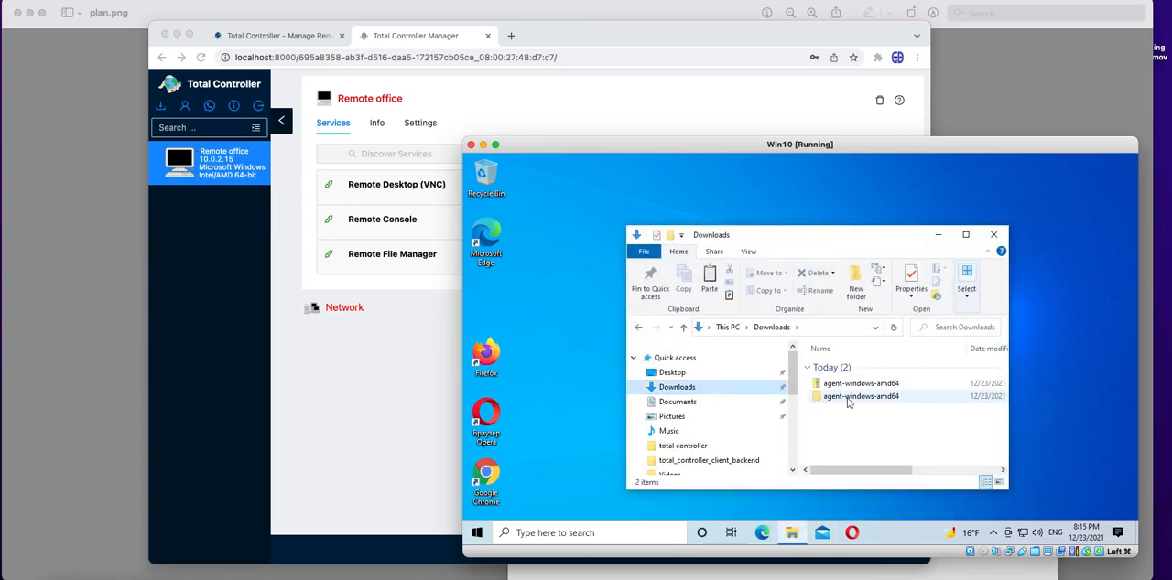
pyautogui.rightClick(855, 396)
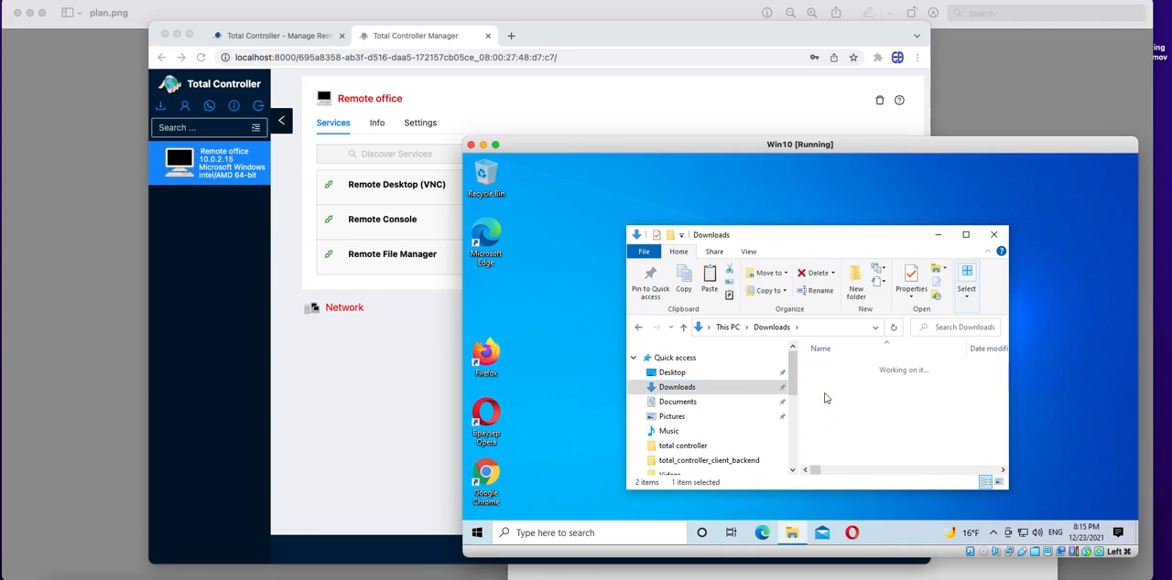
pyautogui.rightClick(827, 378)
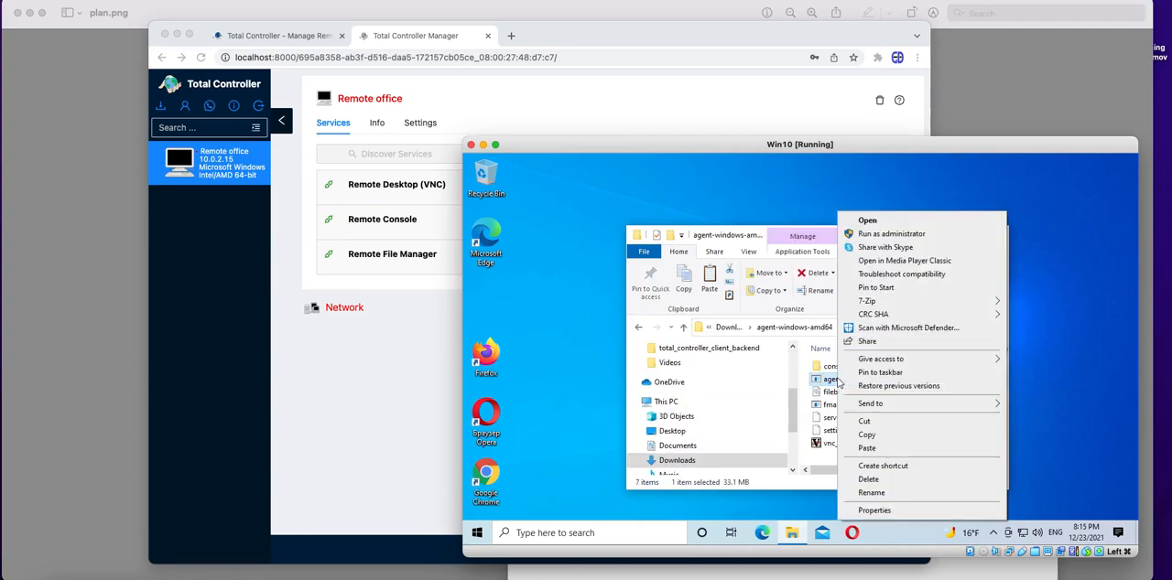
pyautogui.click(888, 240)
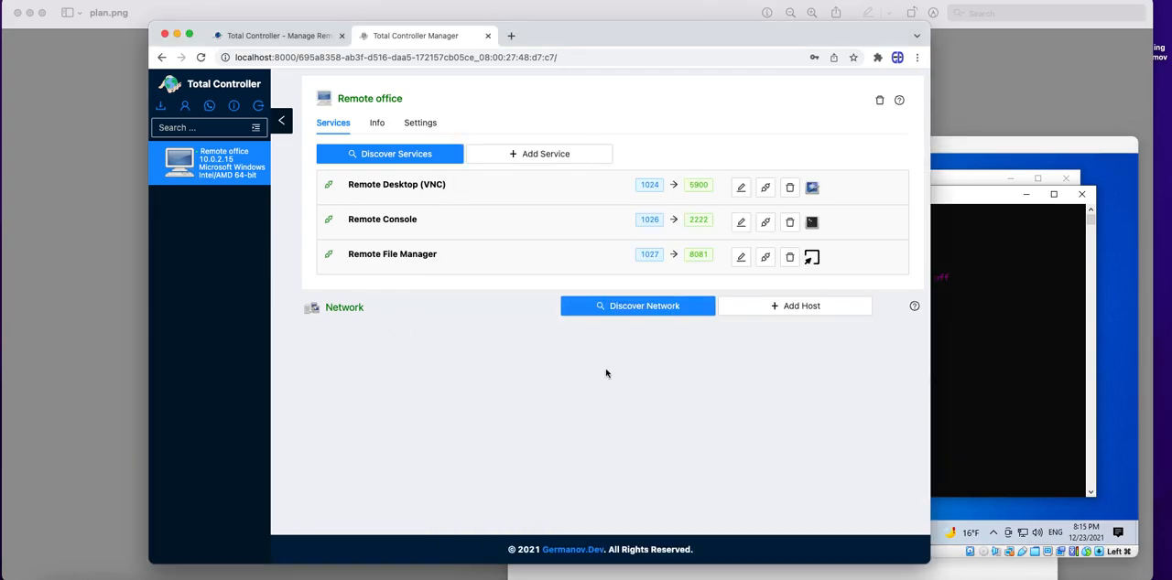
pyautogui.moveTo(644, 306)
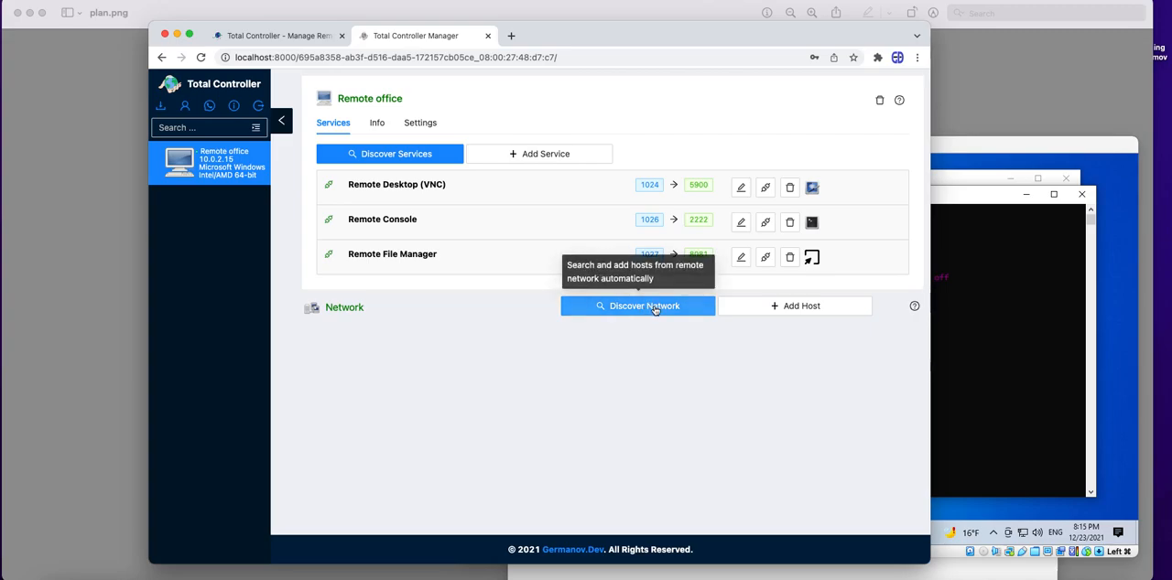
pyautogui.click(637, 306)
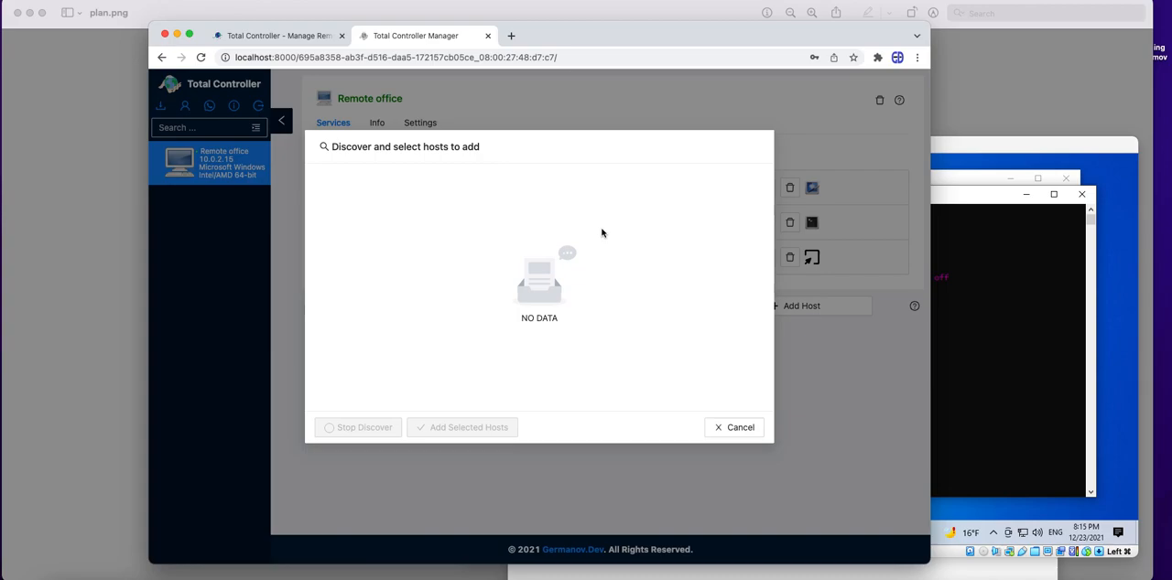
pyautogui.moveTo(553, 216)
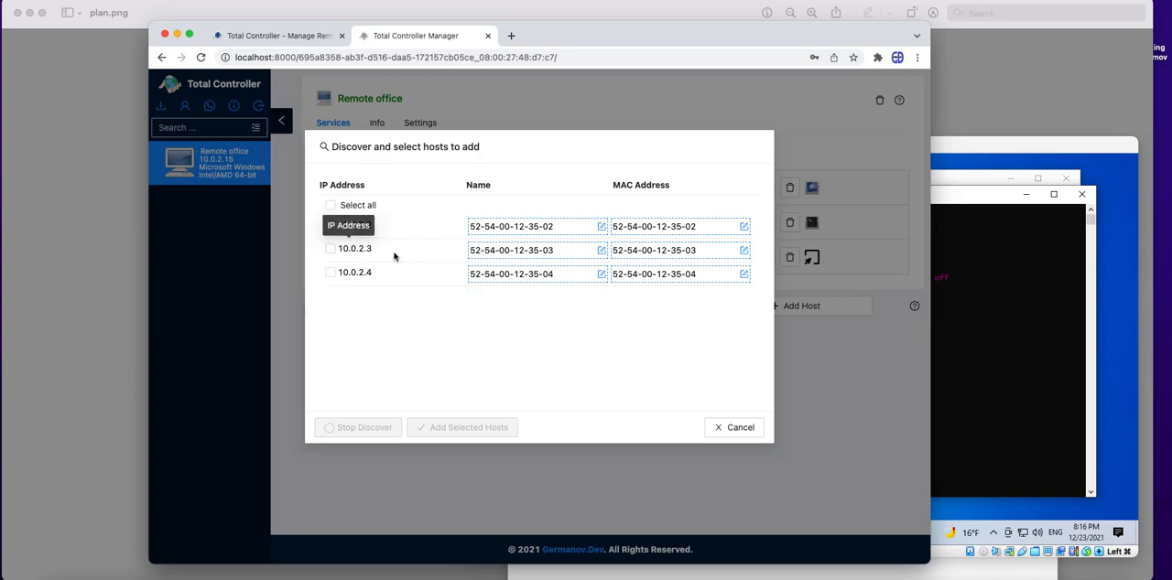
pyautogui.moveTo(985, 364)
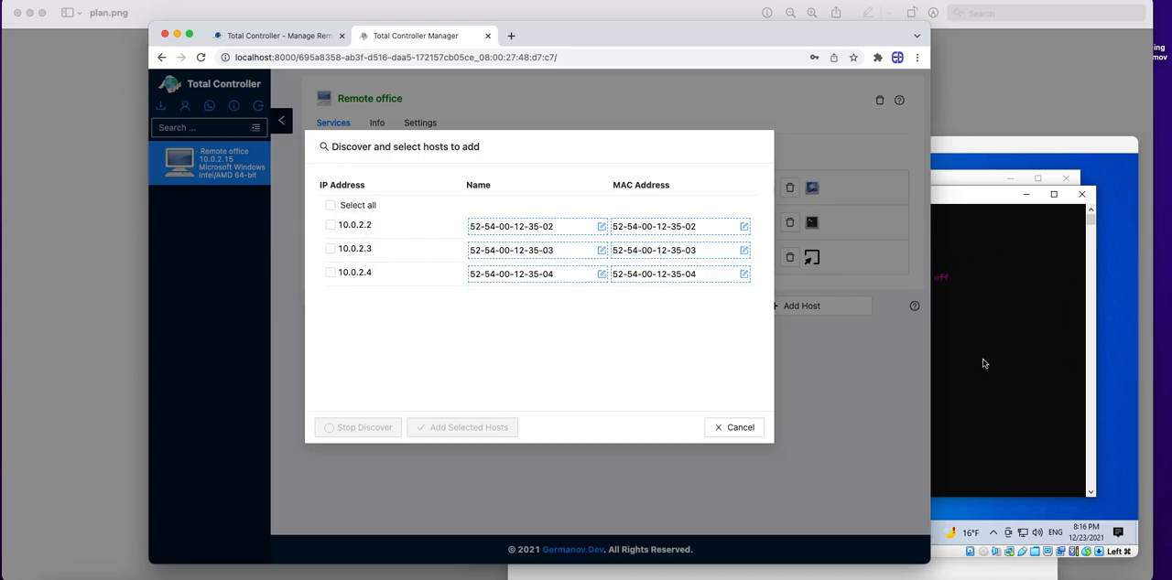
pyautogui.moveTo(665, 228)
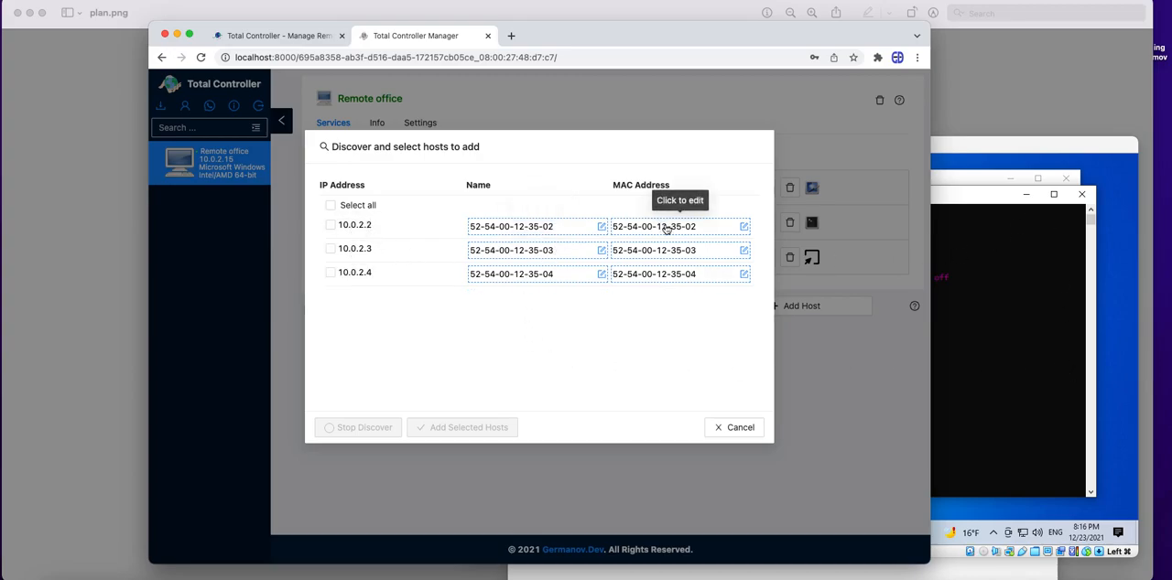
pyautogui.moveTo(396, 263)
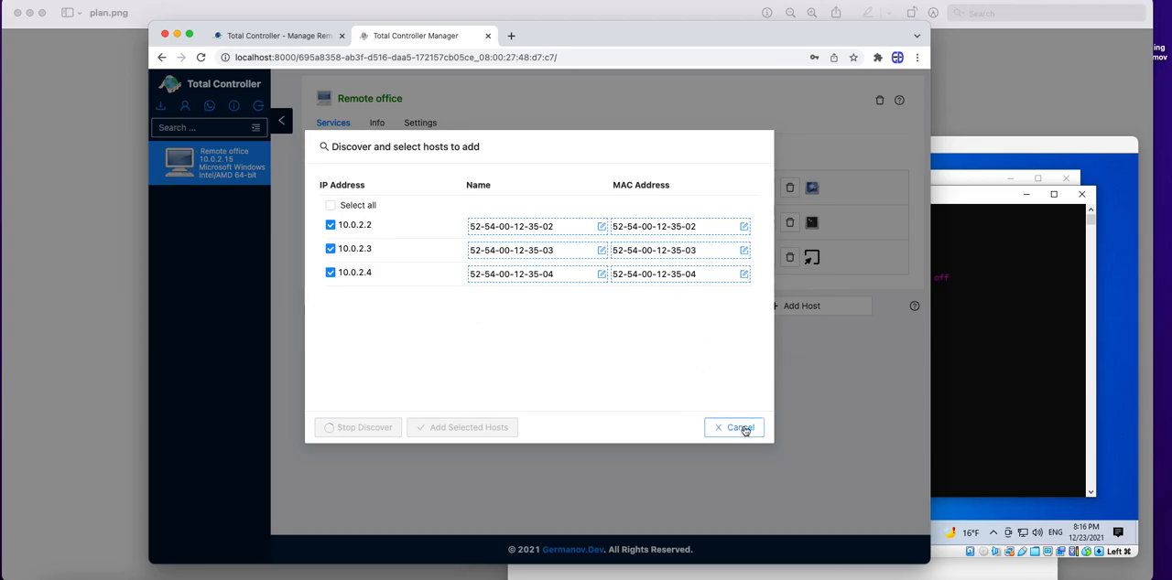
pyautogui.moveTo(734, 427)
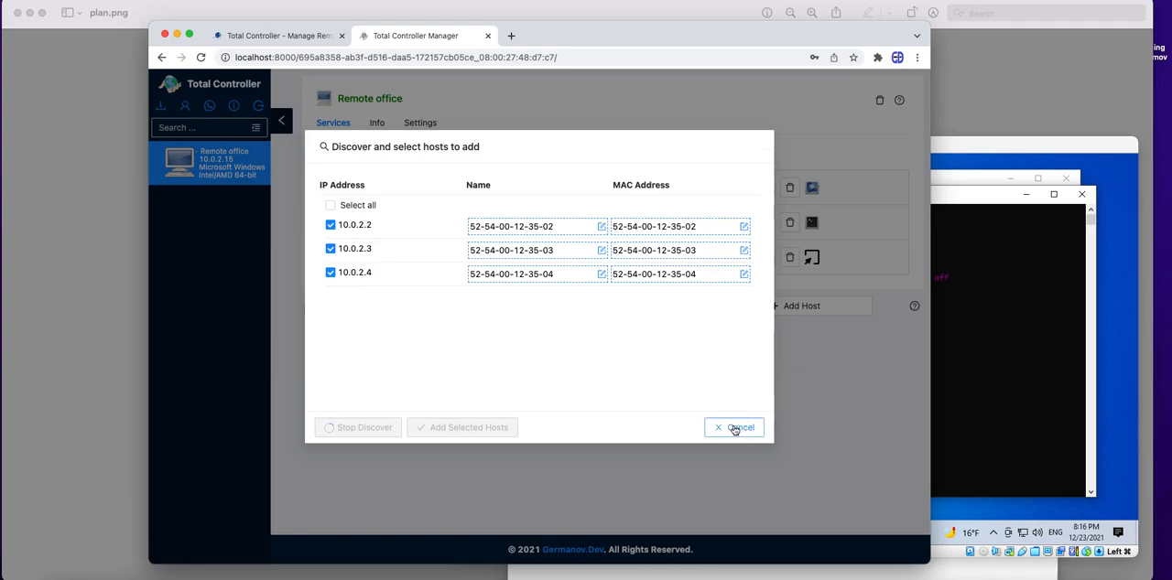
pyautogui.click(737, 427)
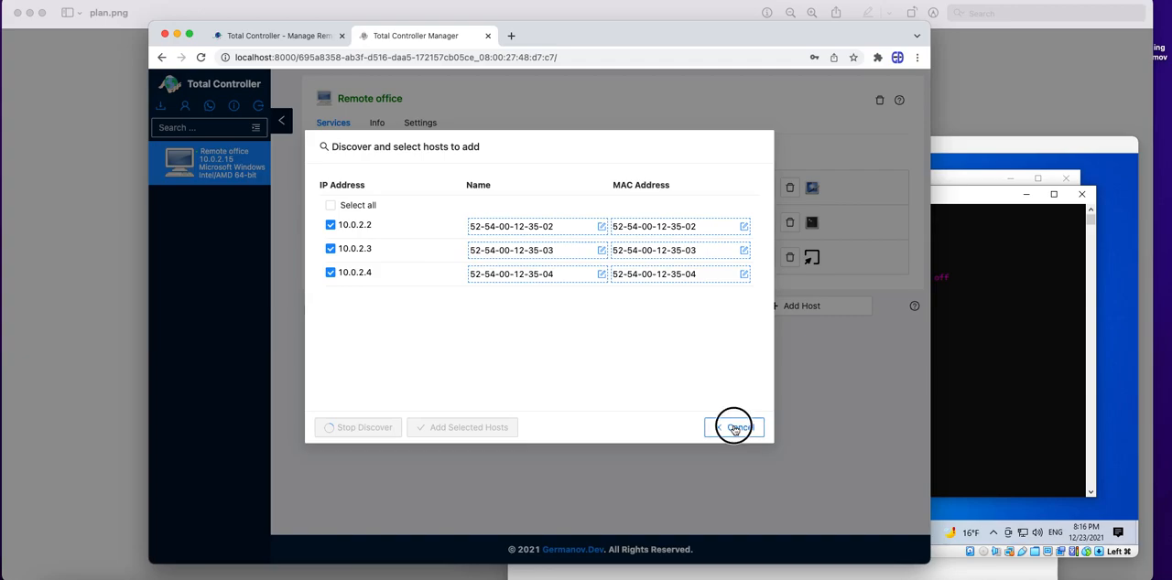
pyautogui.click(734, 427)
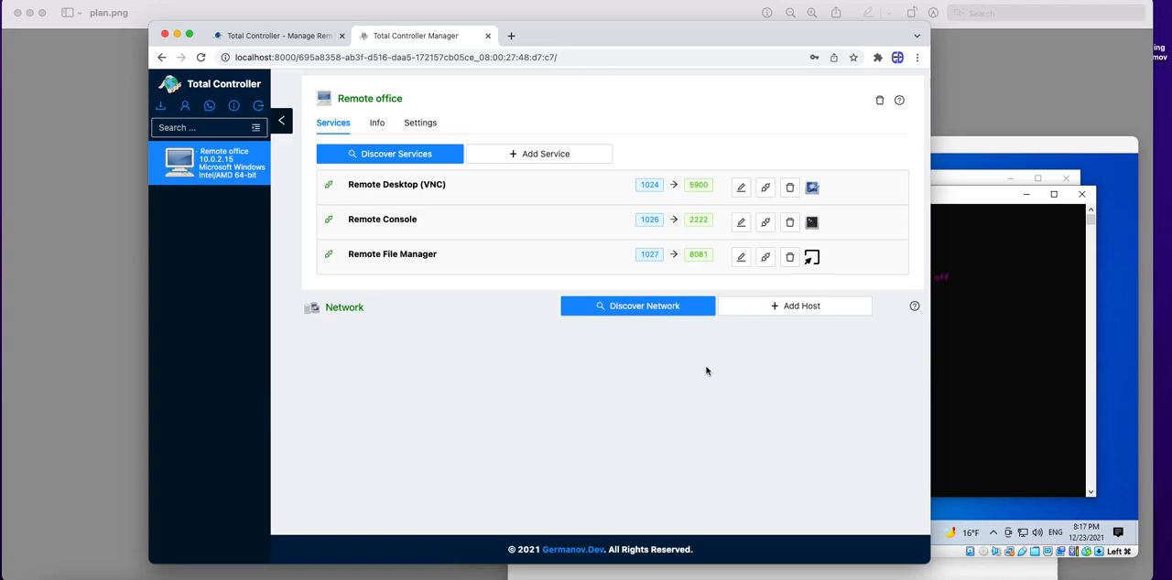
pyautogui.moveTo(831, 365)
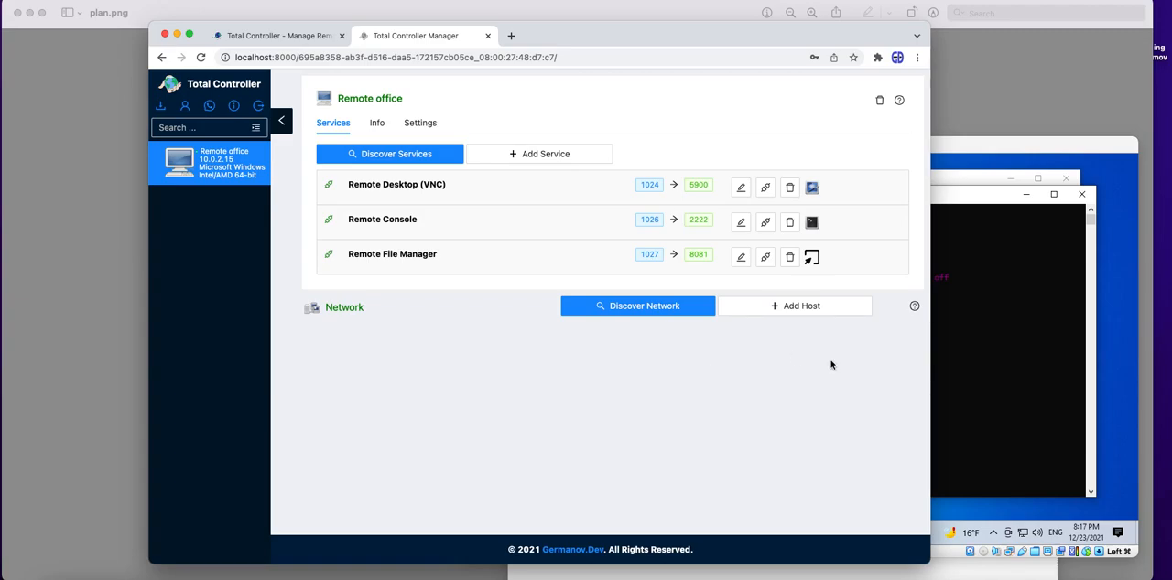
pyautogui.moveTo(914, 308)
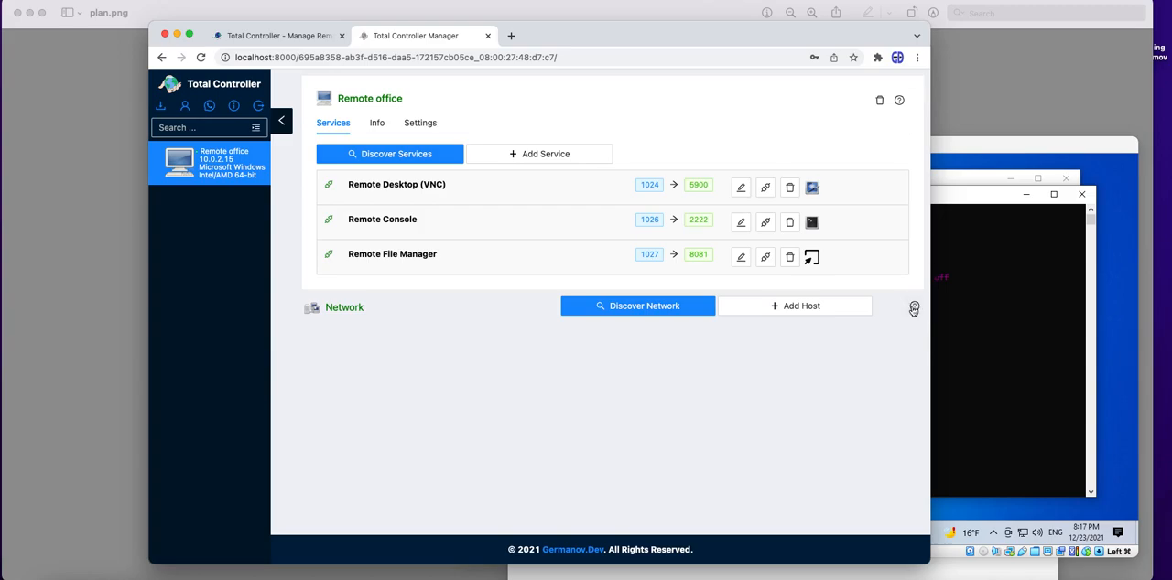
# - Read and close the help on managing the remote network
pyautogui.click(913, 308)
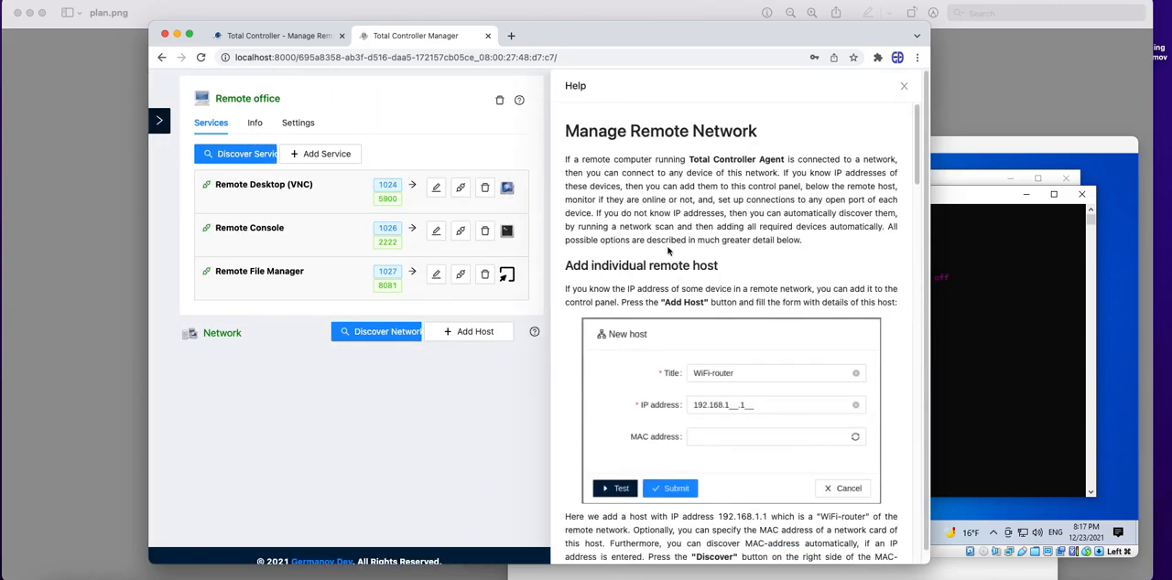
pyautogui.scroll(-3)
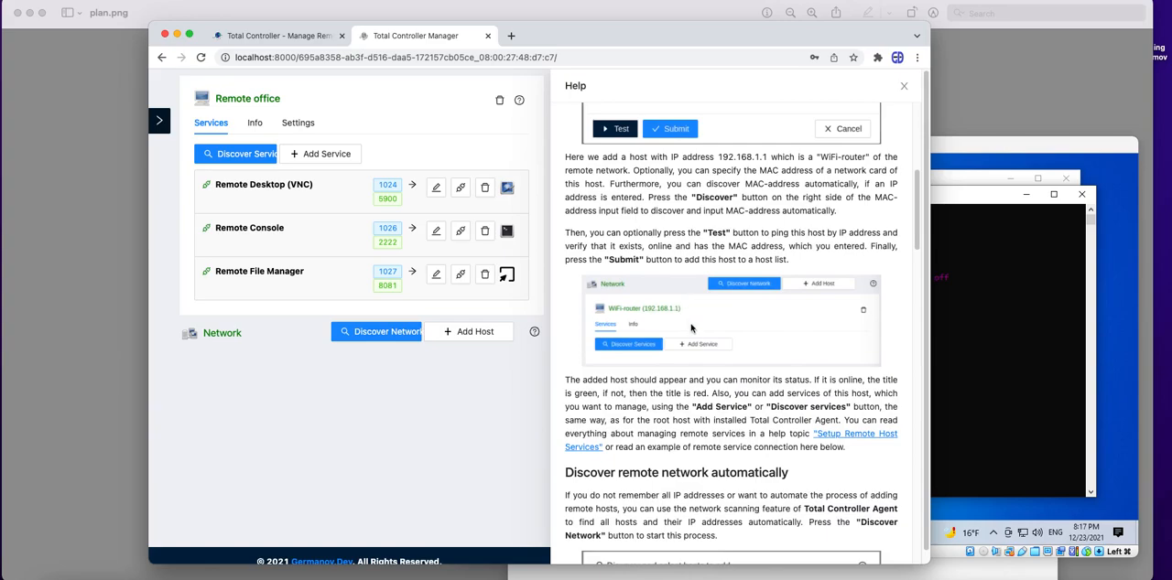
pyautogui.scroll(-3)
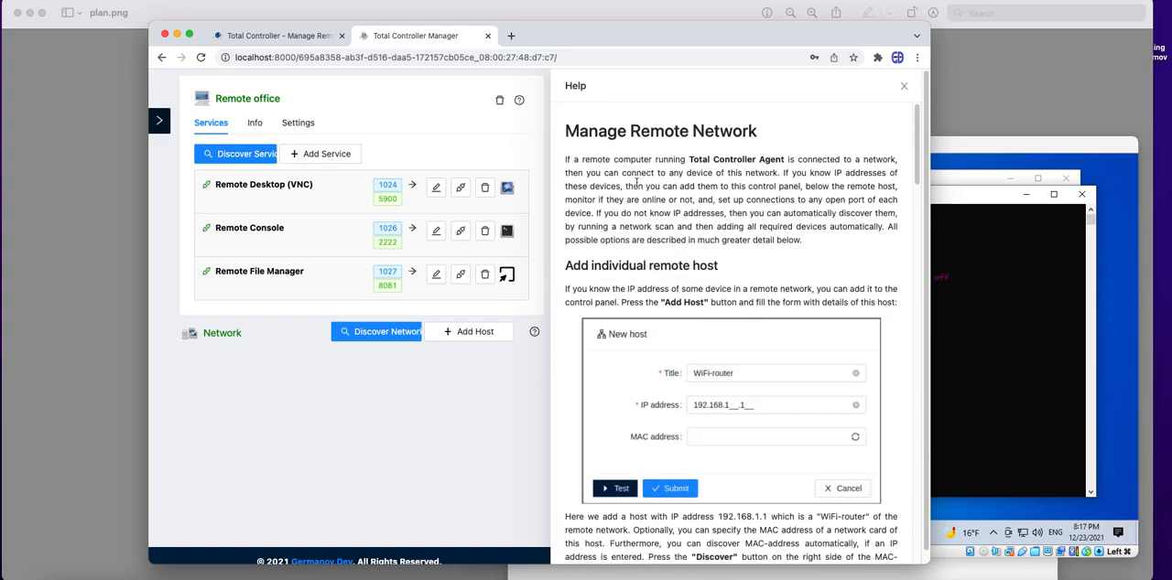
pyautogui.click(903, 85)
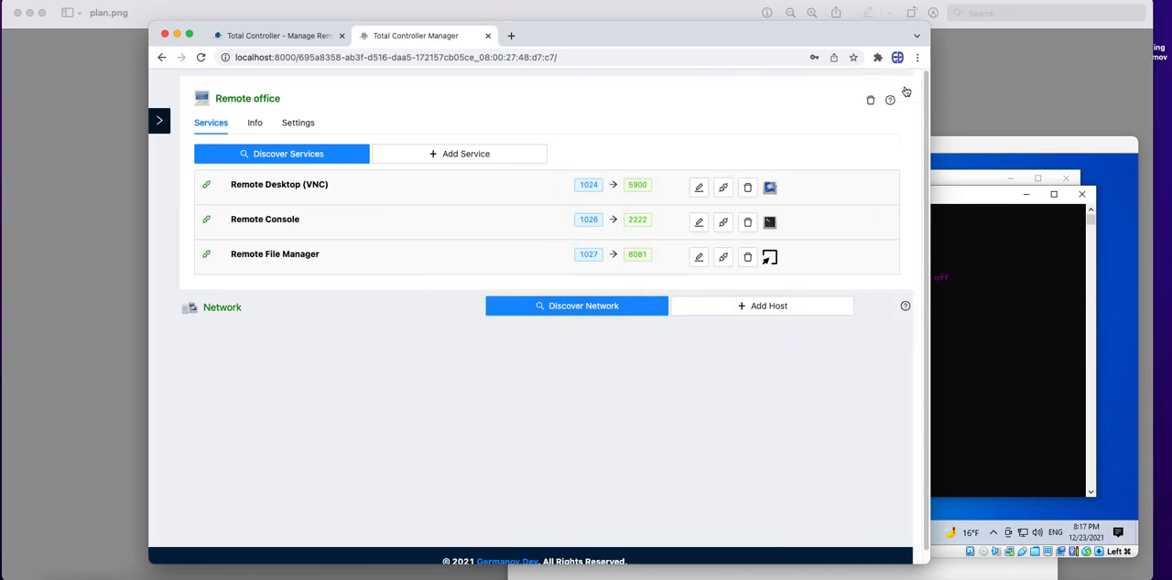
# - Read and close the help on setting up host services
pyautogui.click(889, 100)
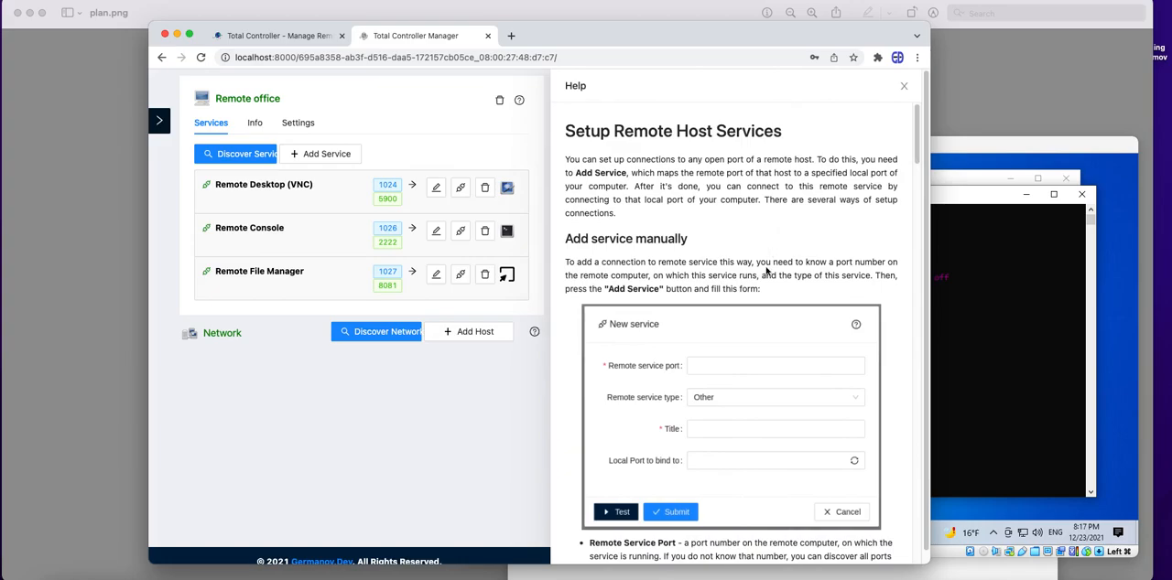
pyautogui.scroll(-3)
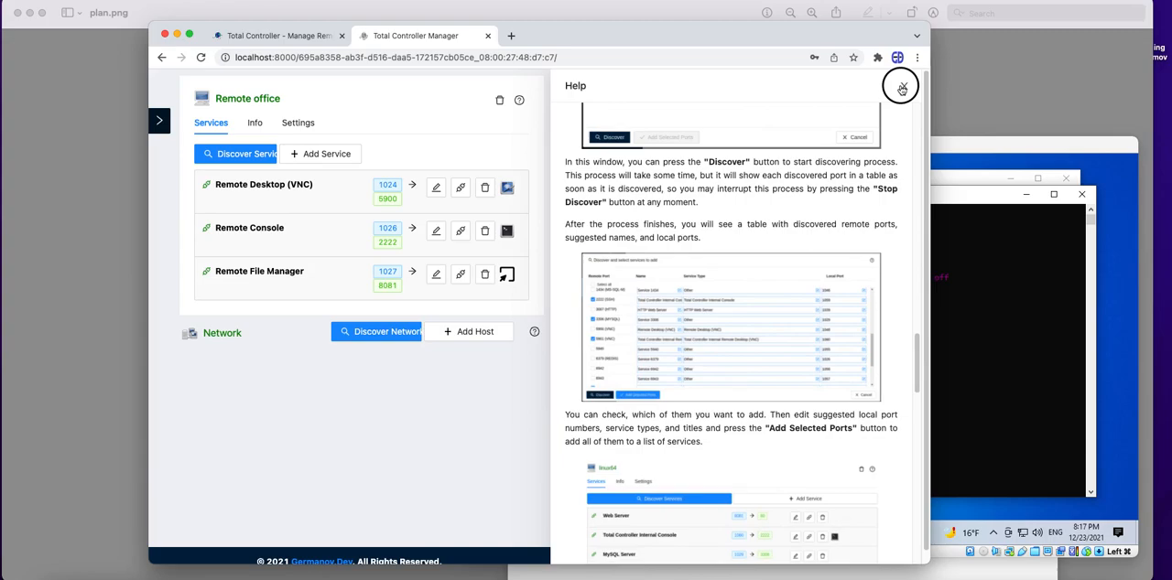
pyautogui.click(901, 88)
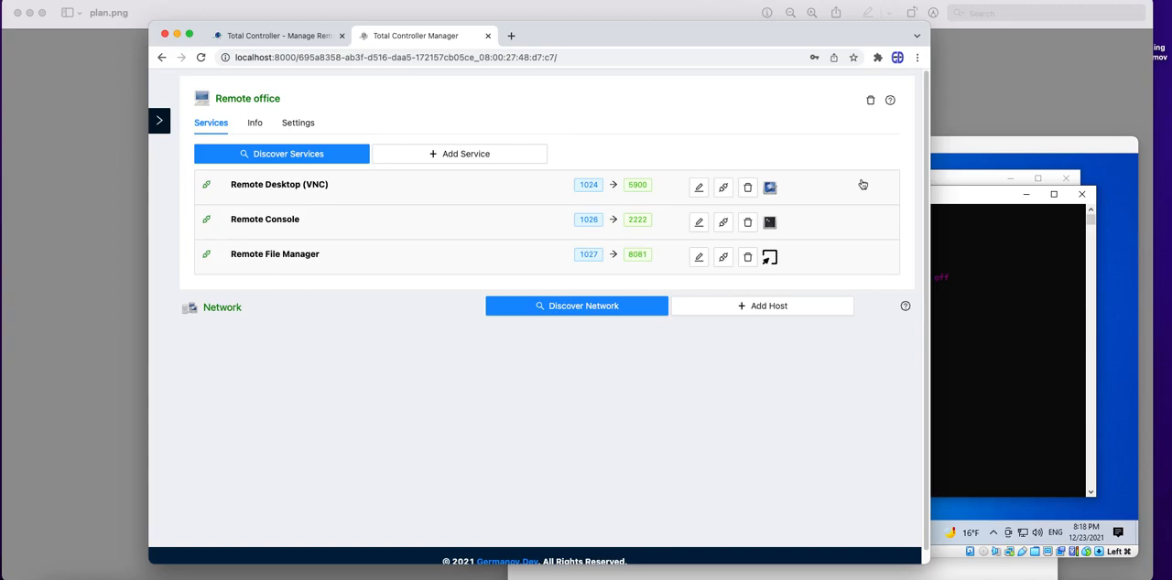
pyautogui.moveTo(751, 187)
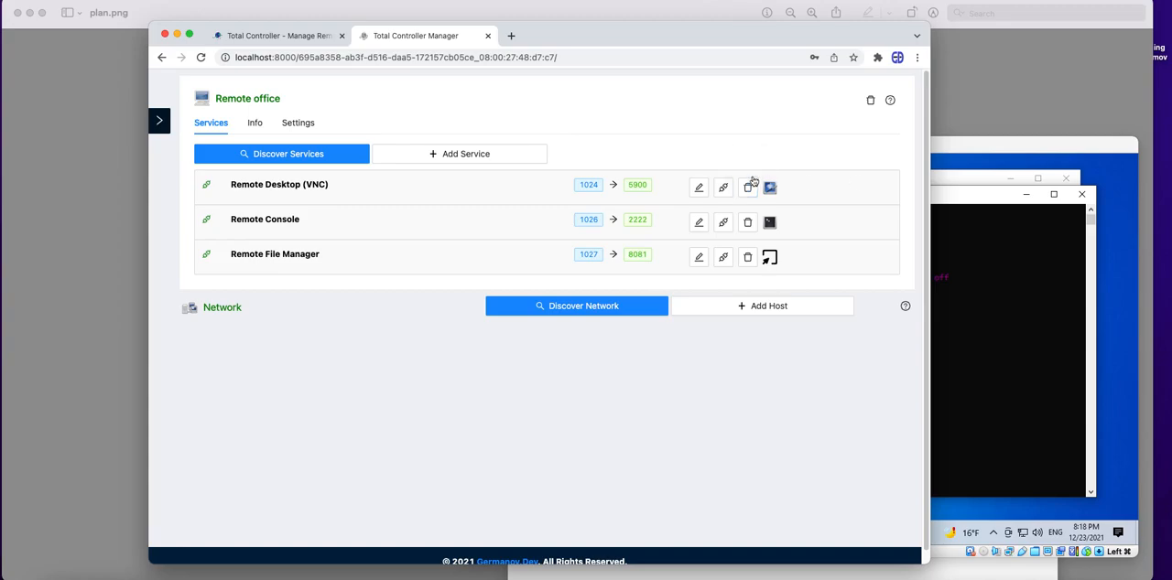